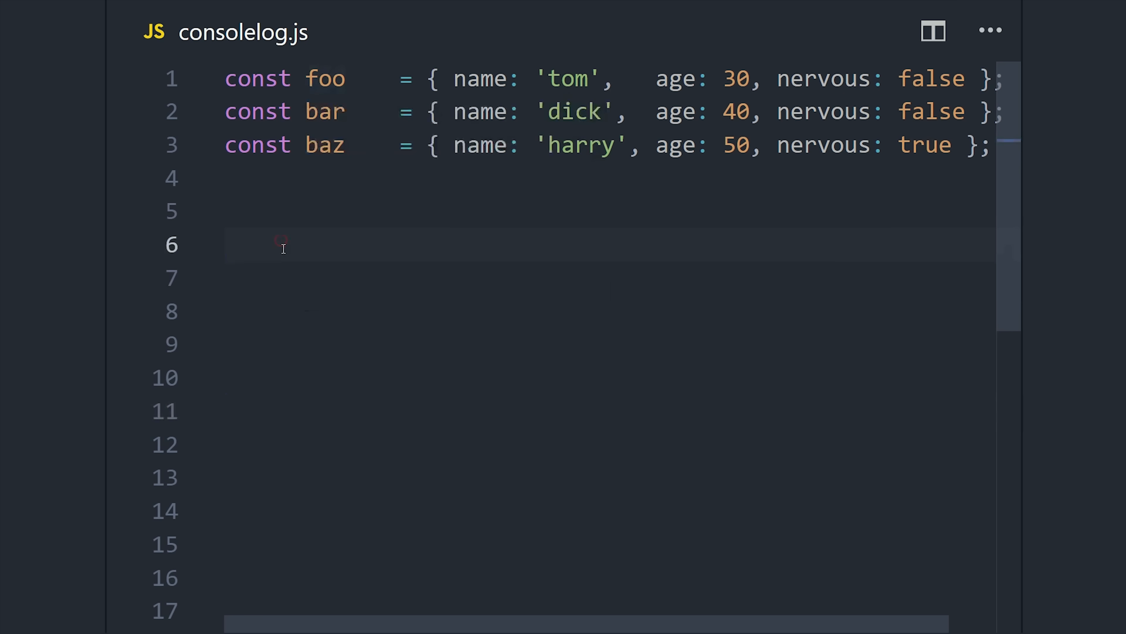
Step: Label the Bad Code section and log foo on its own with console.log(foo)
type("'Bad Code 💩'")
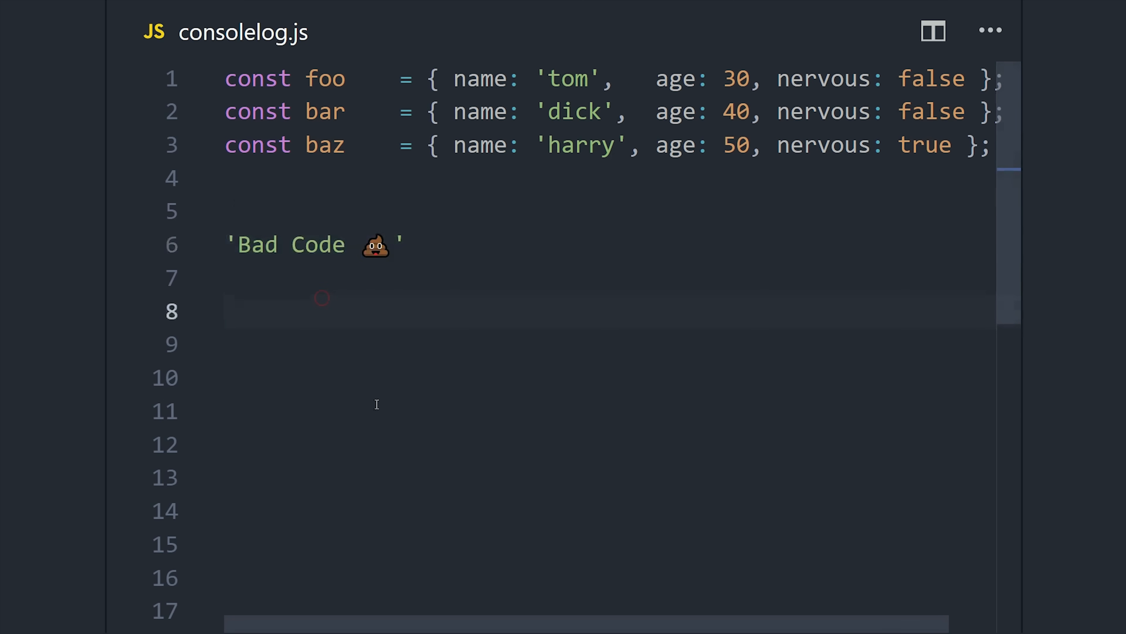
type("console.log(foo);")
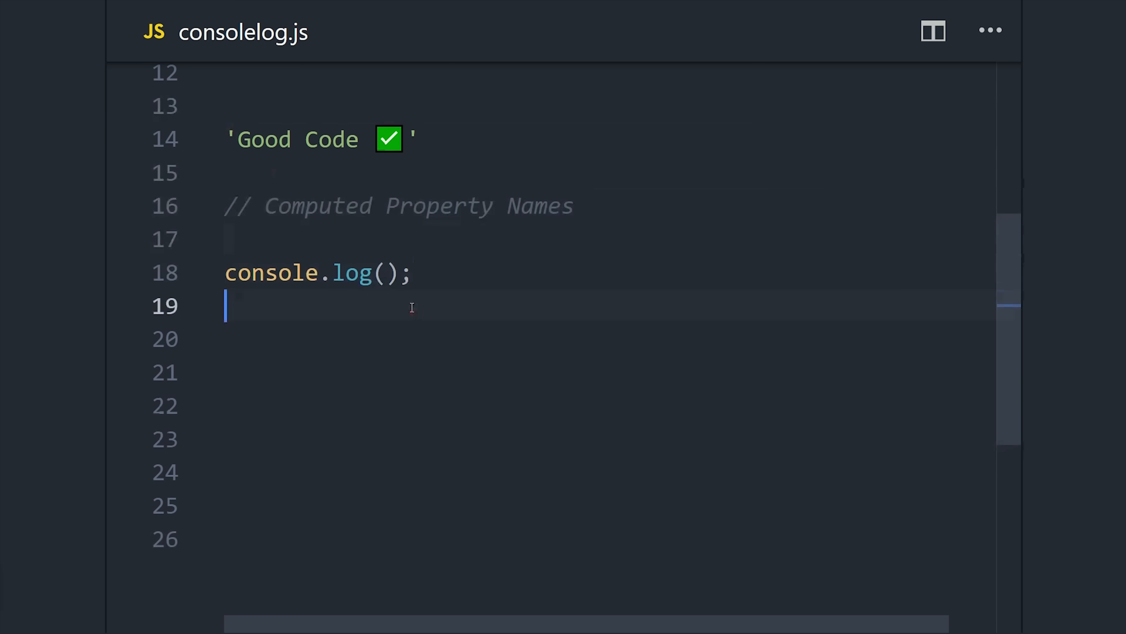
Step: Log { foo, bar, baz } as one object and check the named output in the Chrome console
type("{")
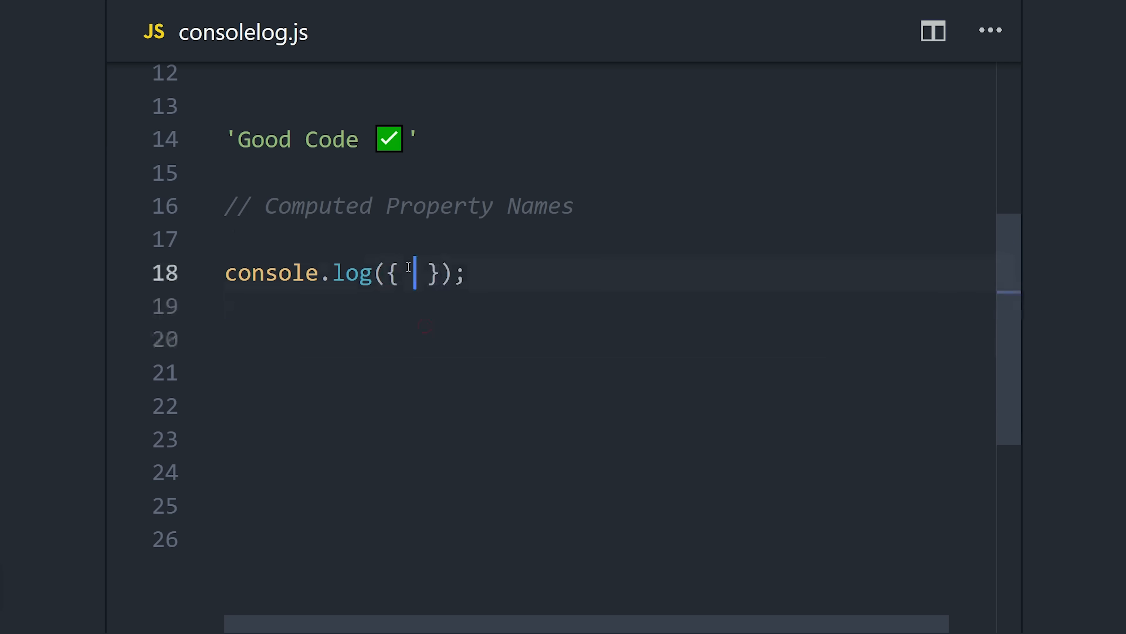
type("foo, bar, baz")
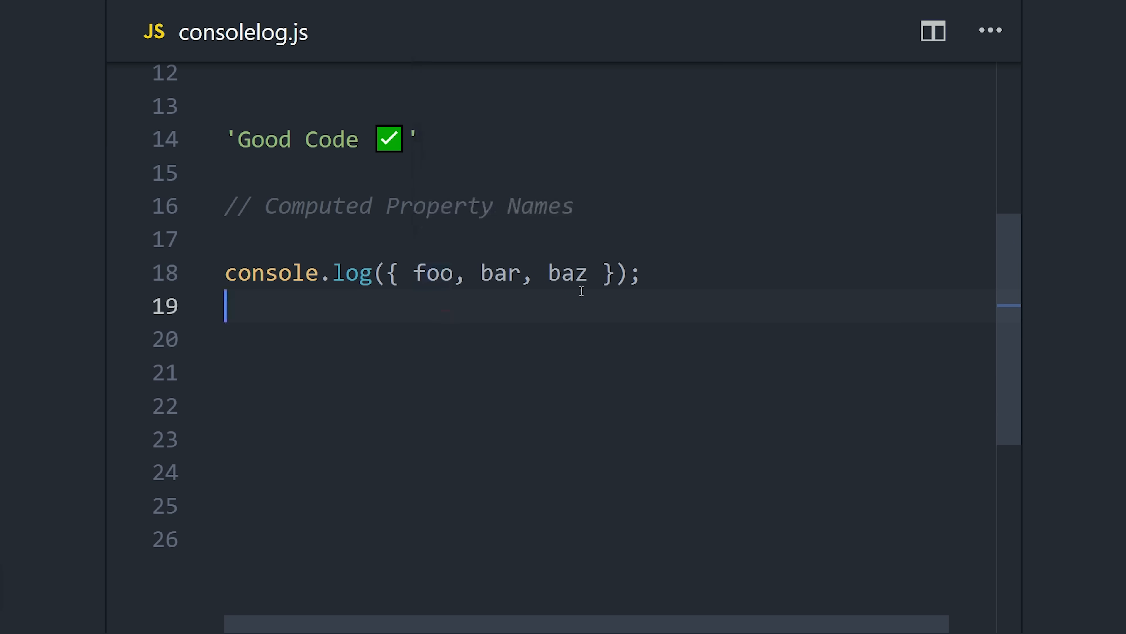
double_click(432, 275)
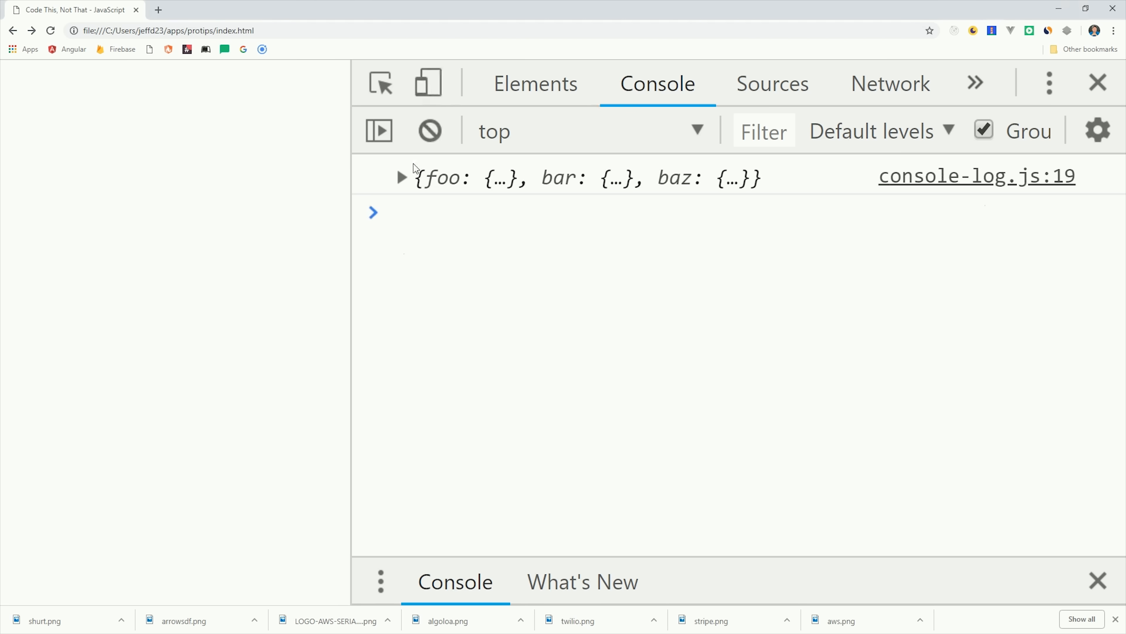
left_click(402, 177)
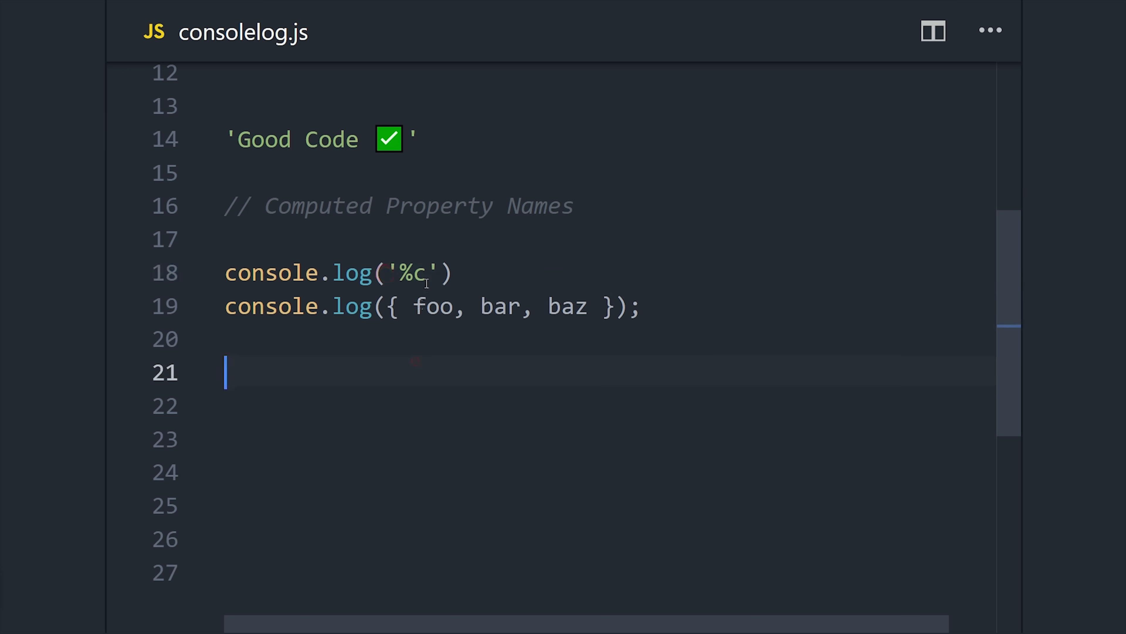
Step: Add console.log('%c My Friends', 'color: orange;') and reload to see it print in orange
type("My Friends")
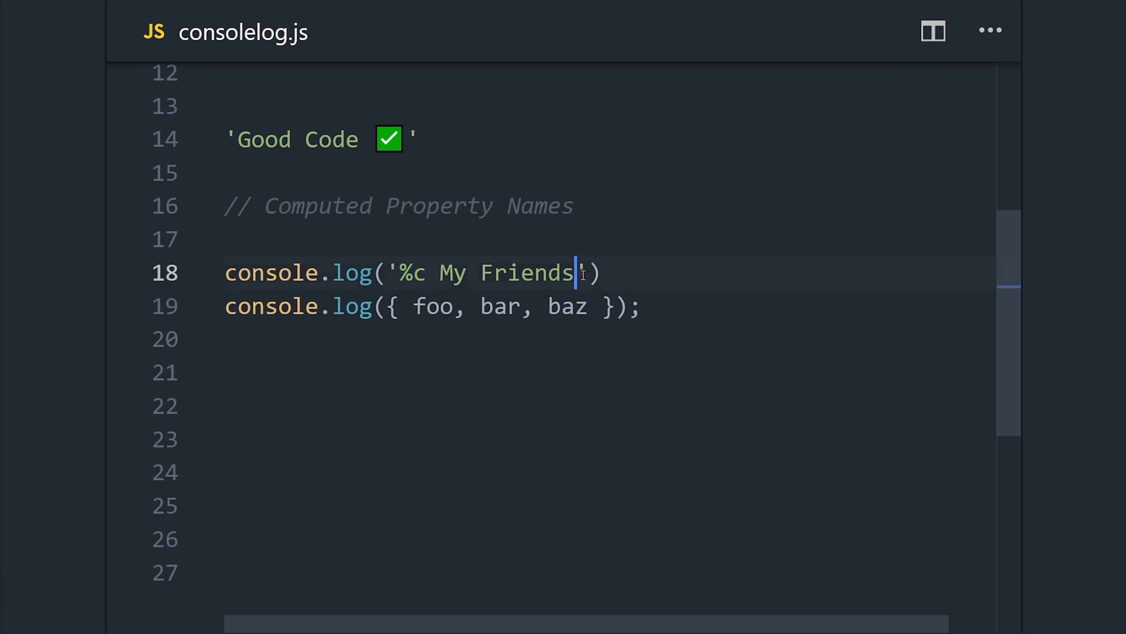
type(", 'colon: orange;'")
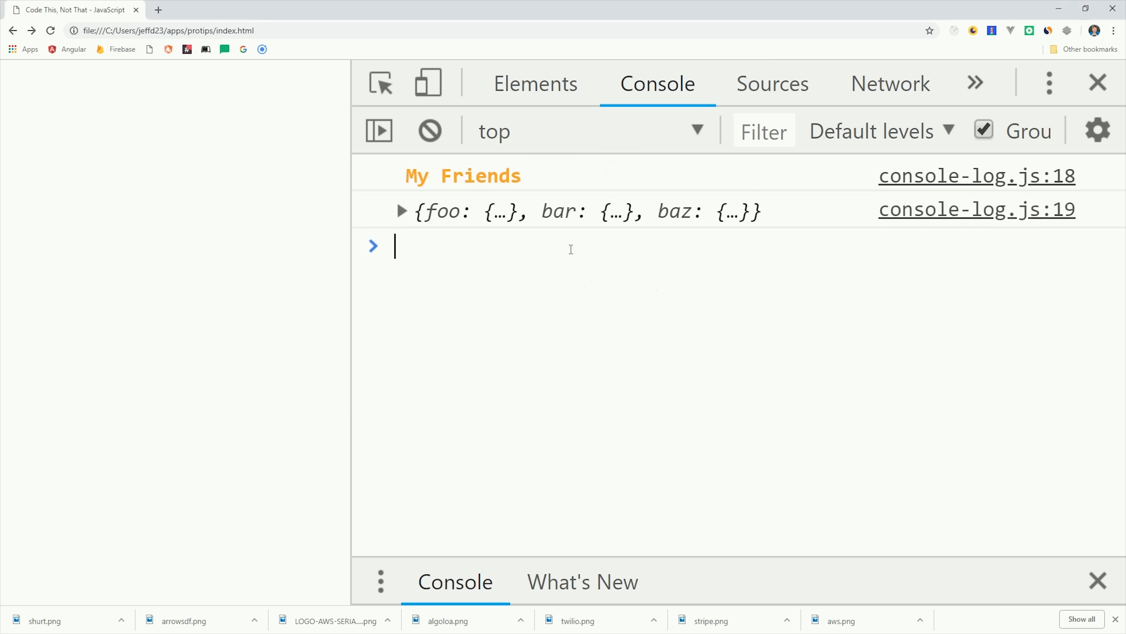
double_click(464, 174)
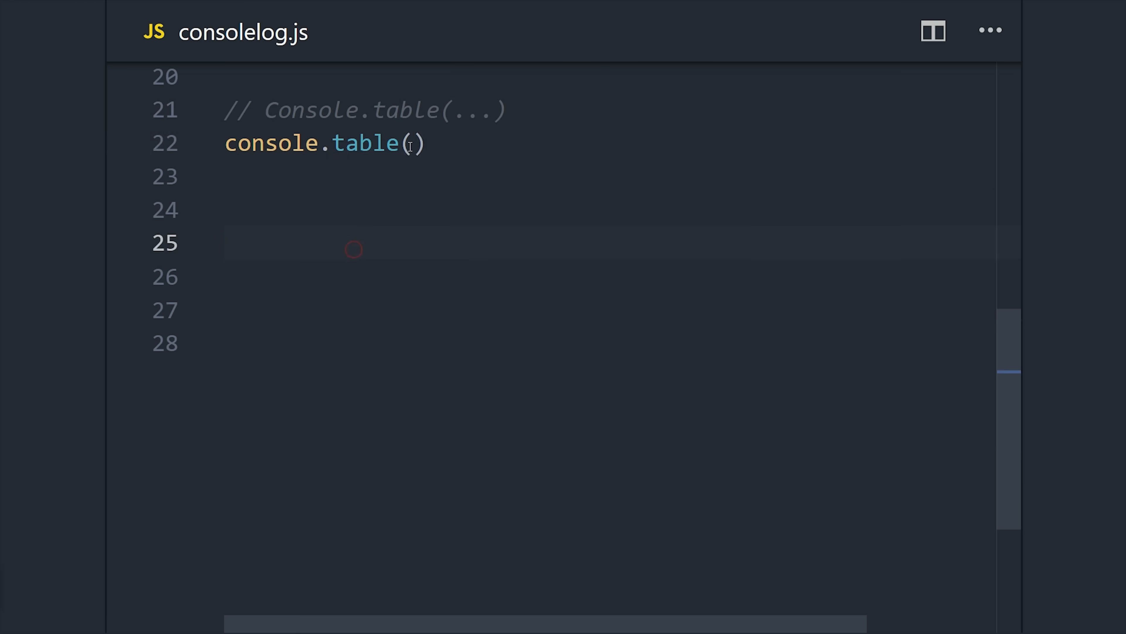
Step: Pass [foo, bar, baz] to console.table and expand the logged Array(3) in the console
type("[foo, bar, baz]")
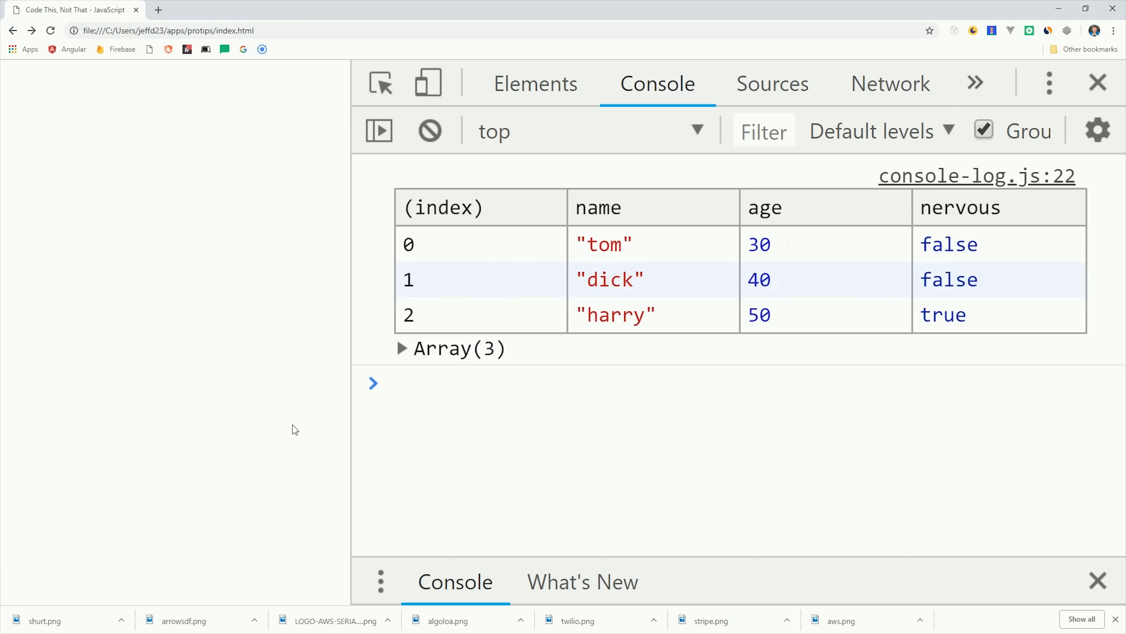
left_click(402, 349)
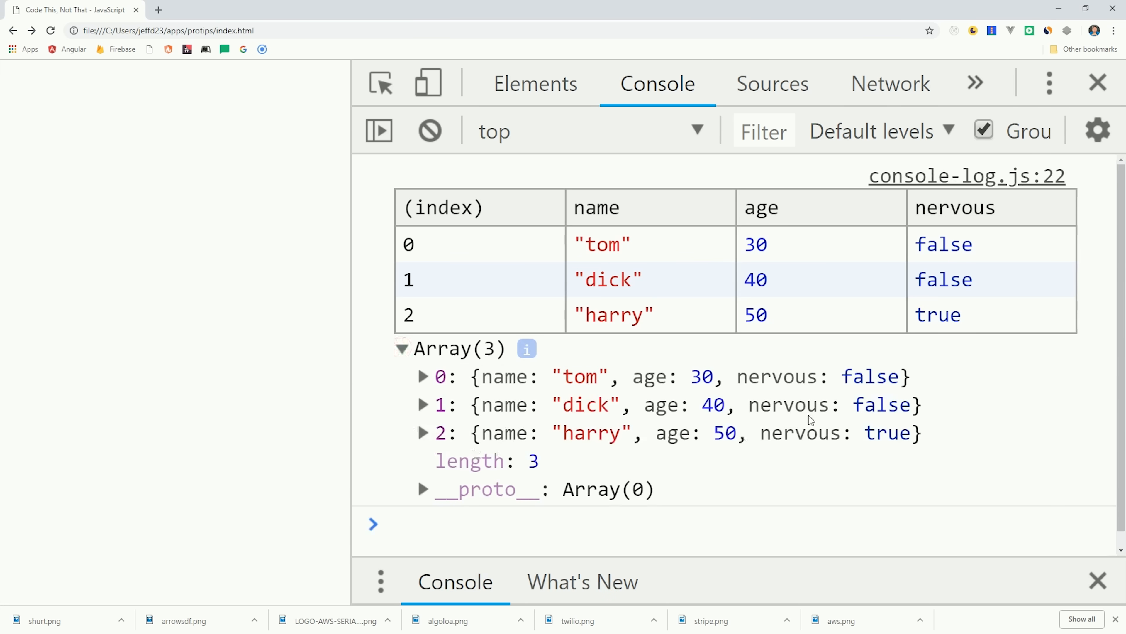
mouse_move(32, 476)
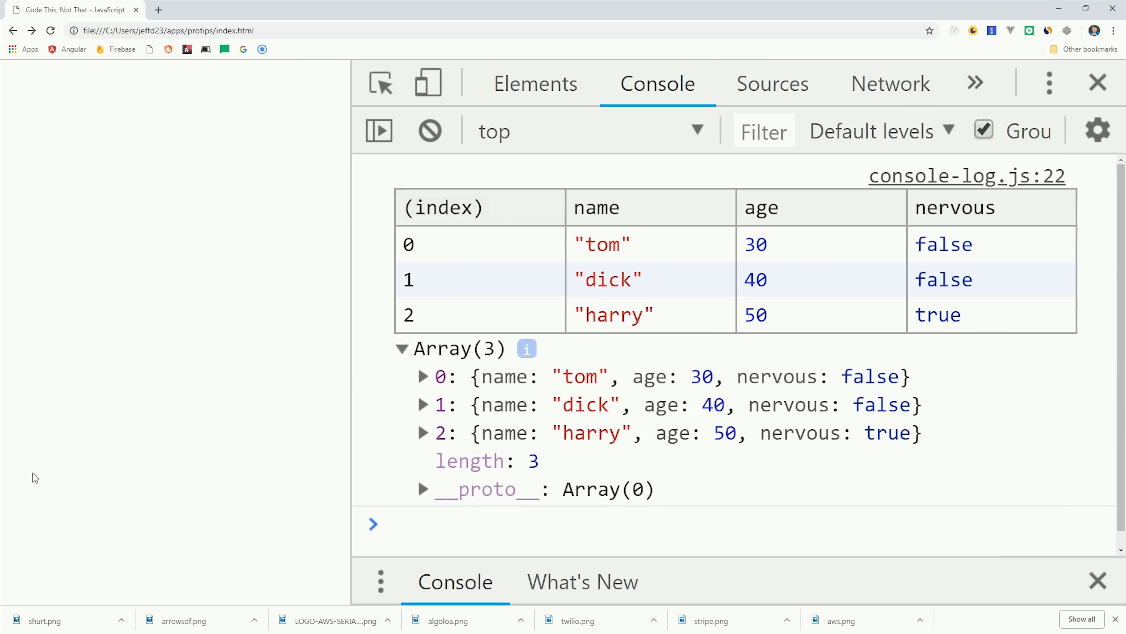
mouse_move(5, 483)
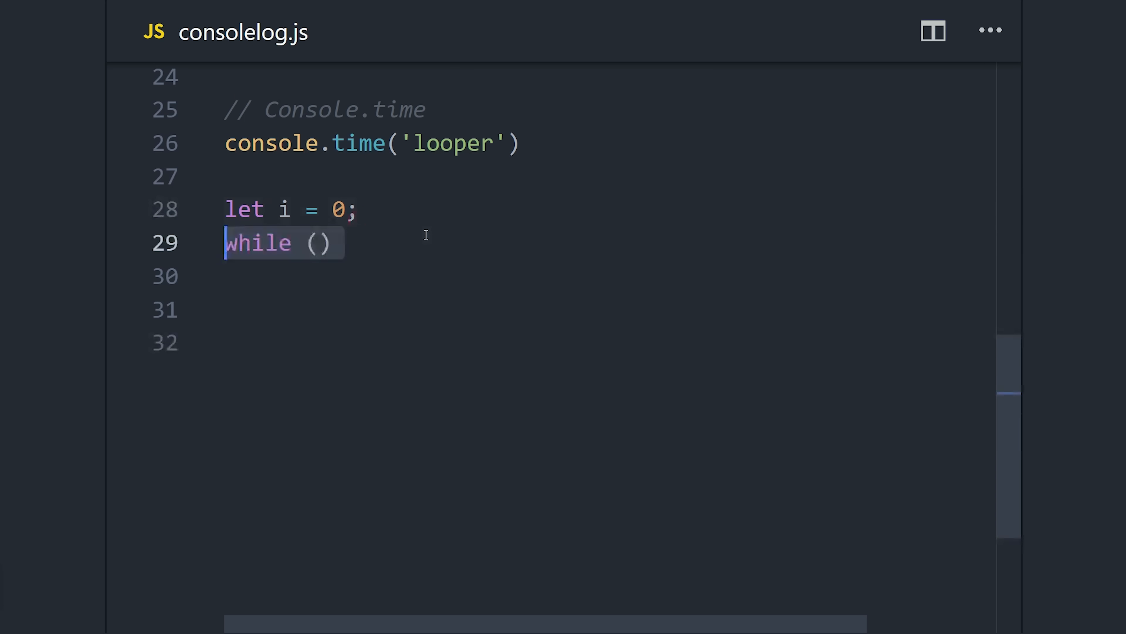
Step: Write a while loop counting i to 1000000 wrapped in console.time/timeEnd('looper')
type("i < 1000000")
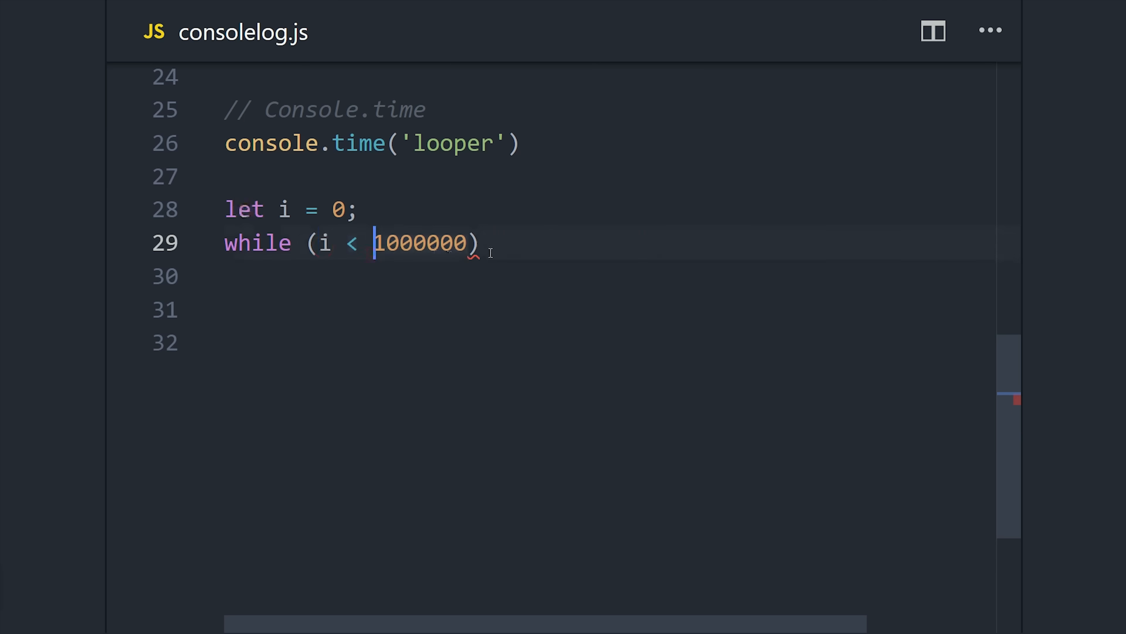
type("{ i ++ }")
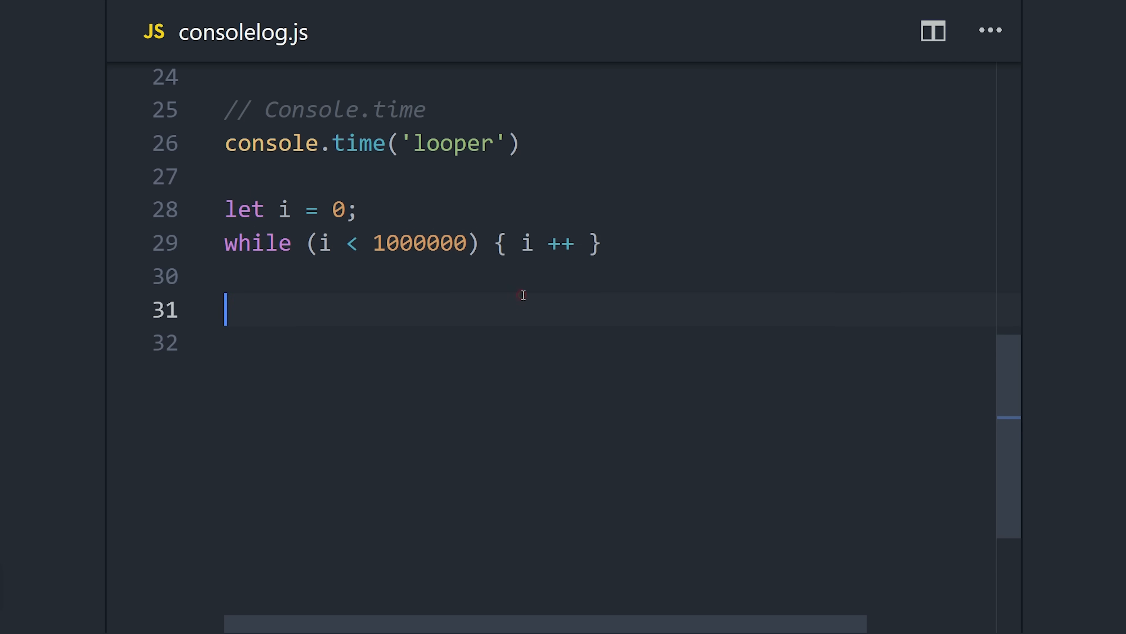
type("console.timeEnd()")
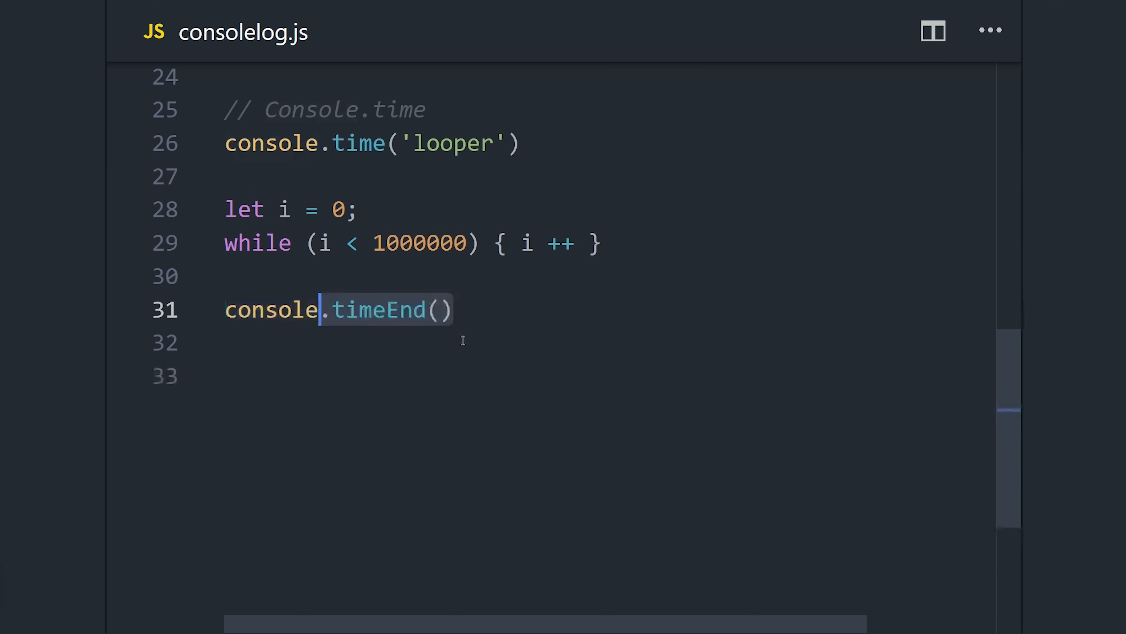
type("'looper'")
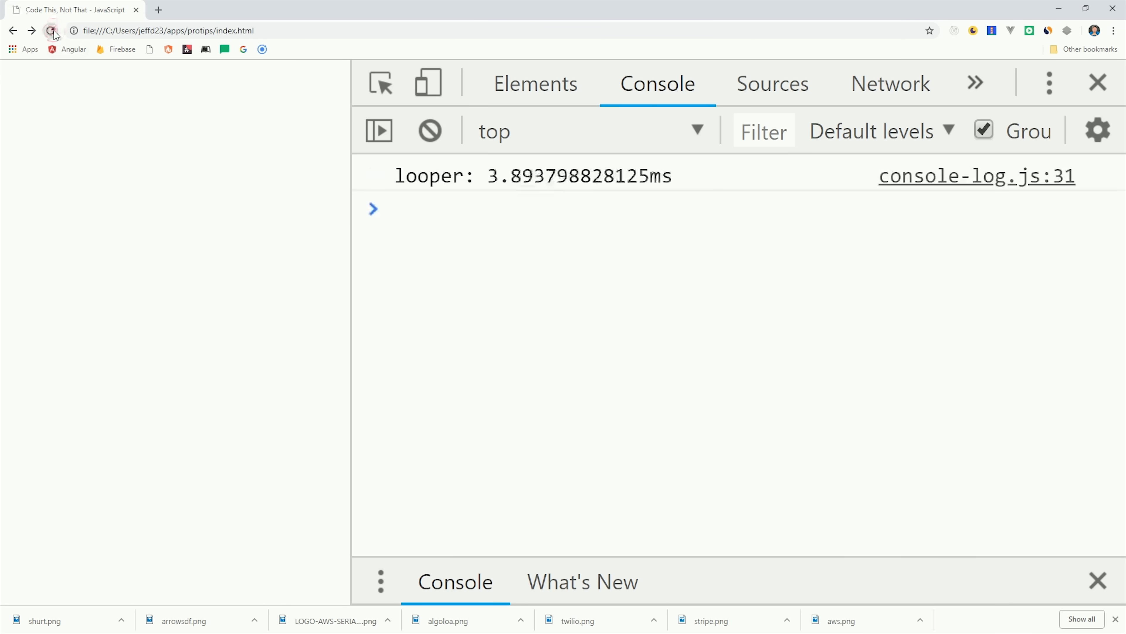
Step: Reload the page twice to compare looper timings in the console
left_click(52, 31)
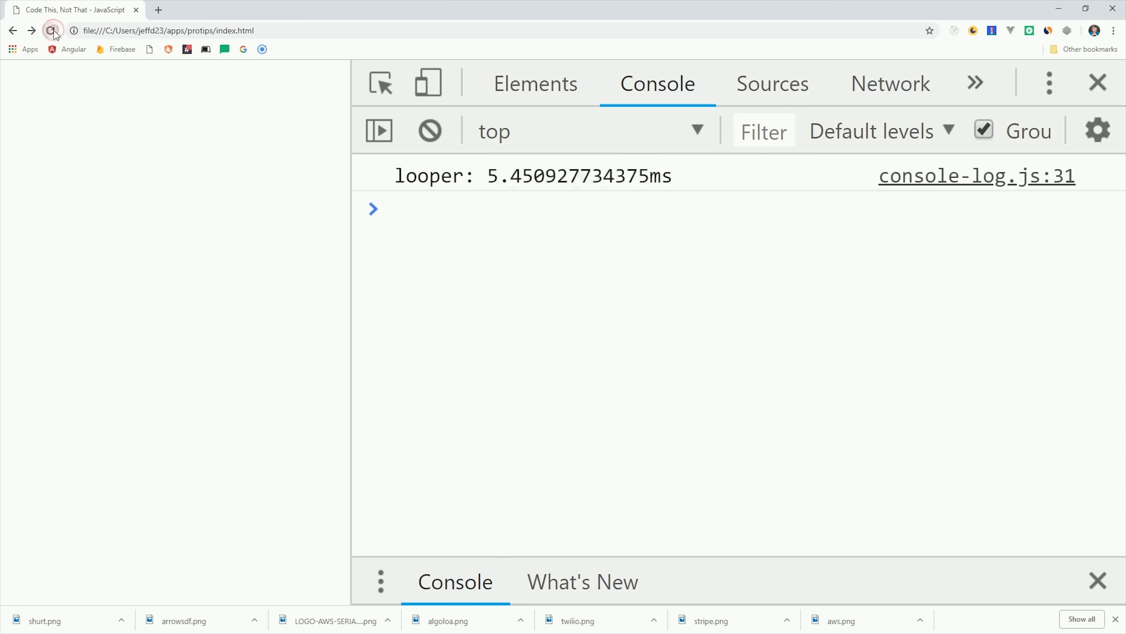
left_click(52, 31)
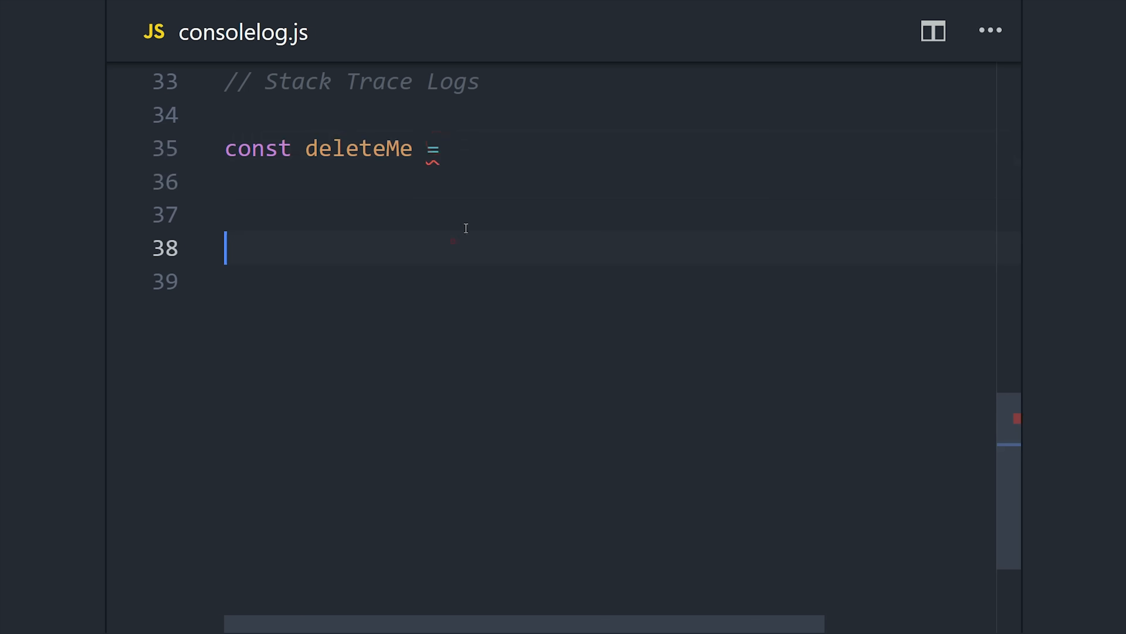
Step: Define deleteMe as an arrow function calling console.trace('bye bye database')
type("() => console")
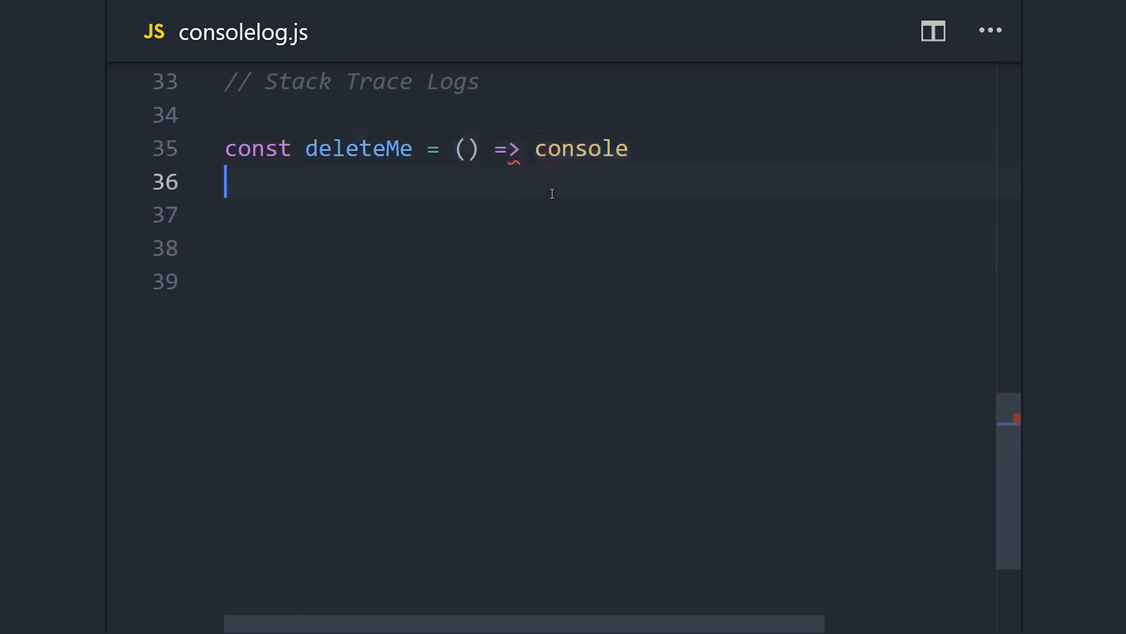
type(".trace()")
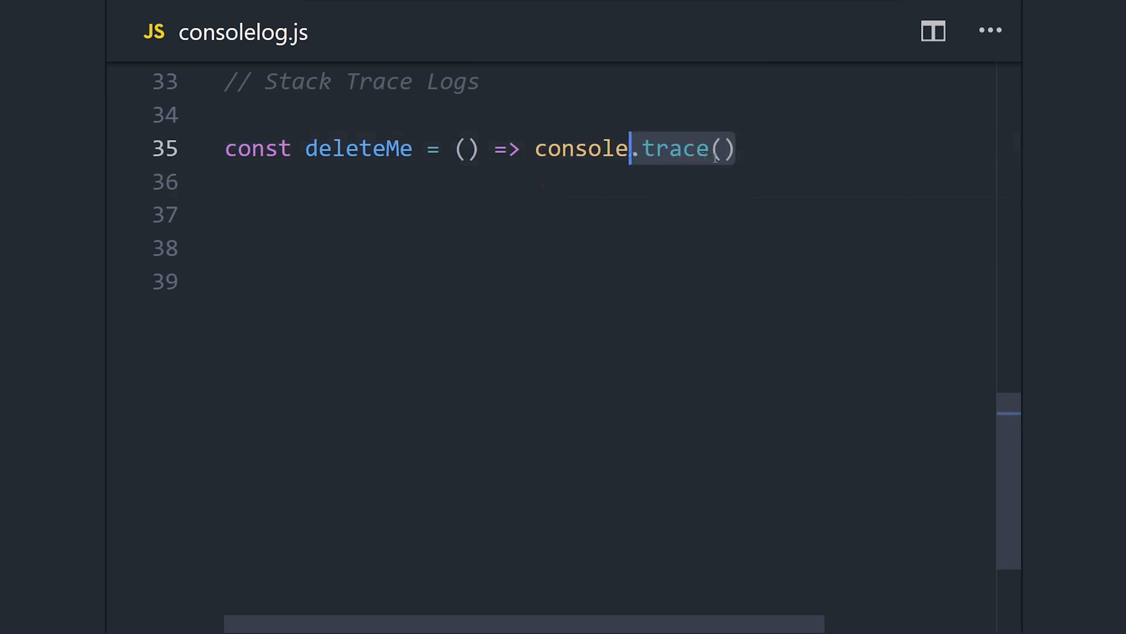
type("'bye bye database'")
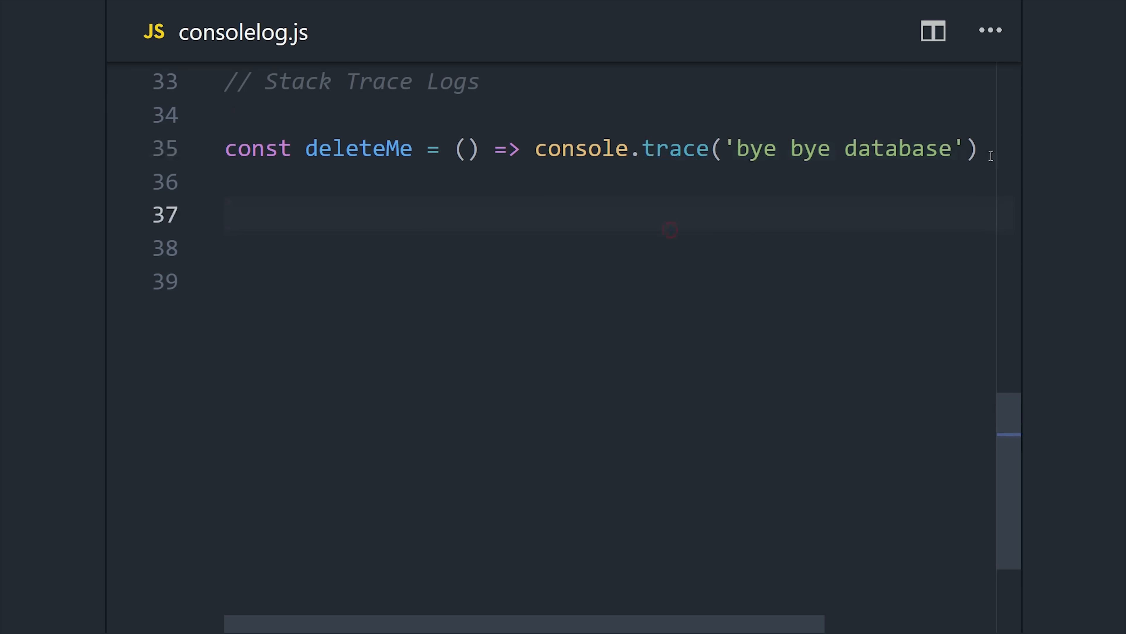
mouse_move(455, 528)
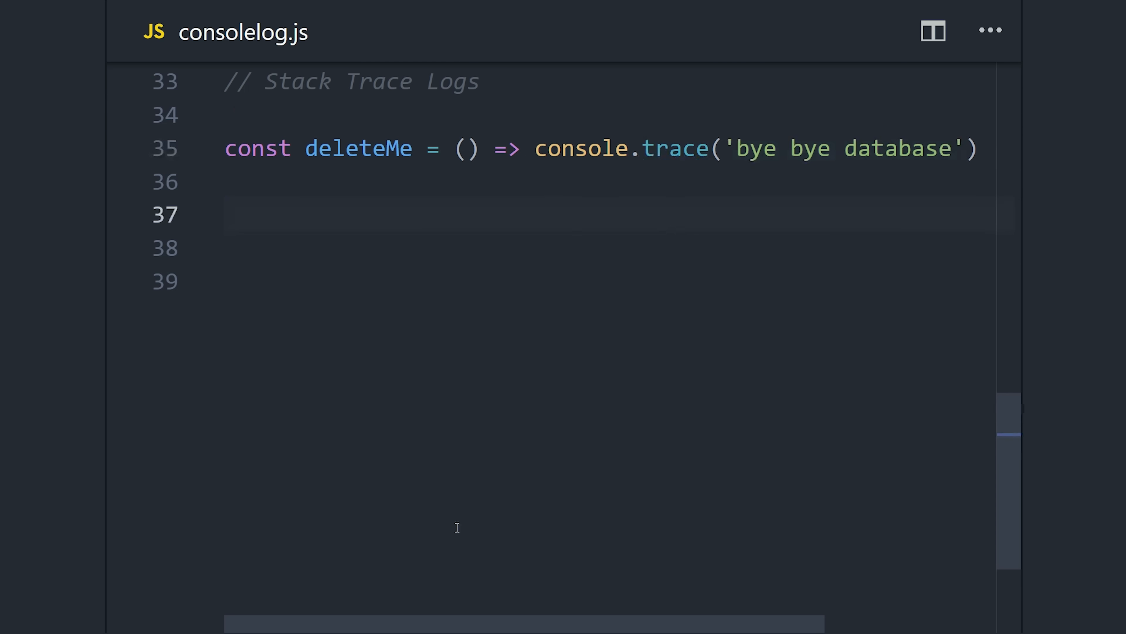
mouse_move(421, 263)
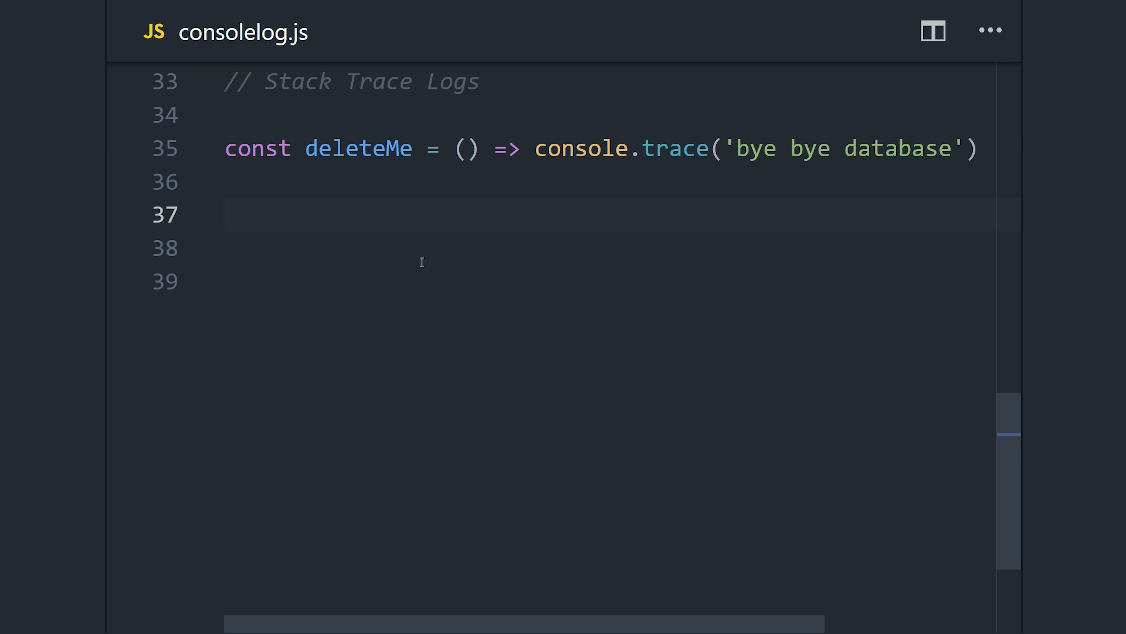
mouse_move(285, 246)
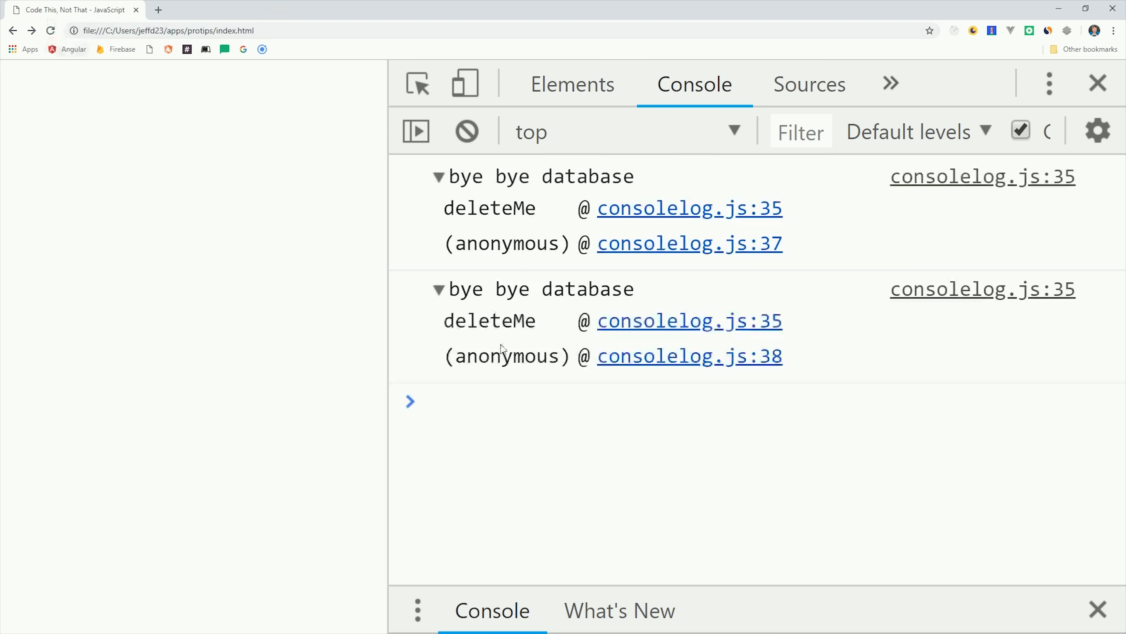
Step: Select the first 'bye bye database' trace message in the Chrome console to inspect it
left_click_drag(503, 176, 636, 177)
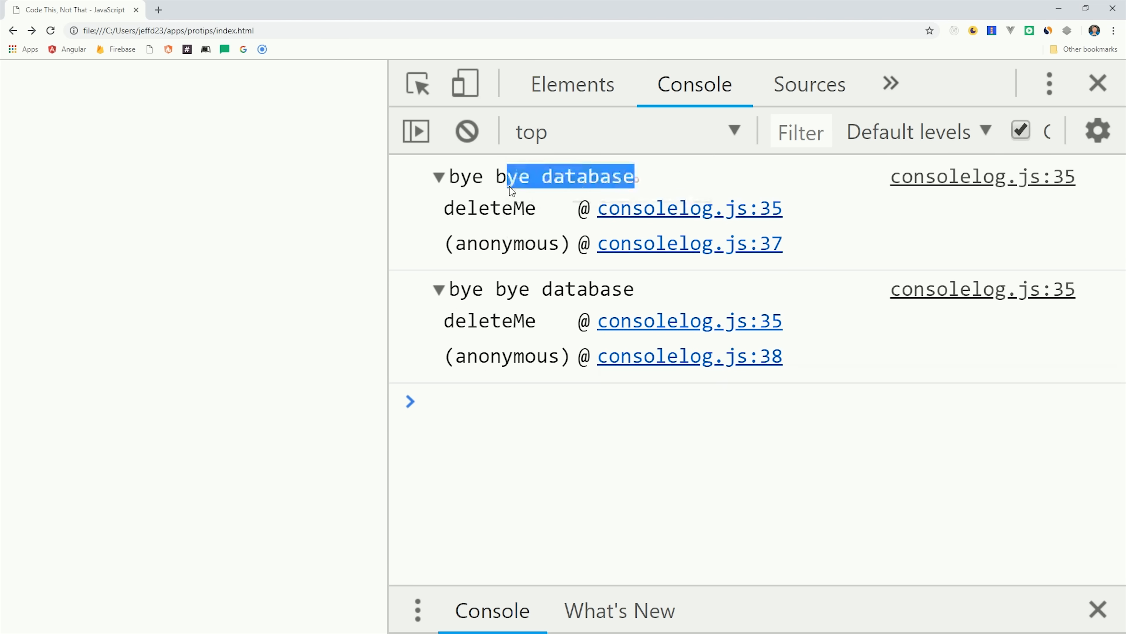
triple_click(539, 176)
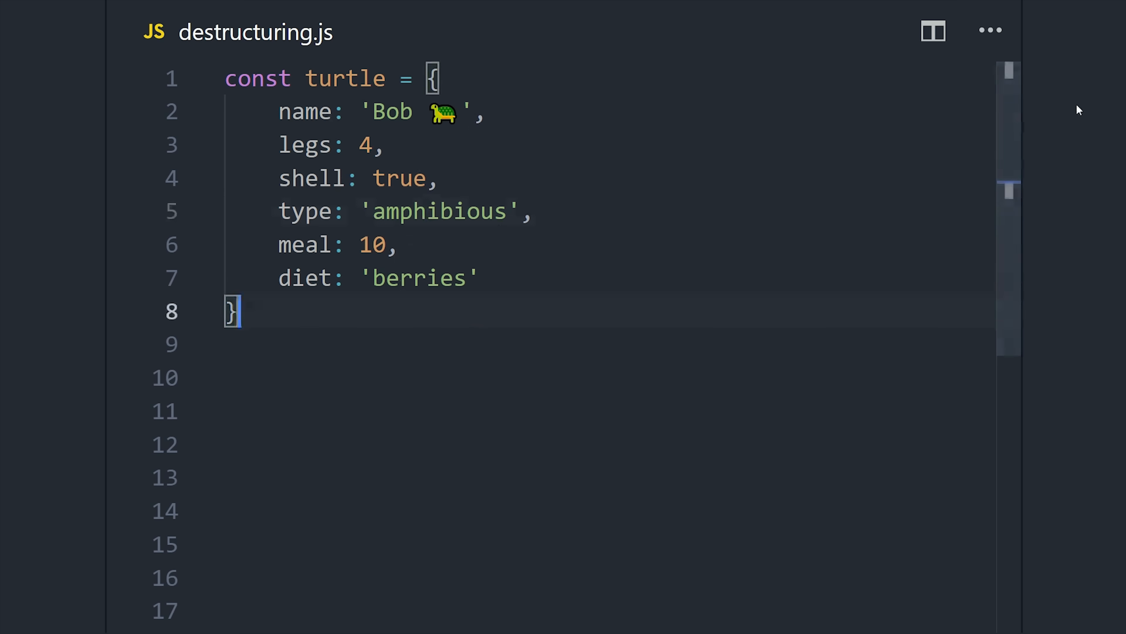
Step: Write the bad feed(animal) returning a template string built from animal.name and animal.diet
scroll("down", 3)
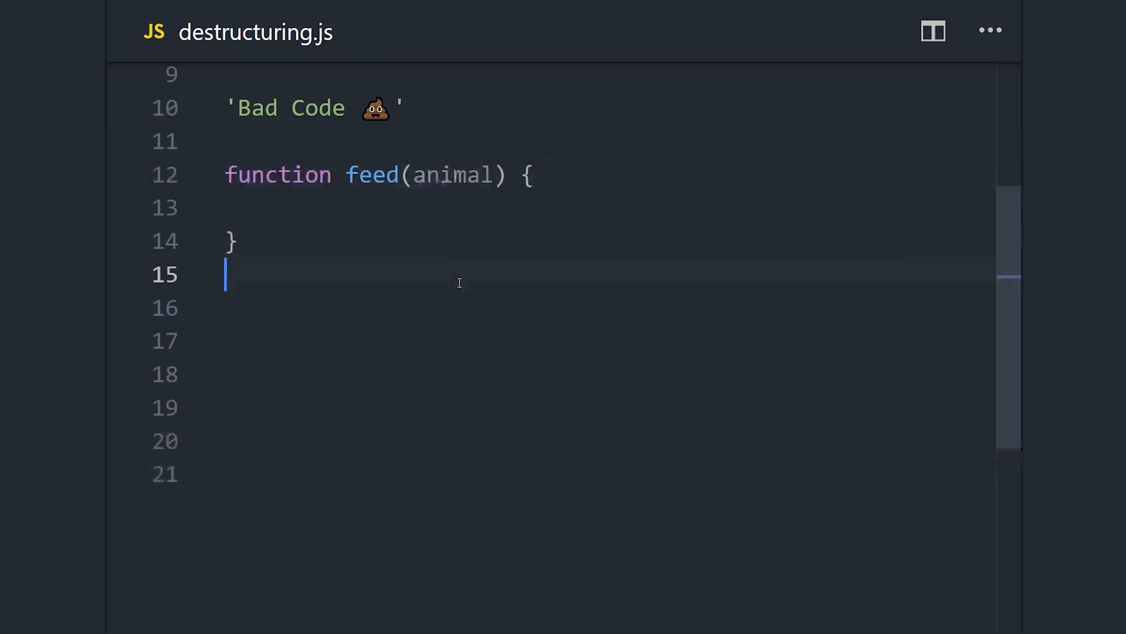
type("return ``;")
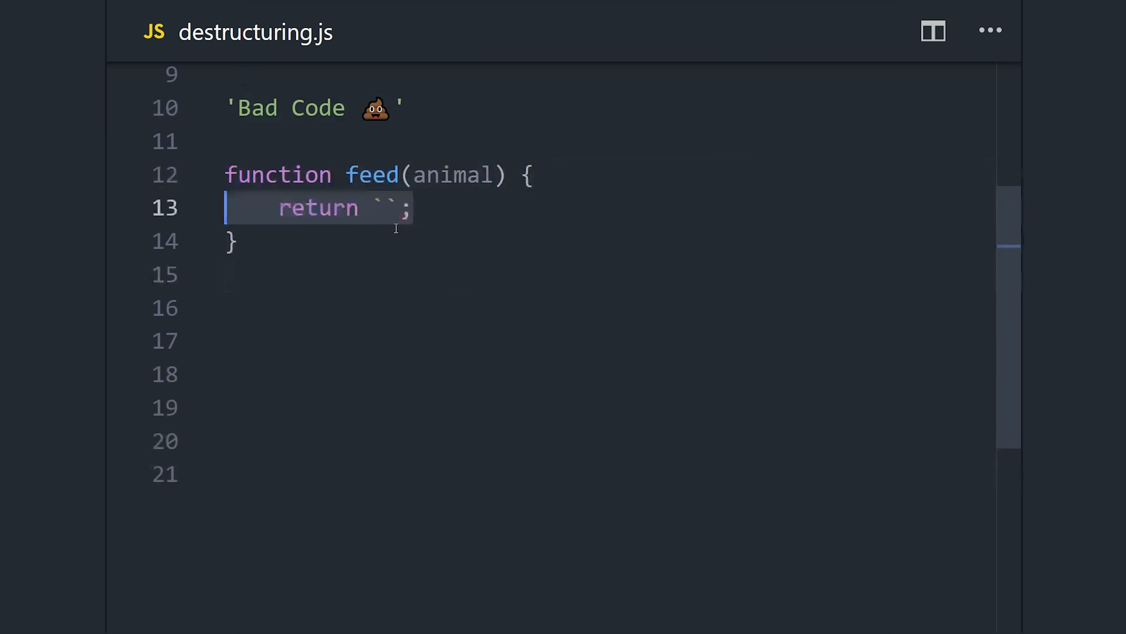
type("Feed ${animal.name} ${animal.meal")
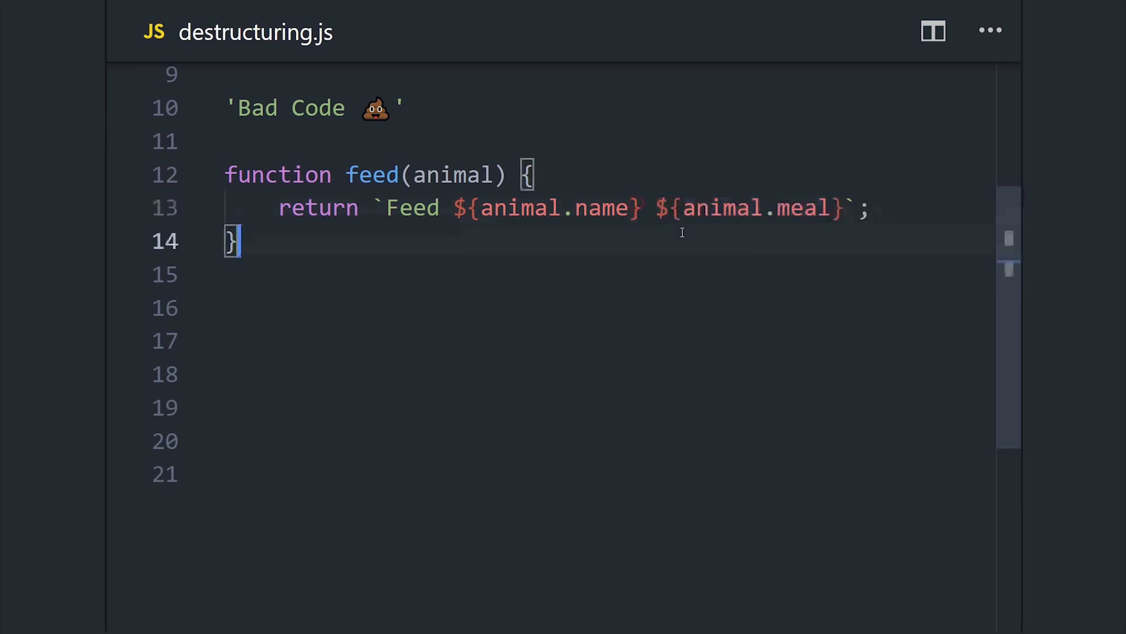
type("kilos of ${}")
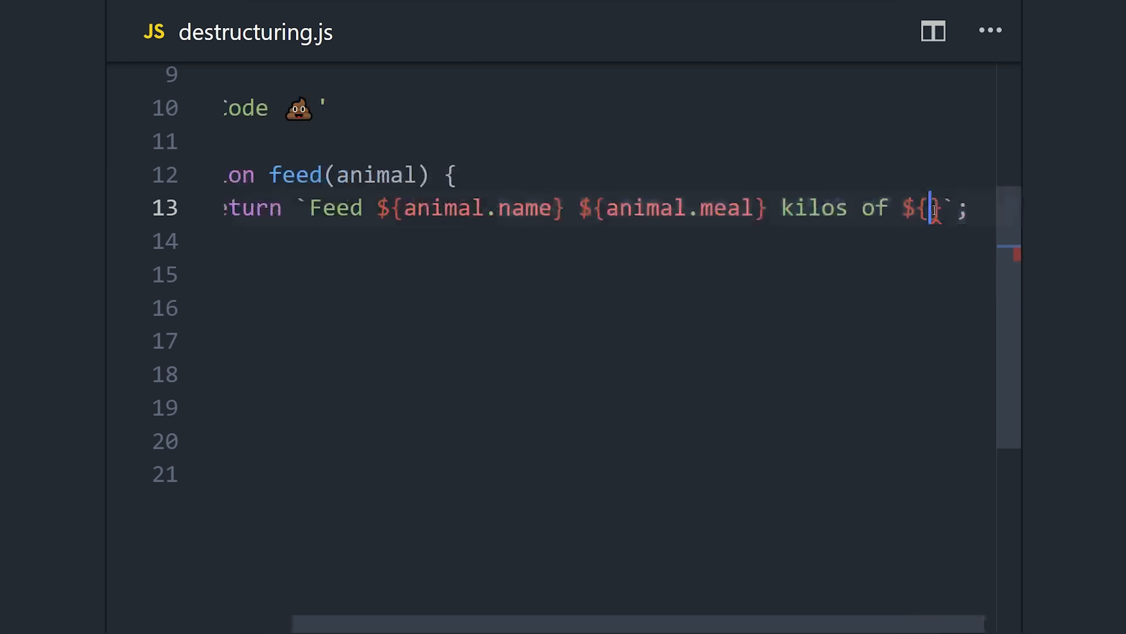
type("animal.diet")
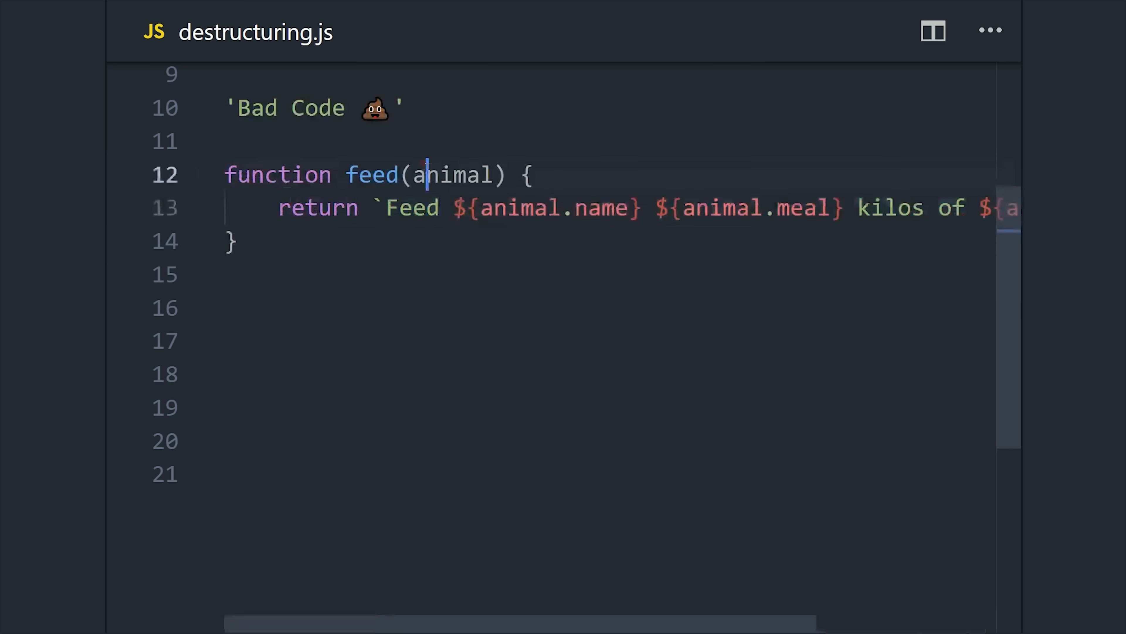
Step: Under Good Code, return `Feed ${name} ${meal} kilos of ${diet}` using destructured parameters
type("'Good Code ✅'")
left_click(609, 407)
type("function feed({ name, meal, diet }) {")
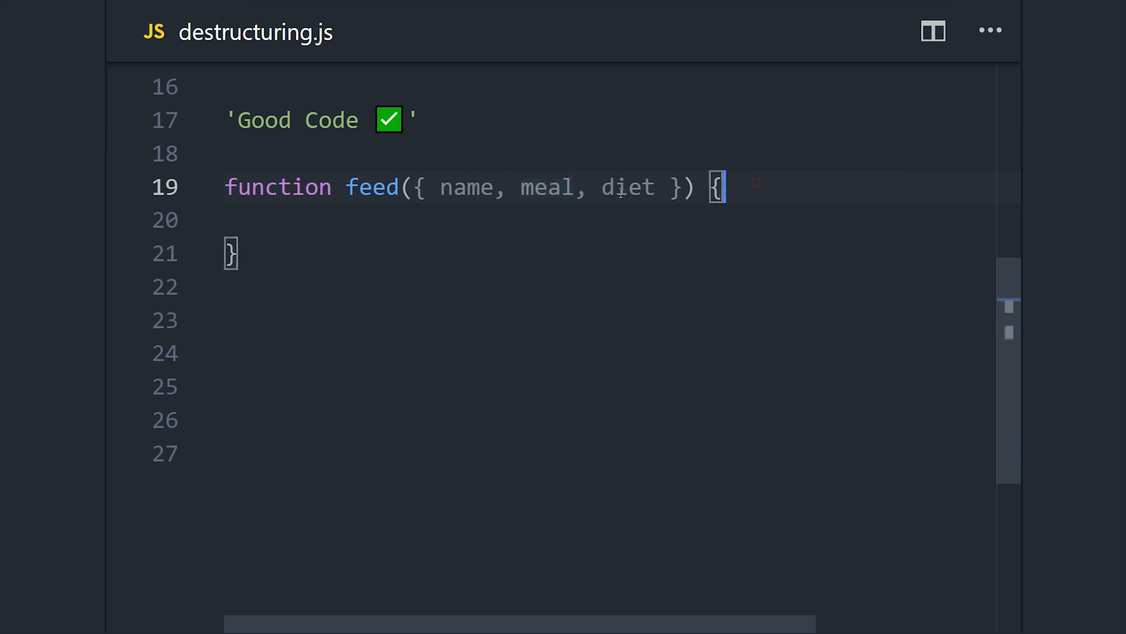
type("return ``;")
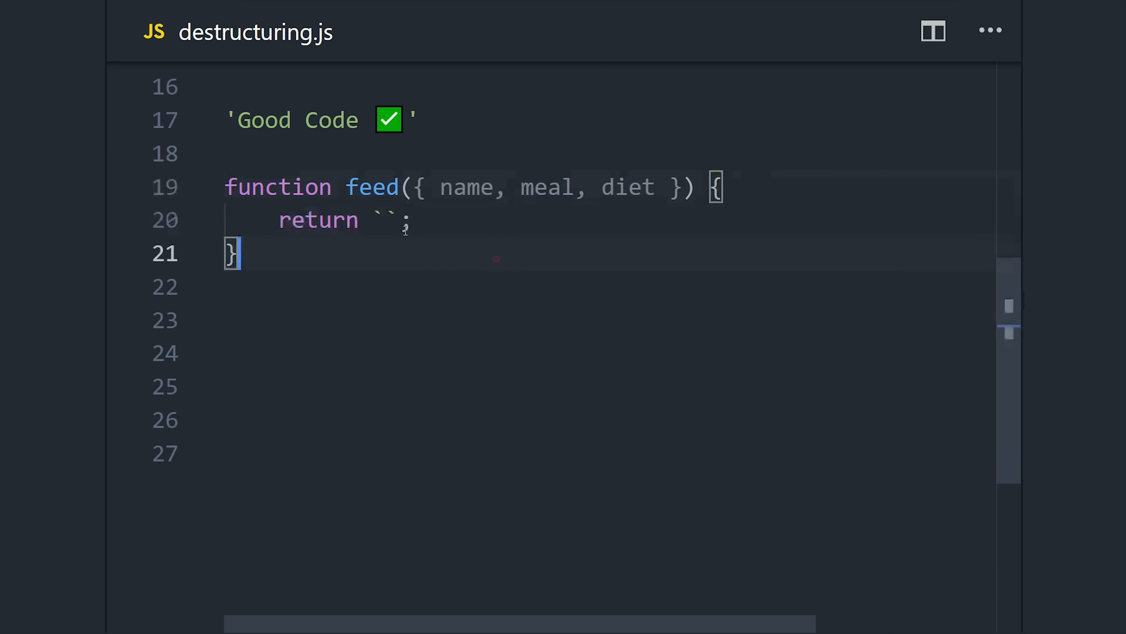
type("Feed ${name}")
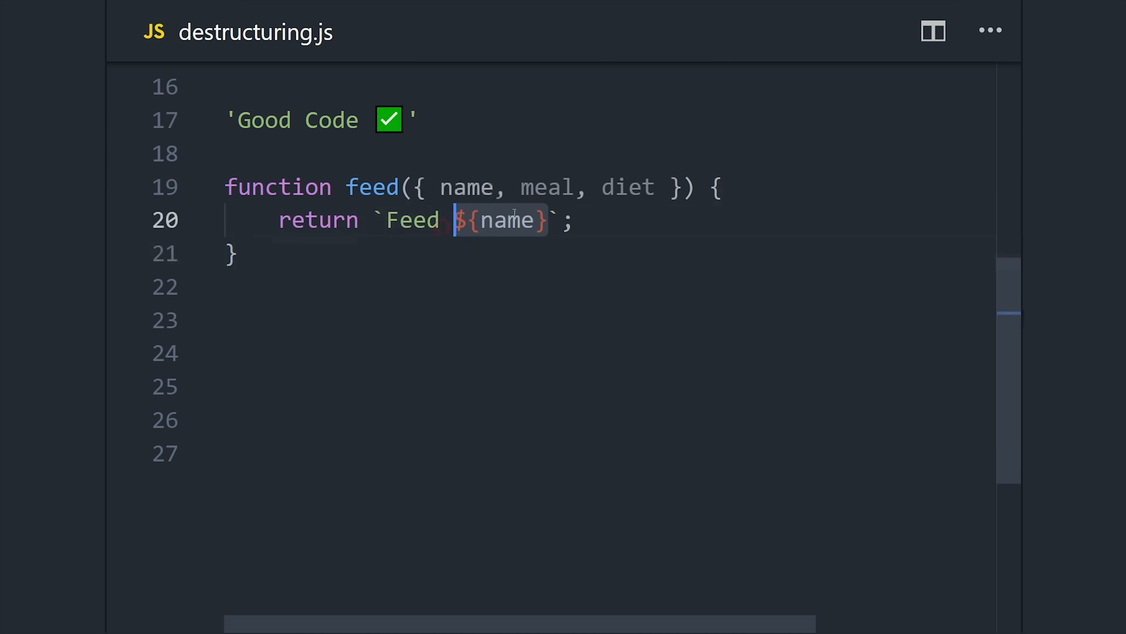
type("${meal}")
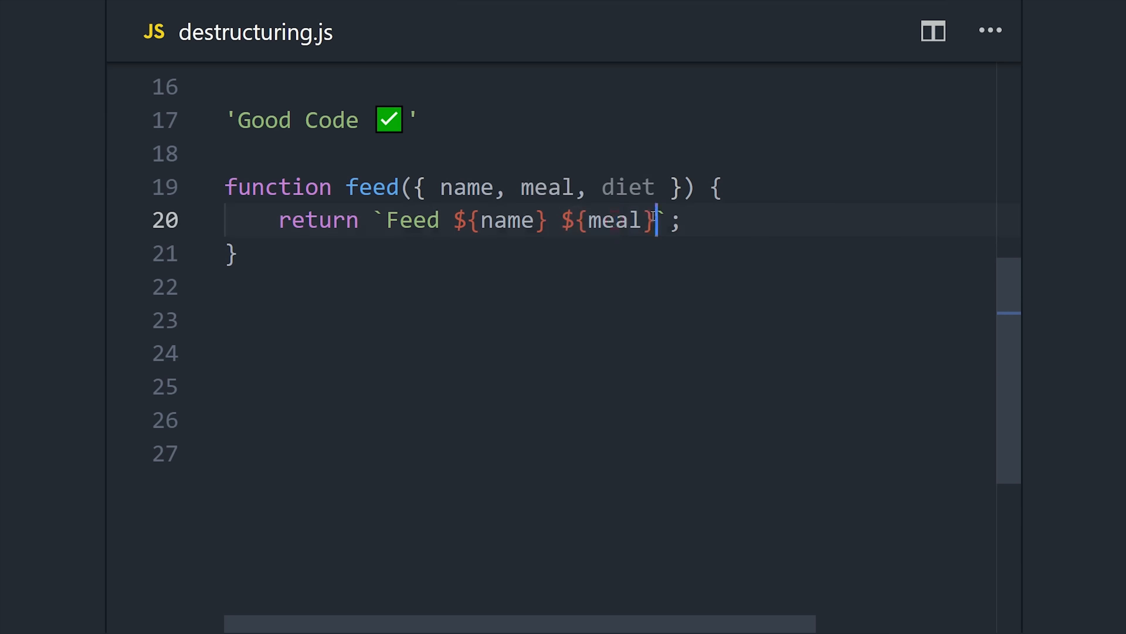
type("kilos of ${diet}")
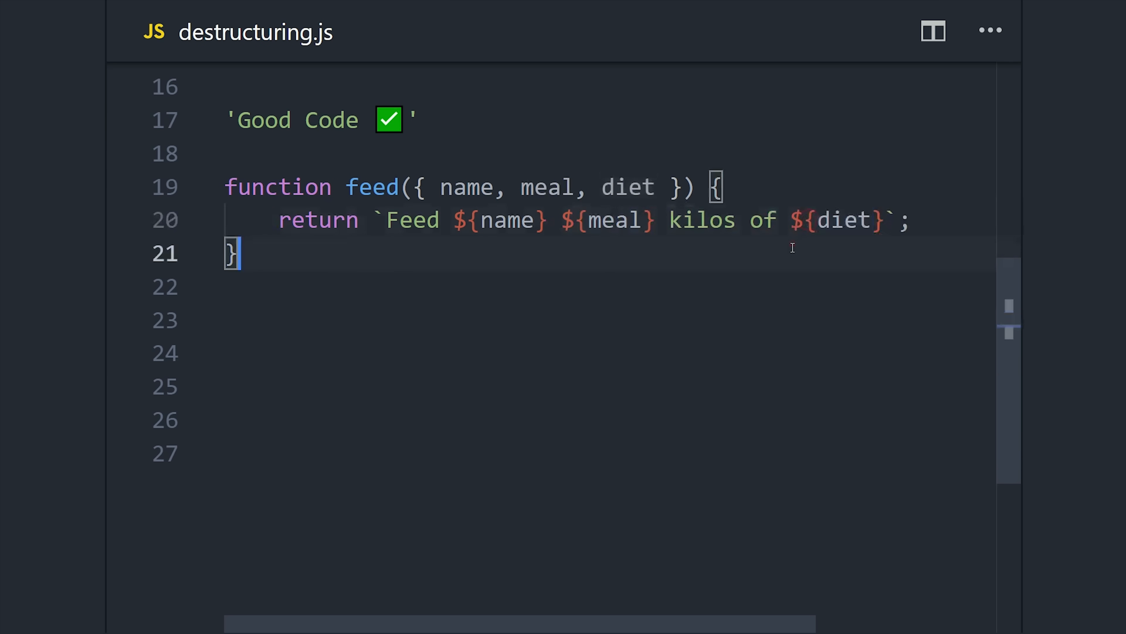
mouse_move(501, 193)
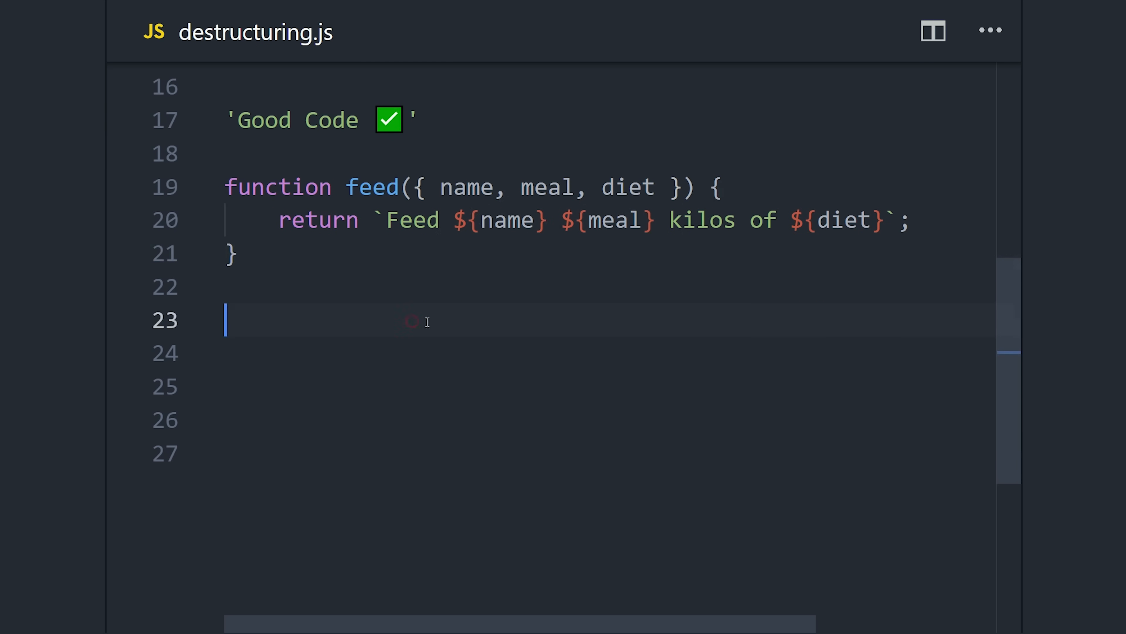
Step: Add an // OR version destructuring const { name, meal, diet } = animal inside the body with the same return
type("// OR")
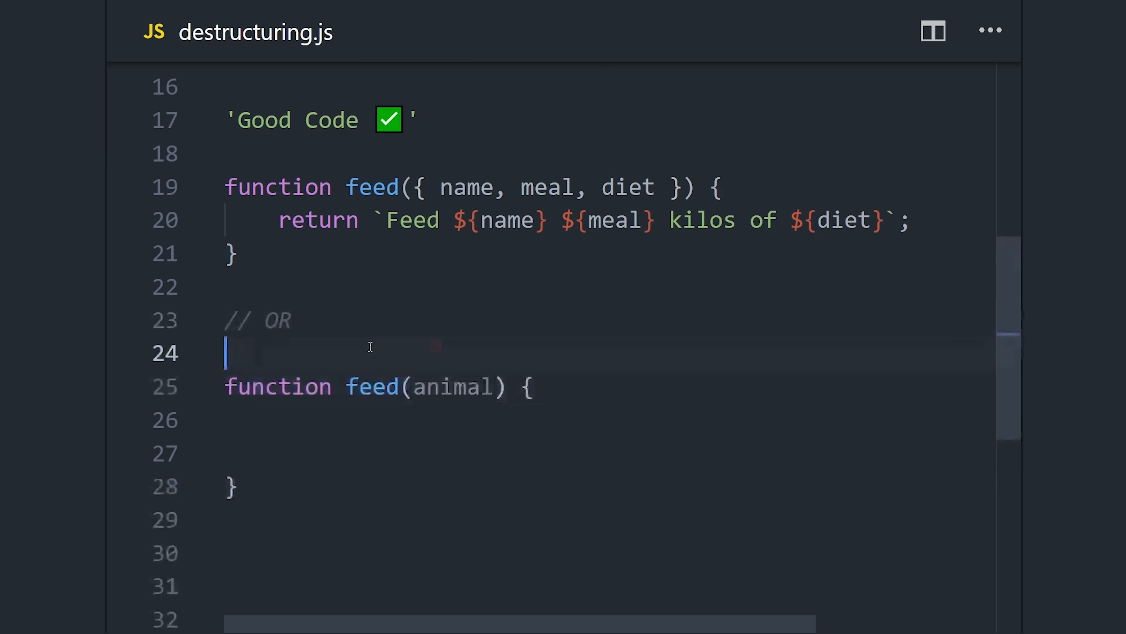
scroll("down", 3)
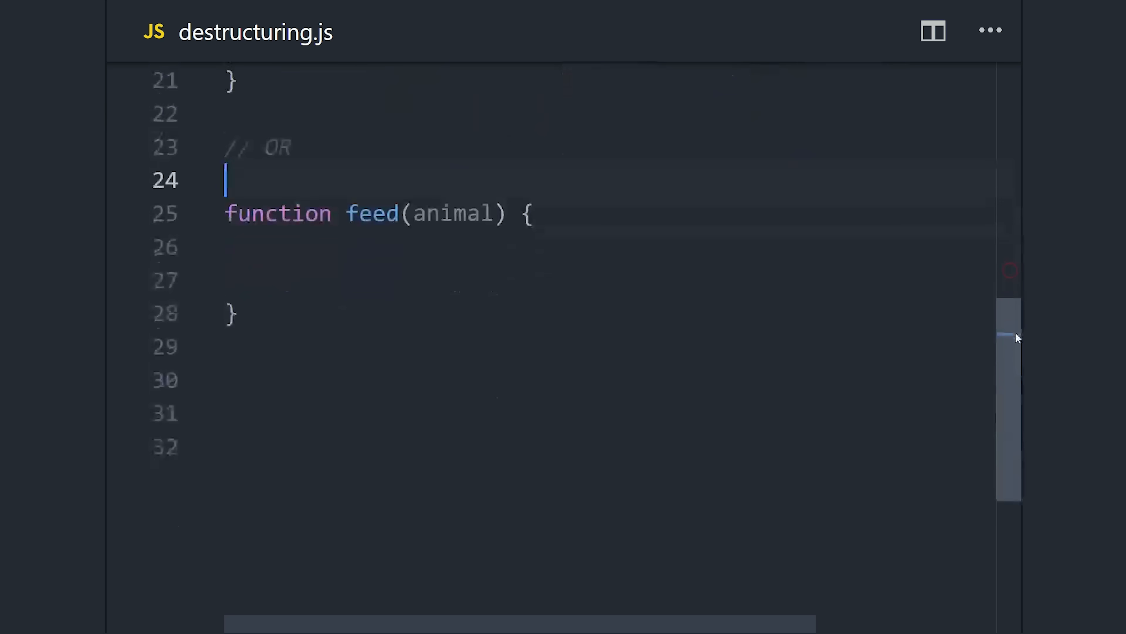
type("const { };")
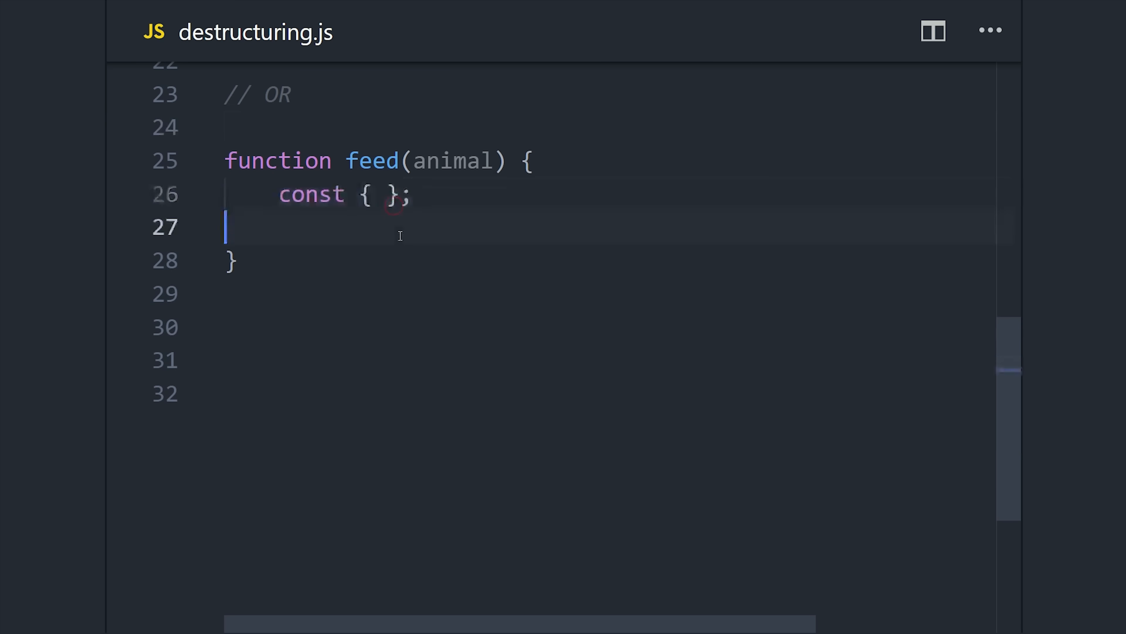
type("name")
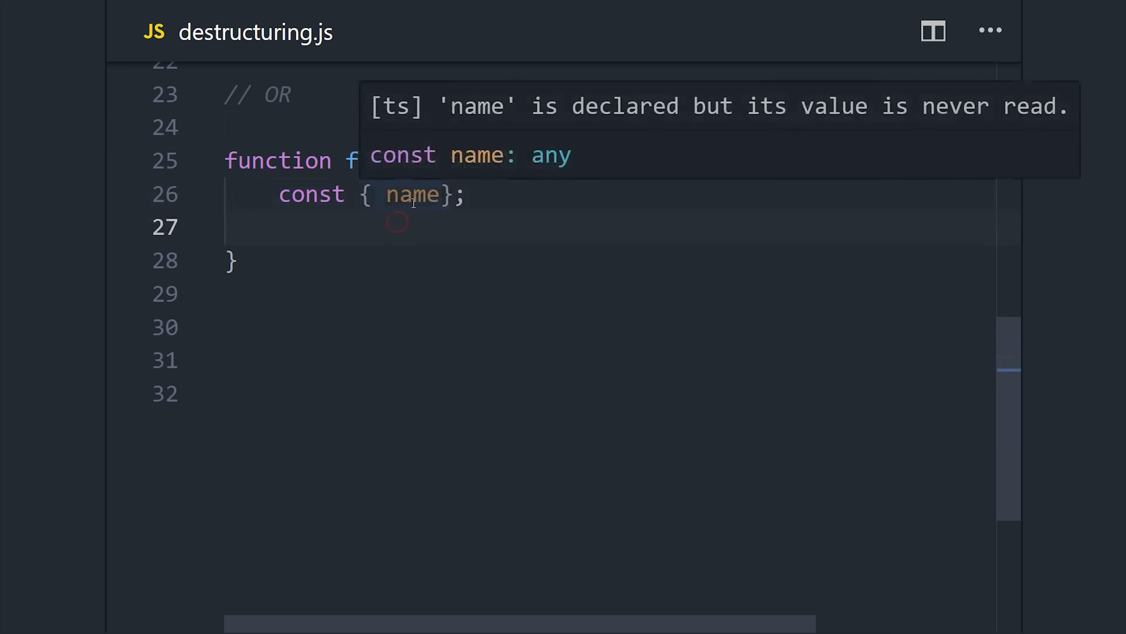
type(", meal, diet")
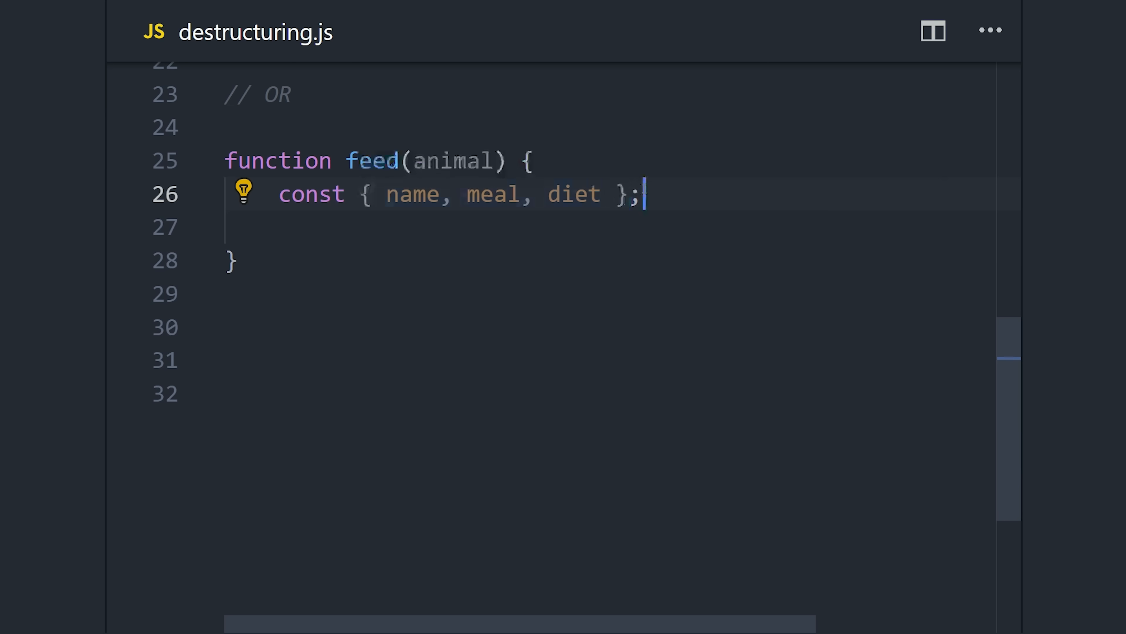
type("= animal")
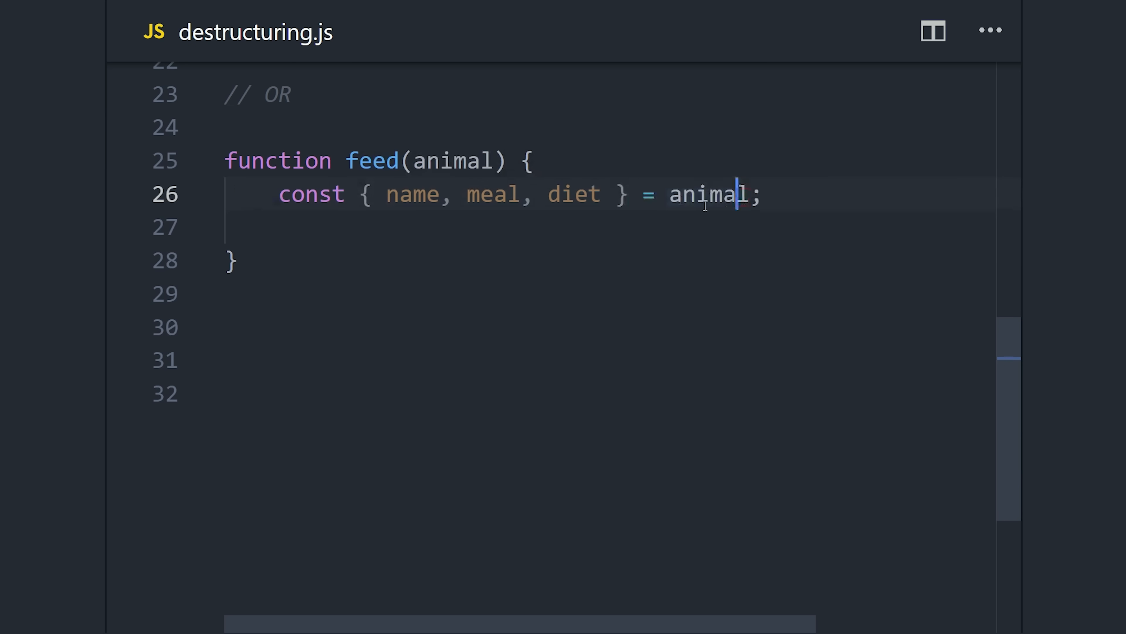
type("return ``;")
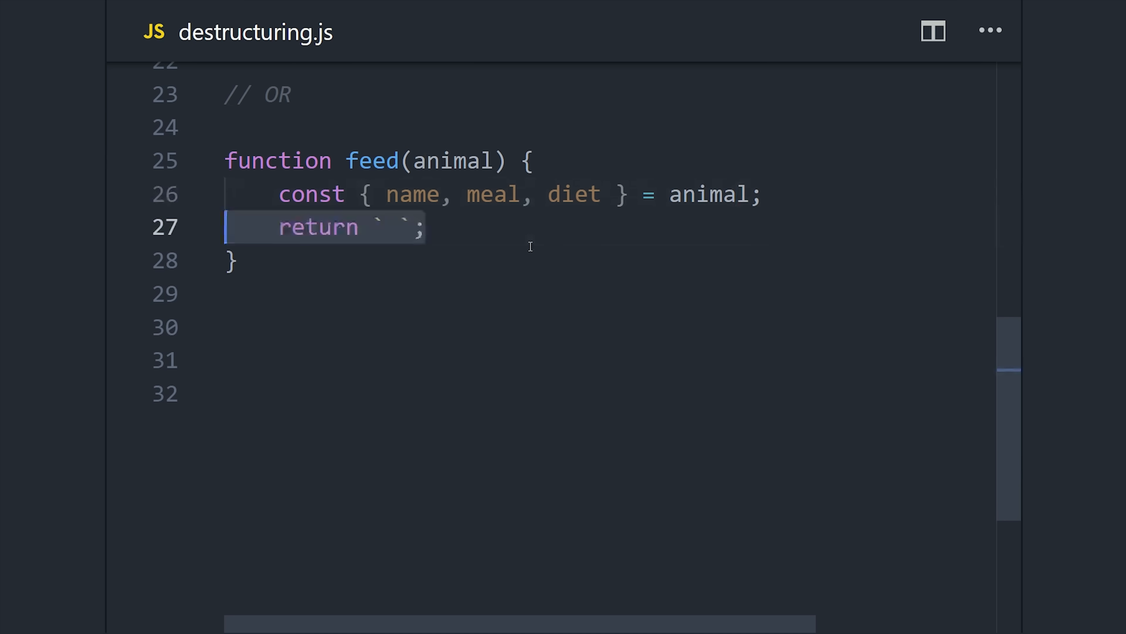
type("Feed ${name}")
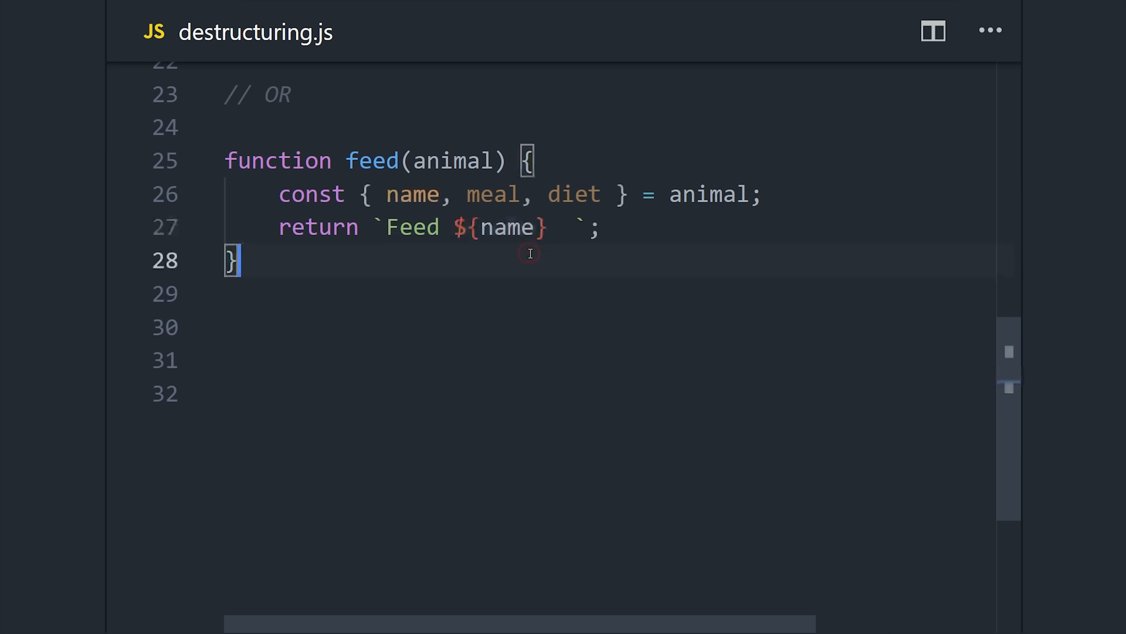
type("${meal} kilos of ${}")
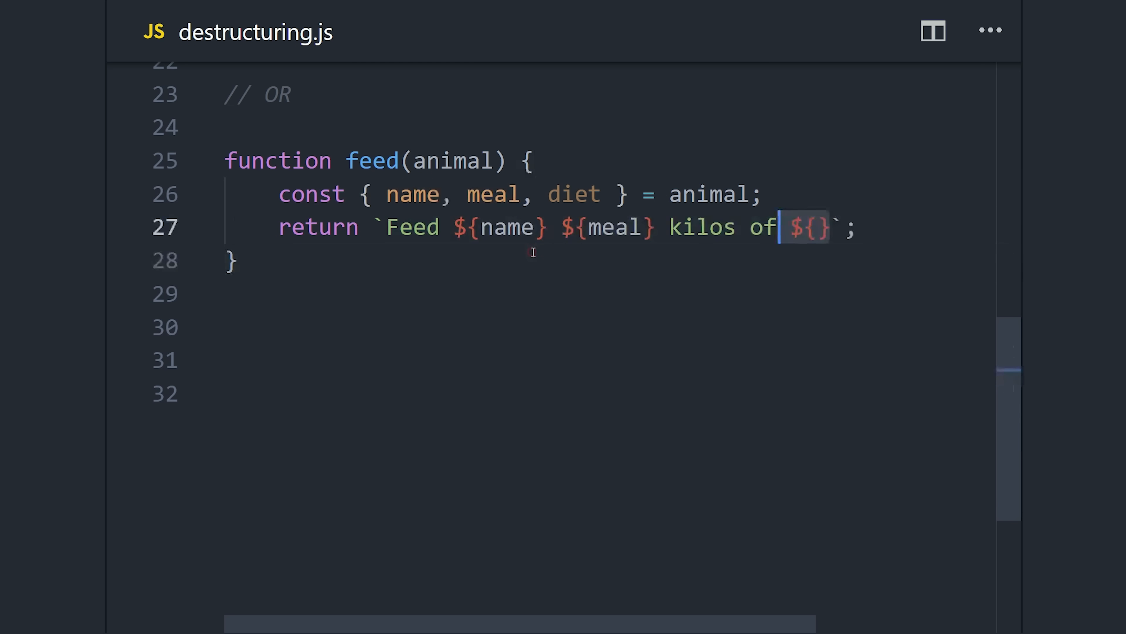
type("diet")
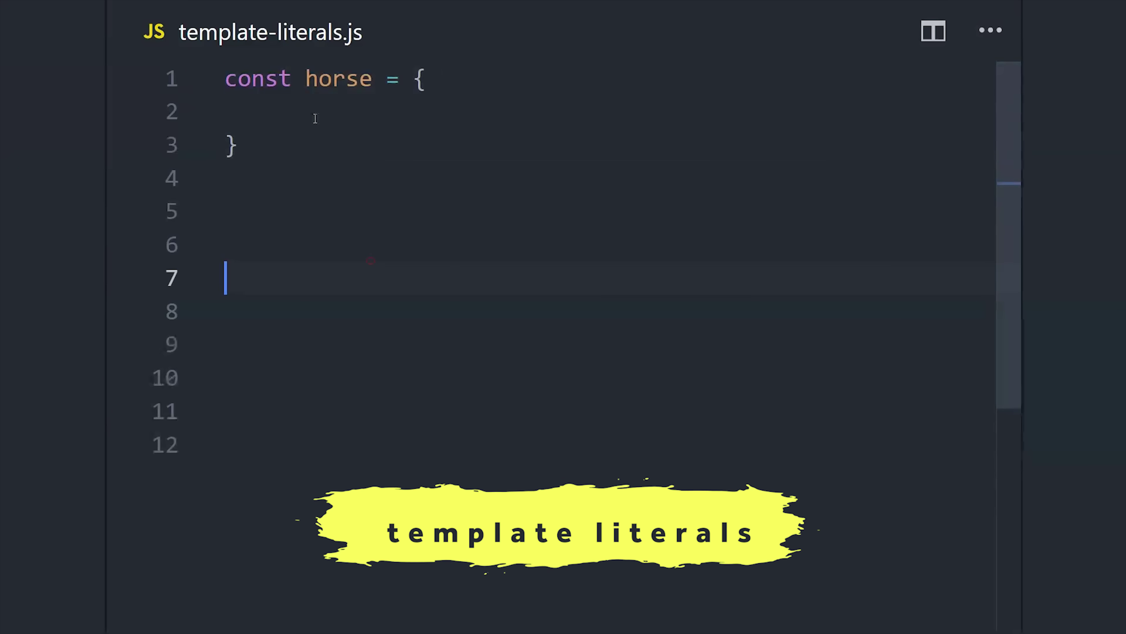
Step: Name the horse 'Topher 🐴' and build let bio = horse.name + ' is a ' + horse.size by concatenation
type("name: 'Topher 🐴 ',")
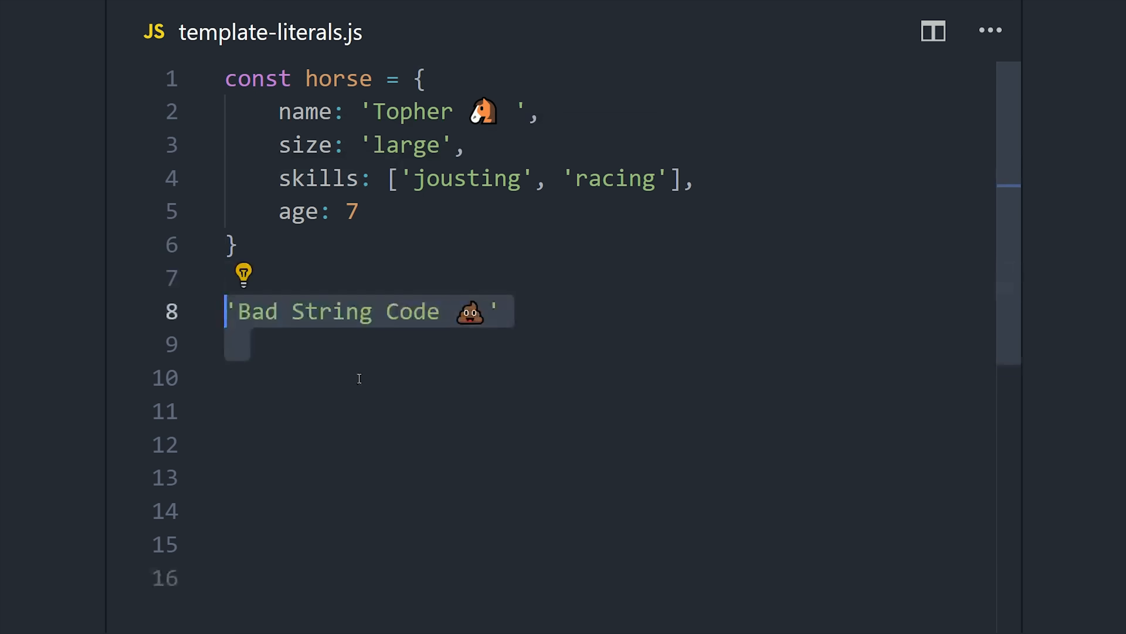
type("let bio = horse.name")
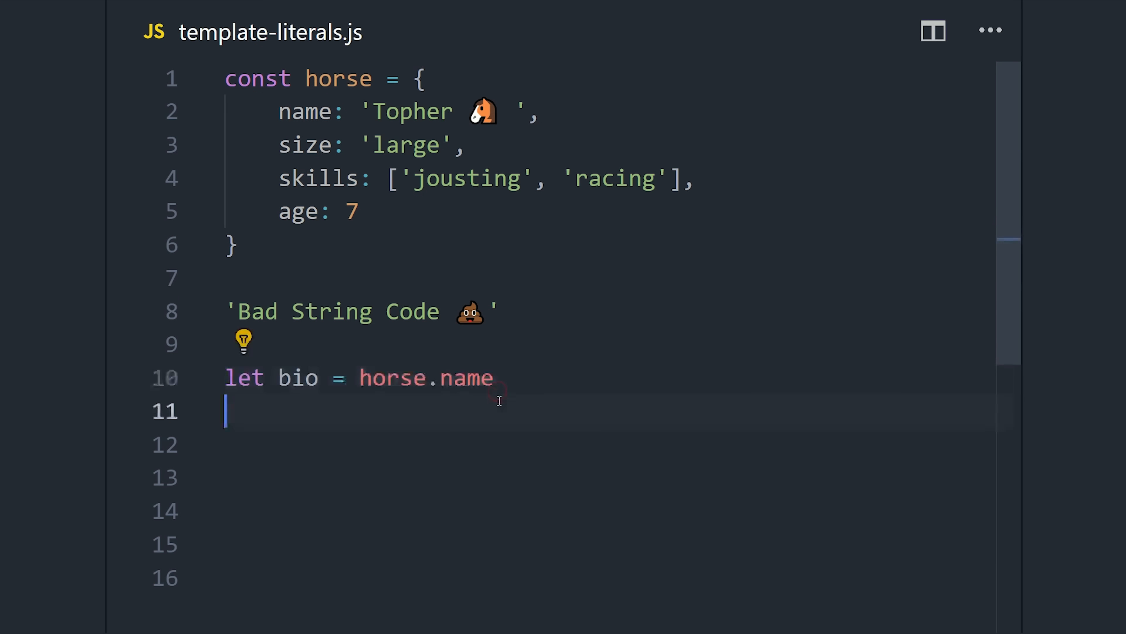
left_click(497, 392)
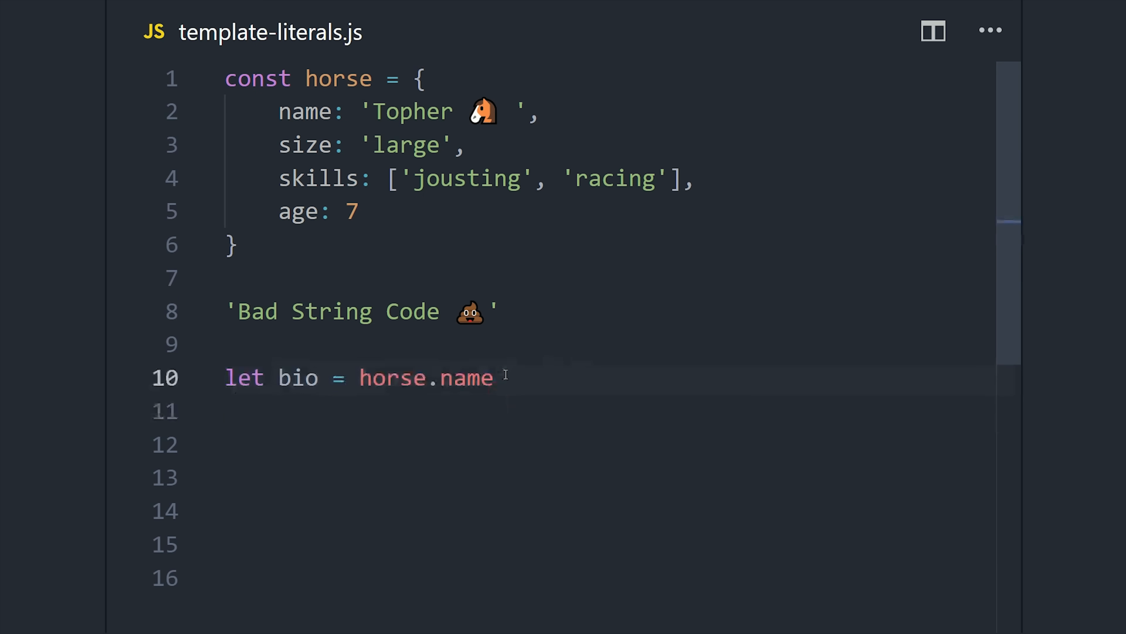
scroll("down", 3)
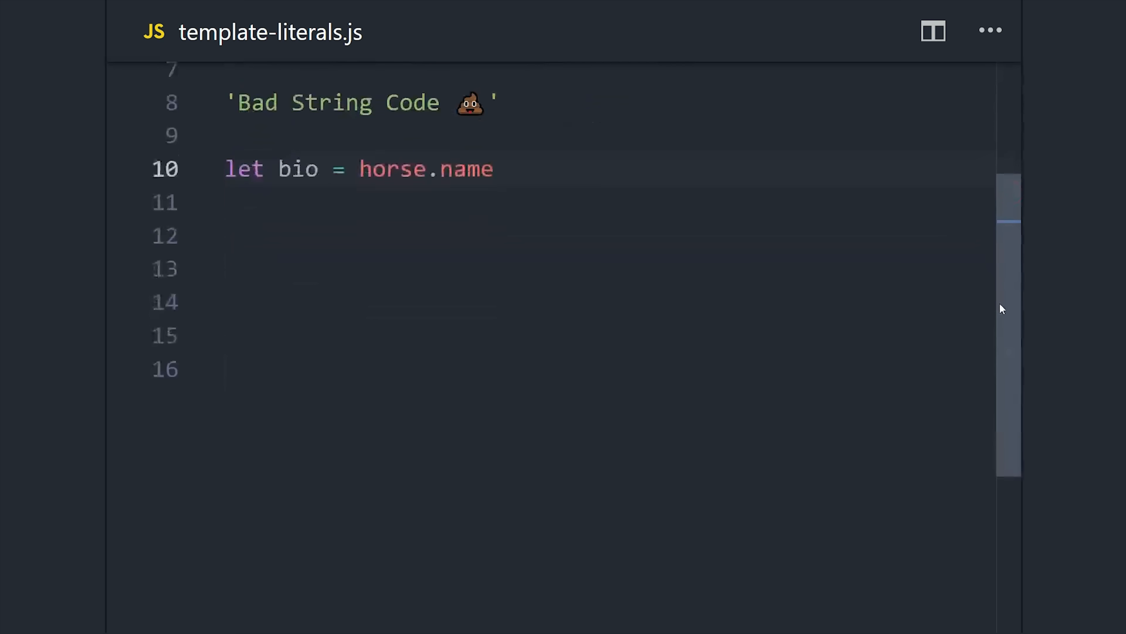
type("+ ' is a ' +")
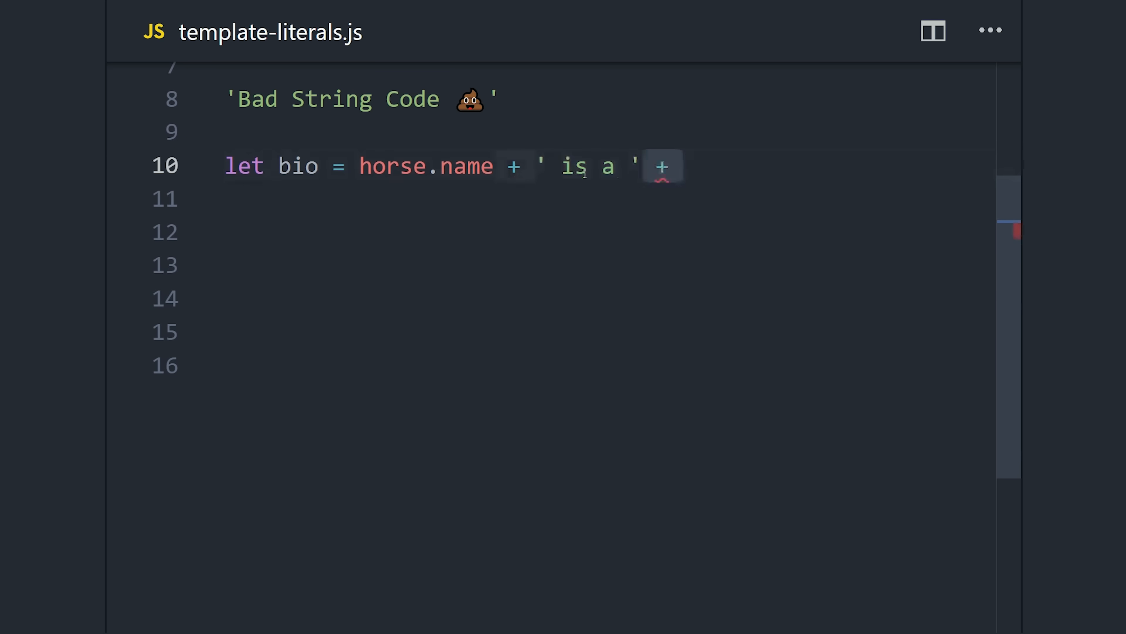
left_click(617, 167)
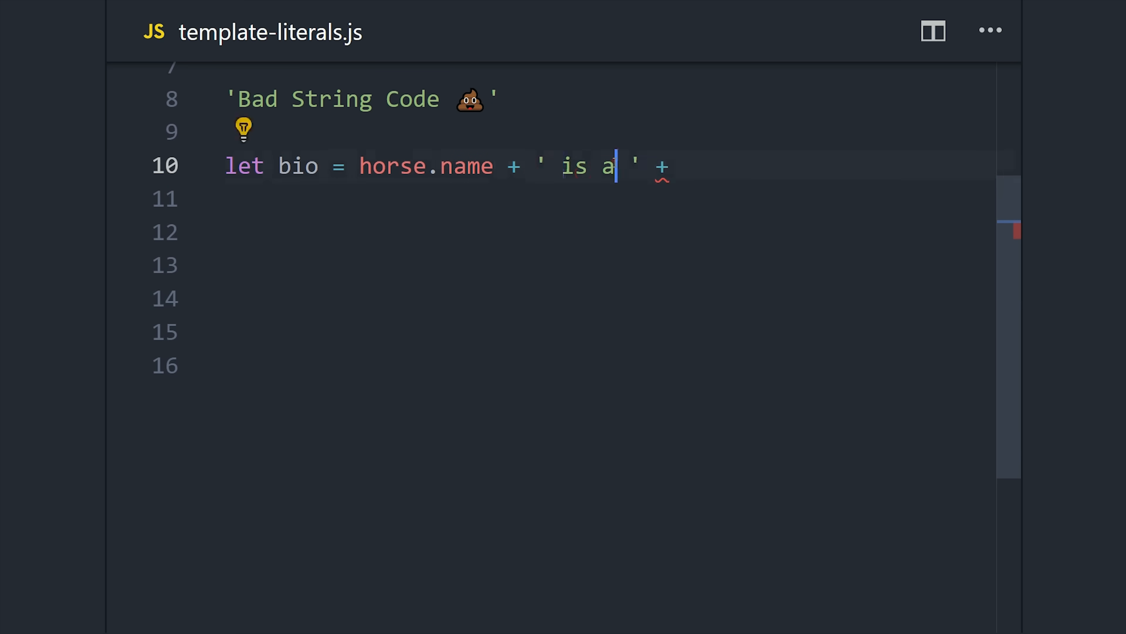
type("horse.size + ' horse skil")
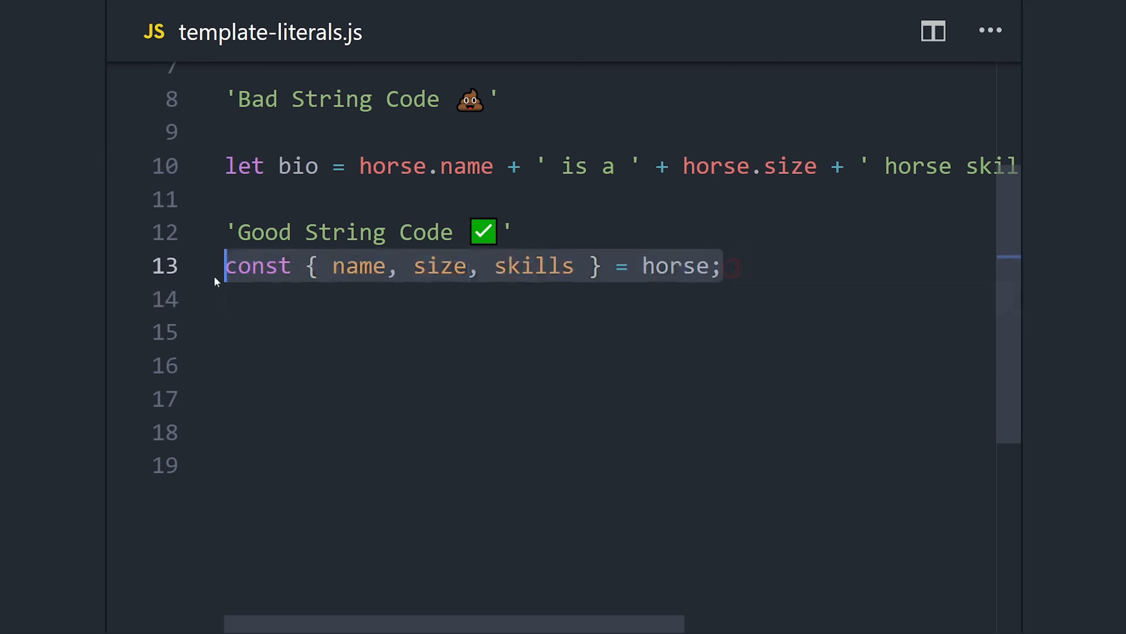
Step: Reassign bio as `${name} is a ${size} skilled in ${...}` using a template literal
type("bio = ``")
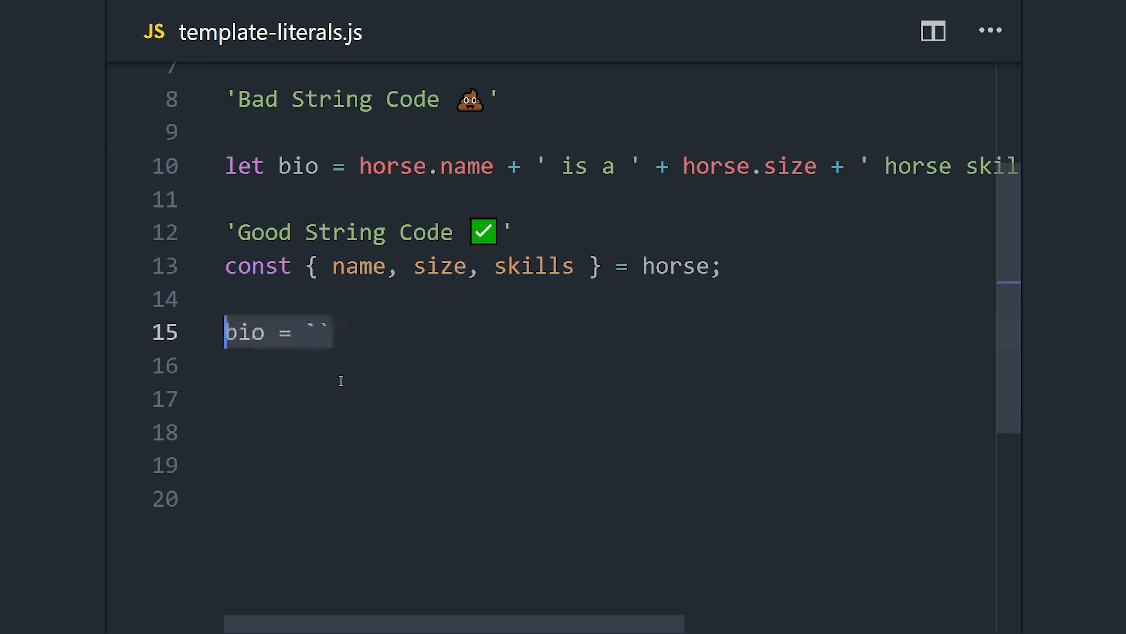
type("${name}")
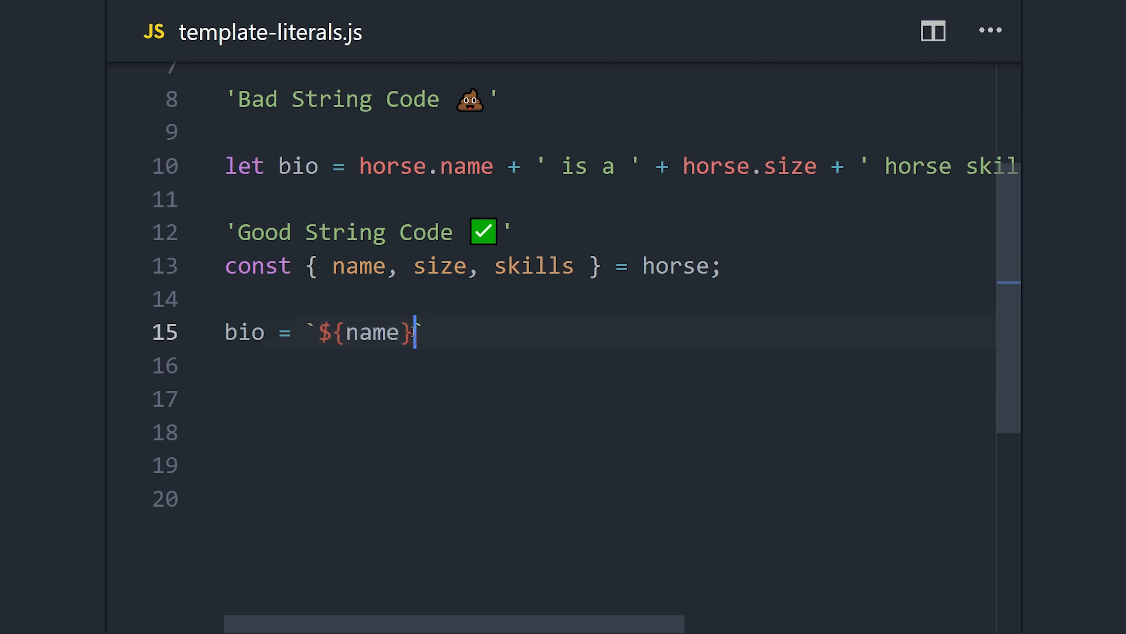
type("`")
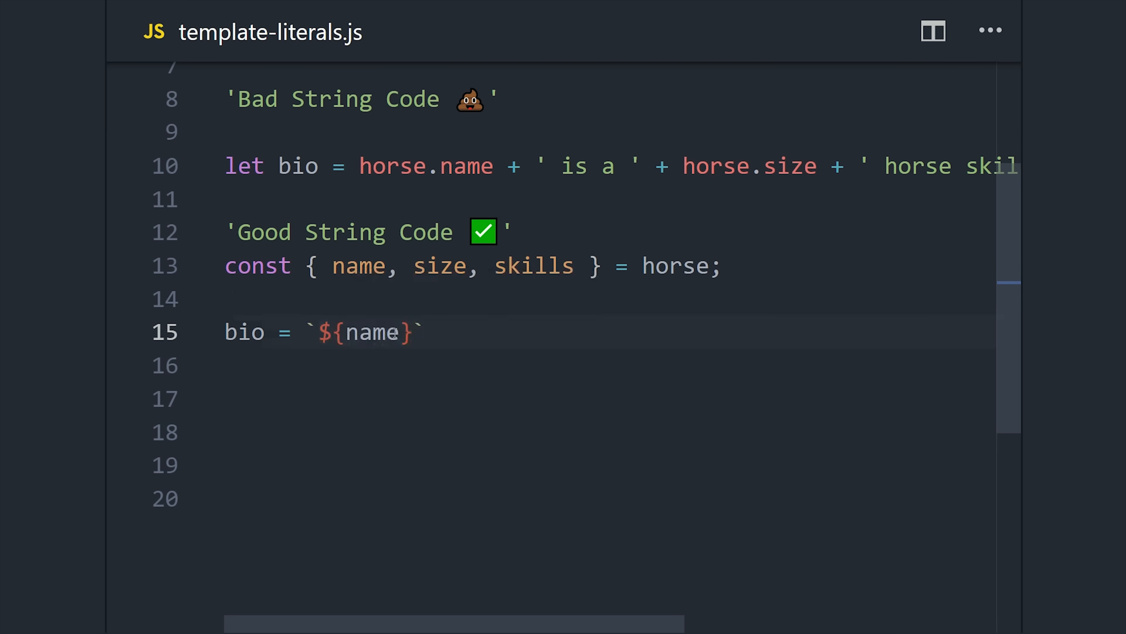
type("is a ${size} skilled in ${}")
left_click(552, 399)
type("console.log(bio);")
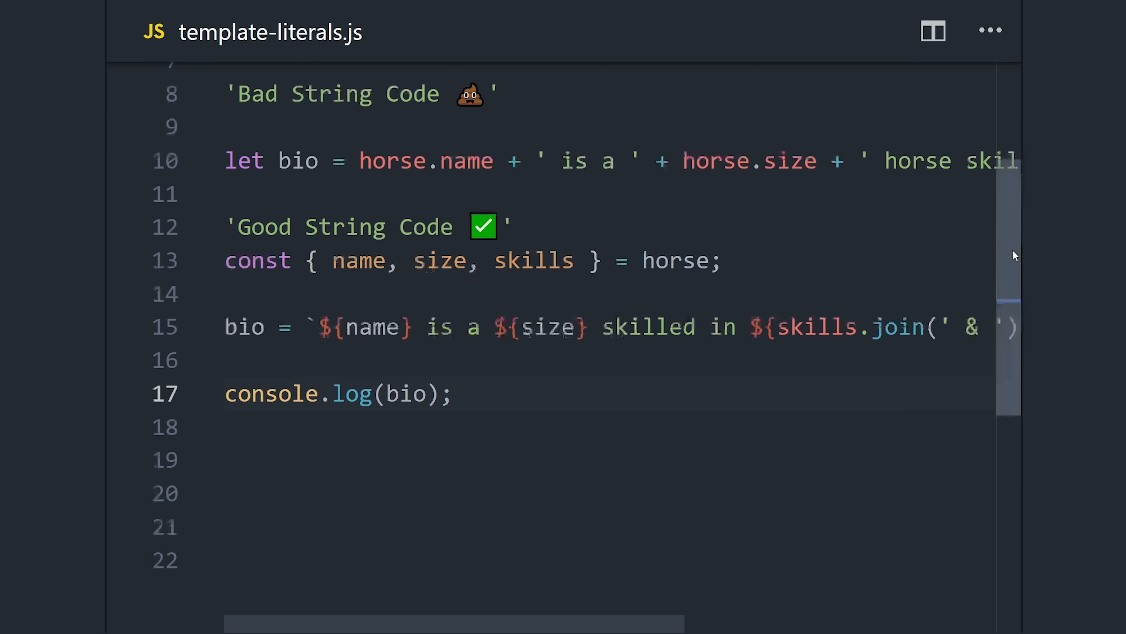
scroll("down", 3)
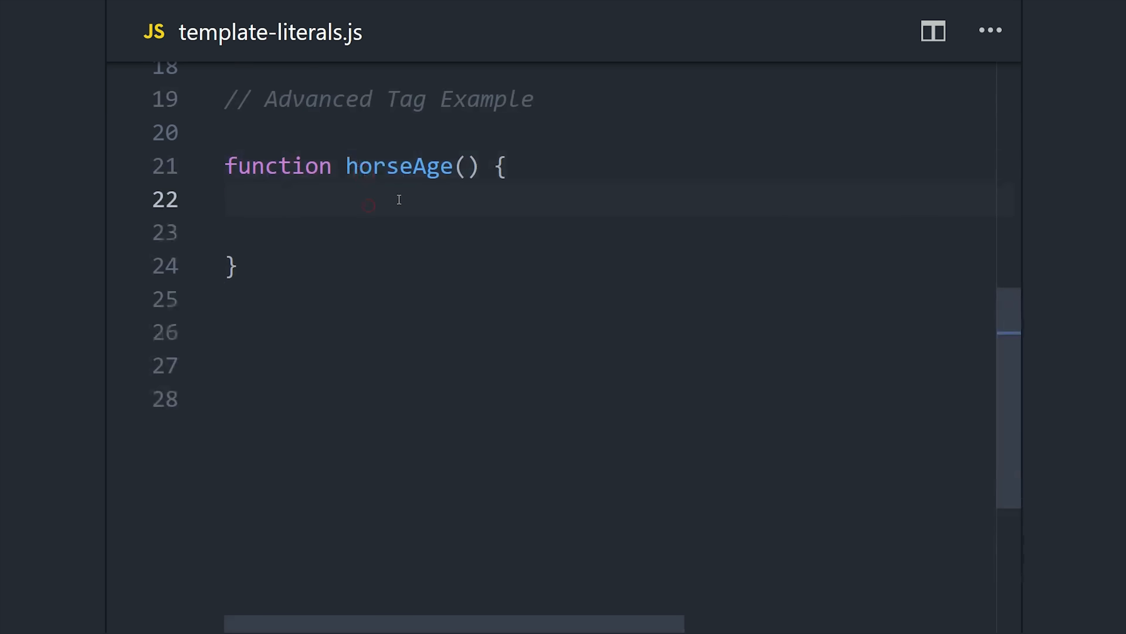
Step: Give horseAge str, age parameters and const ageStr = age > 5 ? 'old' : 'young'
type("str, age")
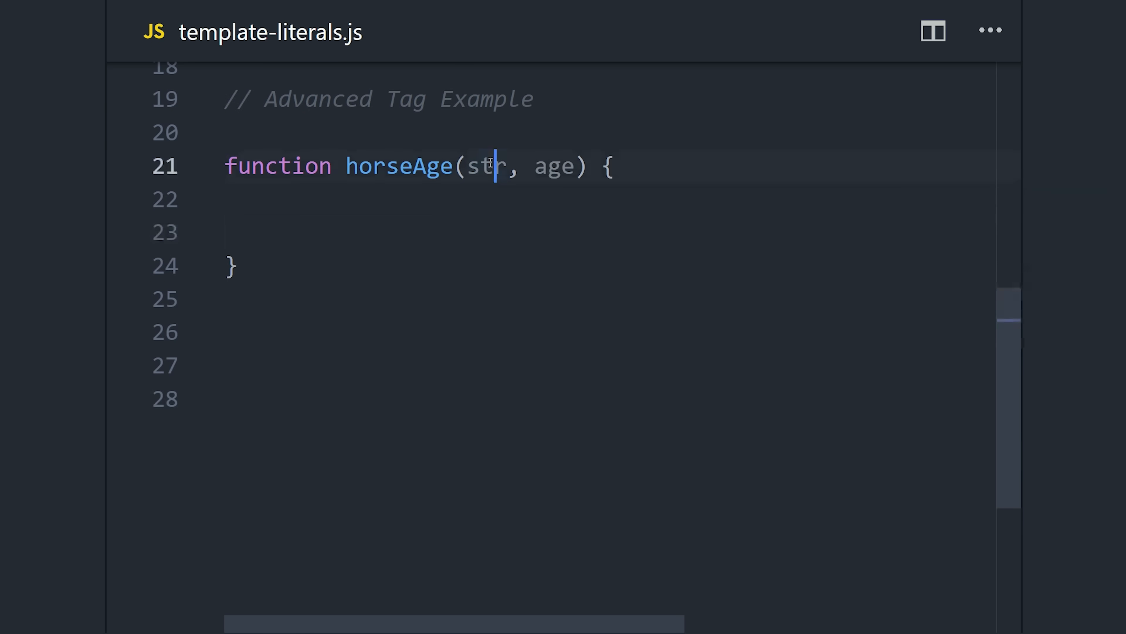
double_click(490, 169)
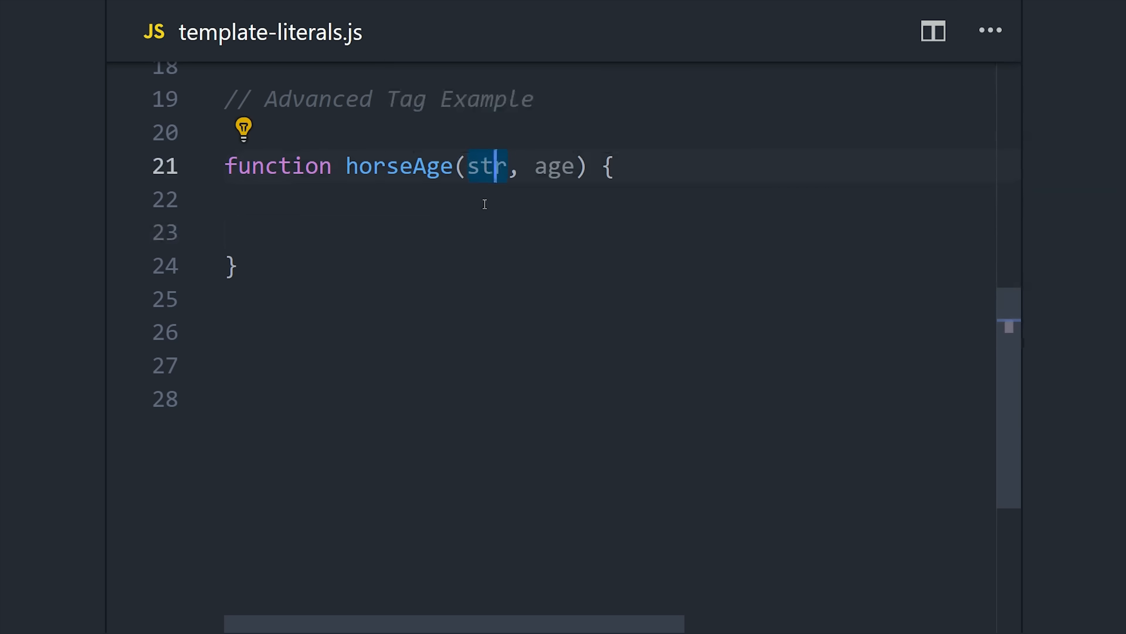
type("const ageStr = ;")
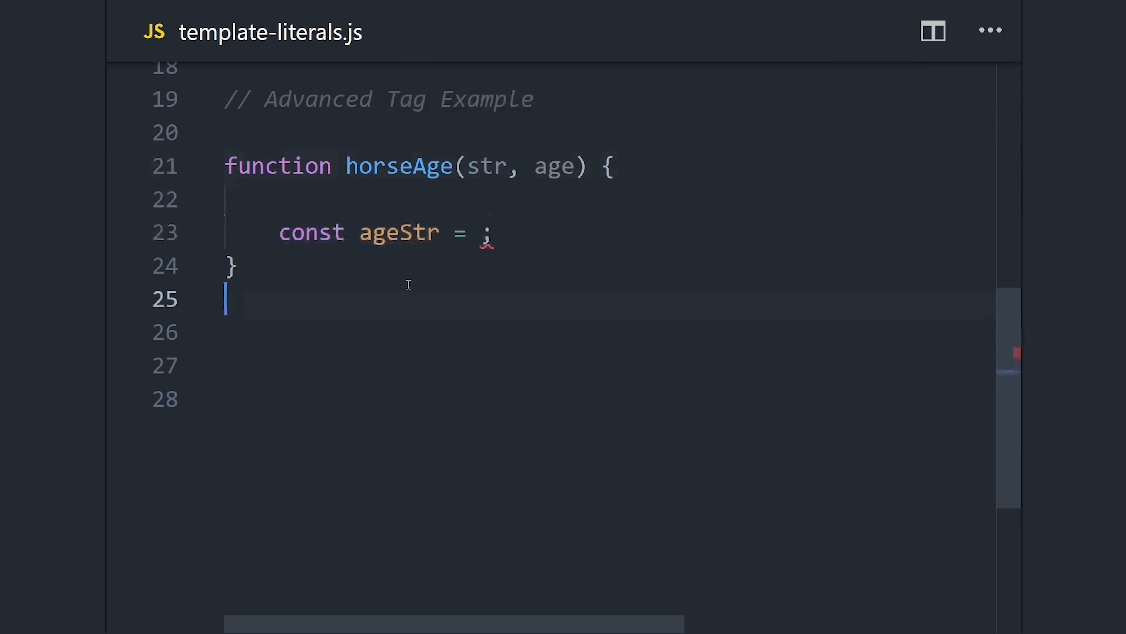
type("age > 5")
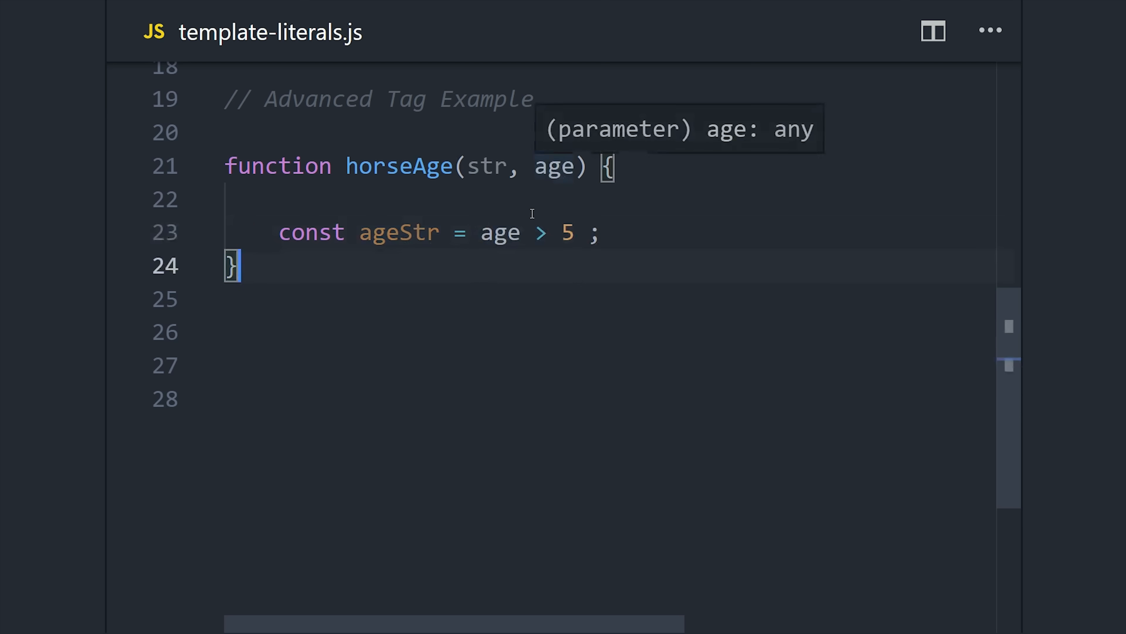
type("? 'old' : 'young'")
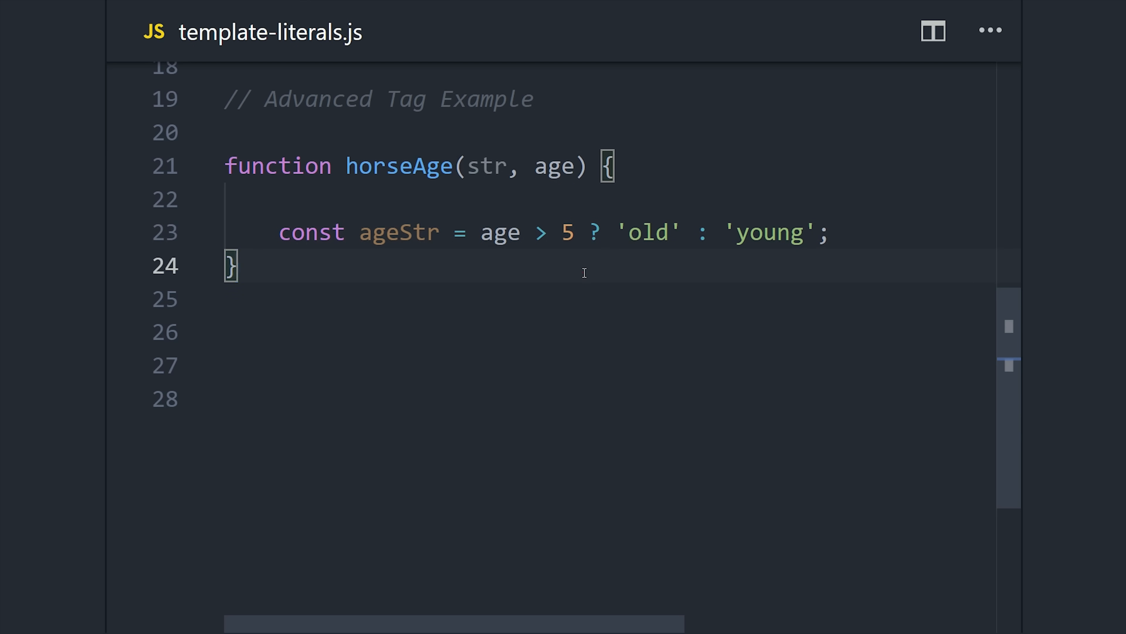
Step: Return `${str[0]}${ageStr} at ${age} years` and start const bio2 = horseAge
type("return `` ;")
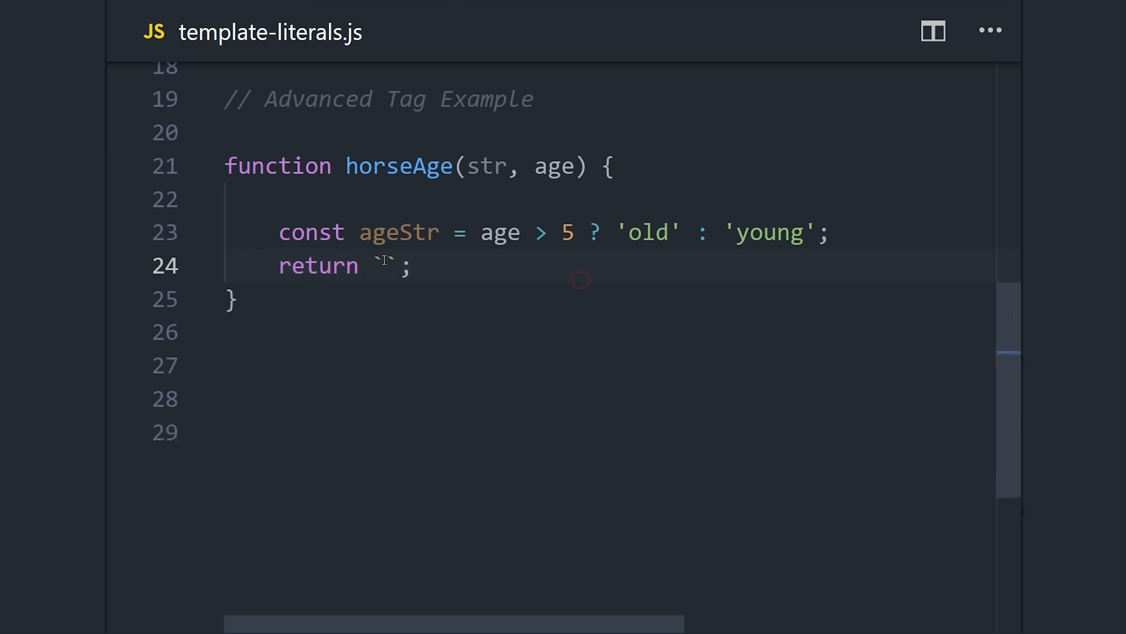
type("${str[0]}${ageStr}")
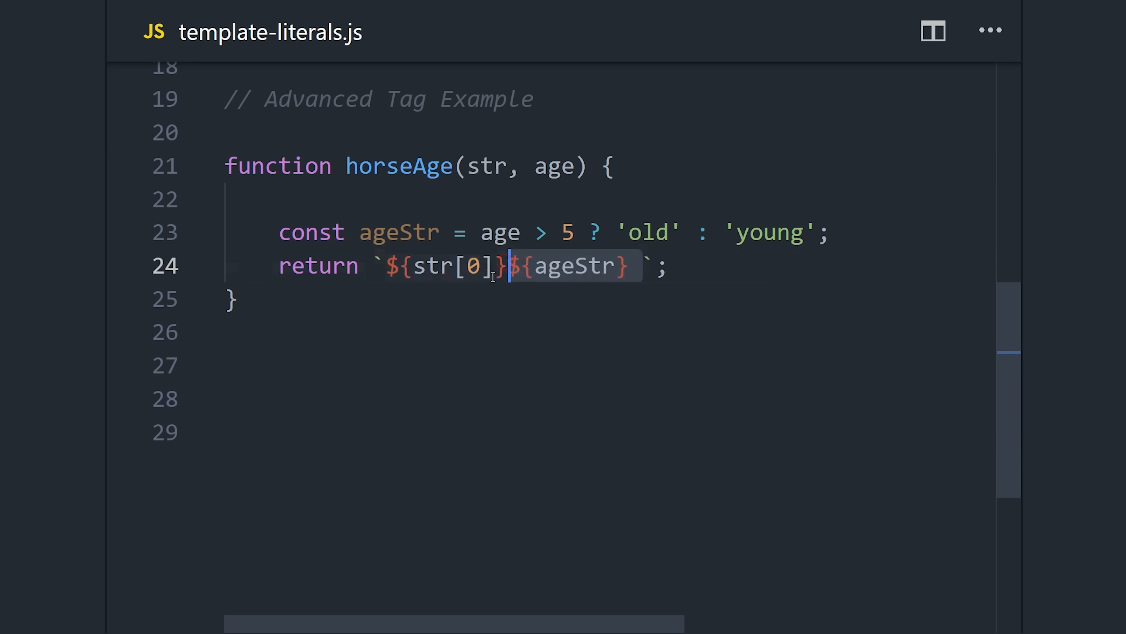
type("at")
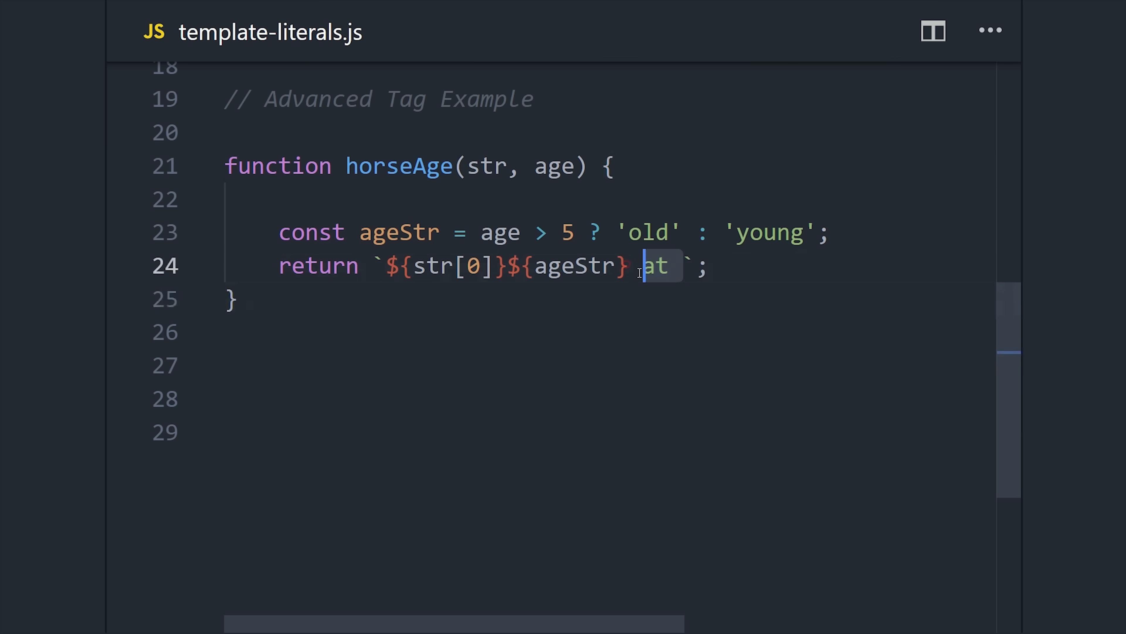
type("${age} years")
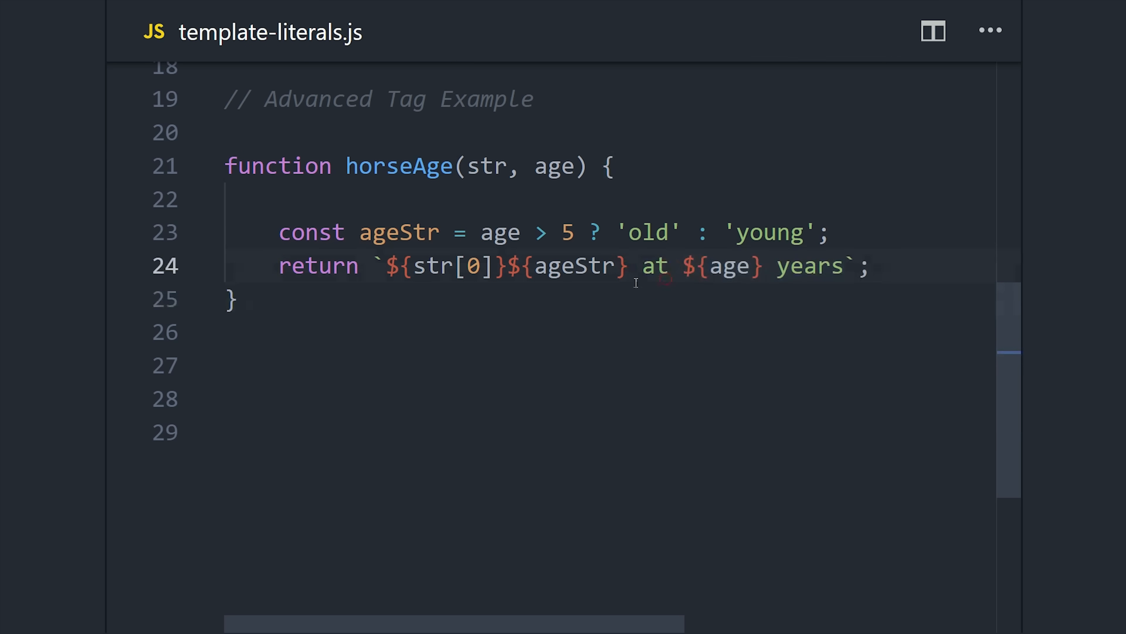
mouse_move(850, 246)
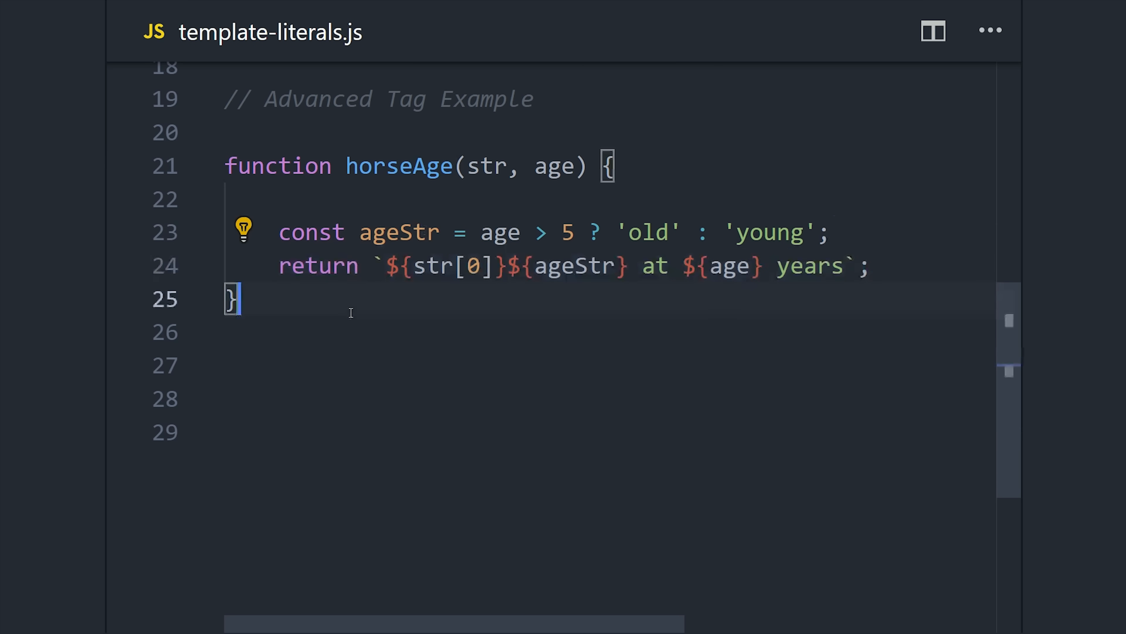
type("const bio2 = horseAge;")
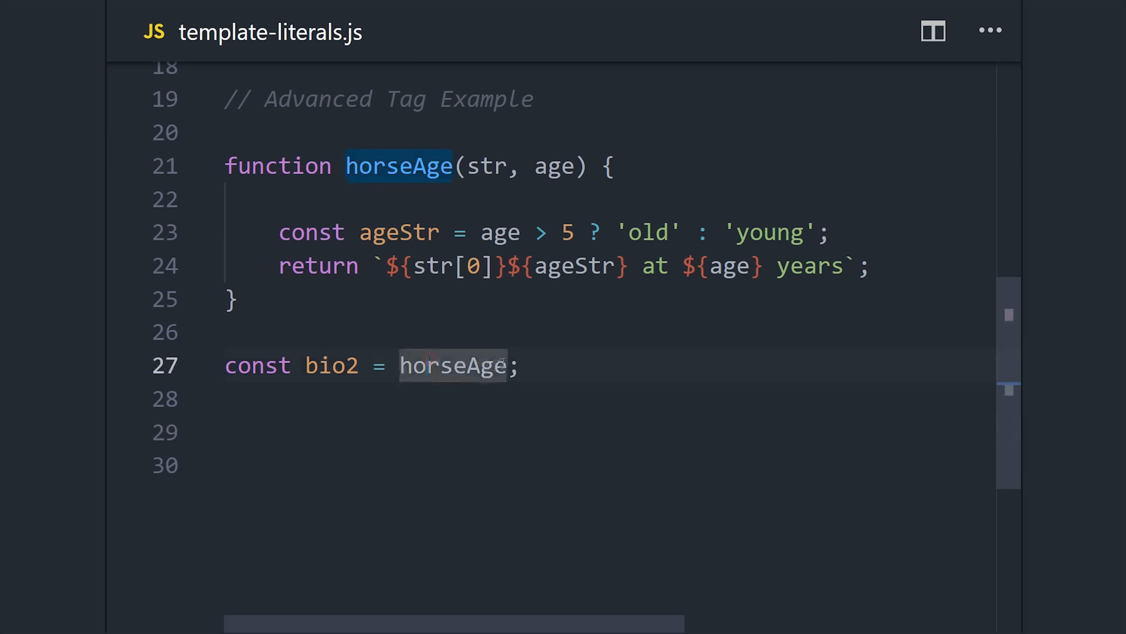
Step: Tag `This horse is ${horse.age}` with horseAge for bio2, removing the stray parentheses
type("``")
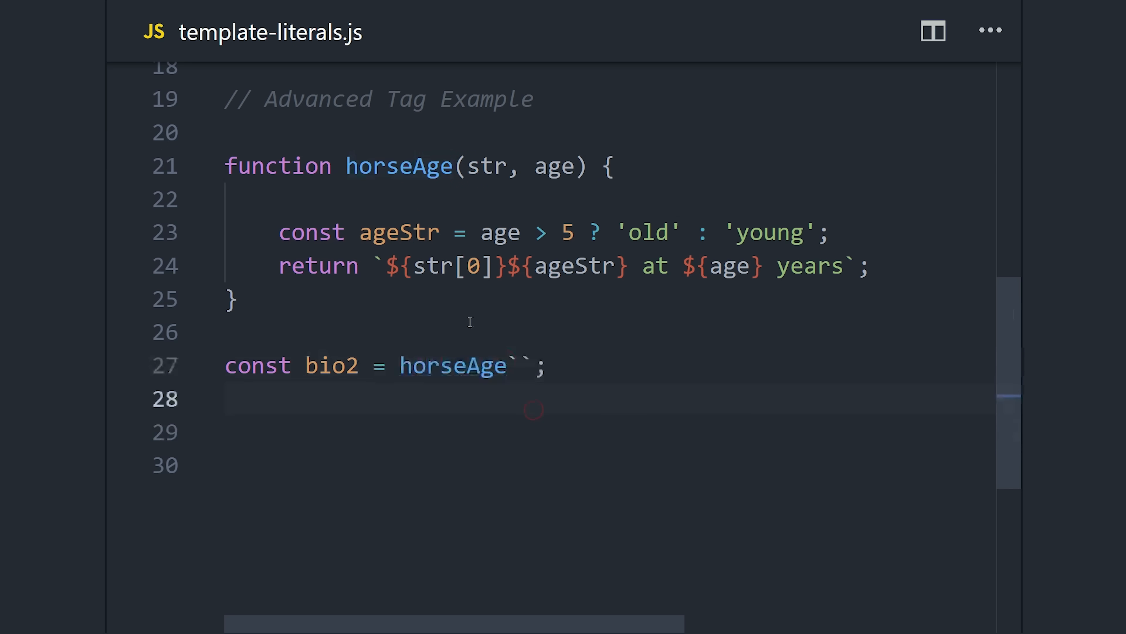
double_click(453, 367)
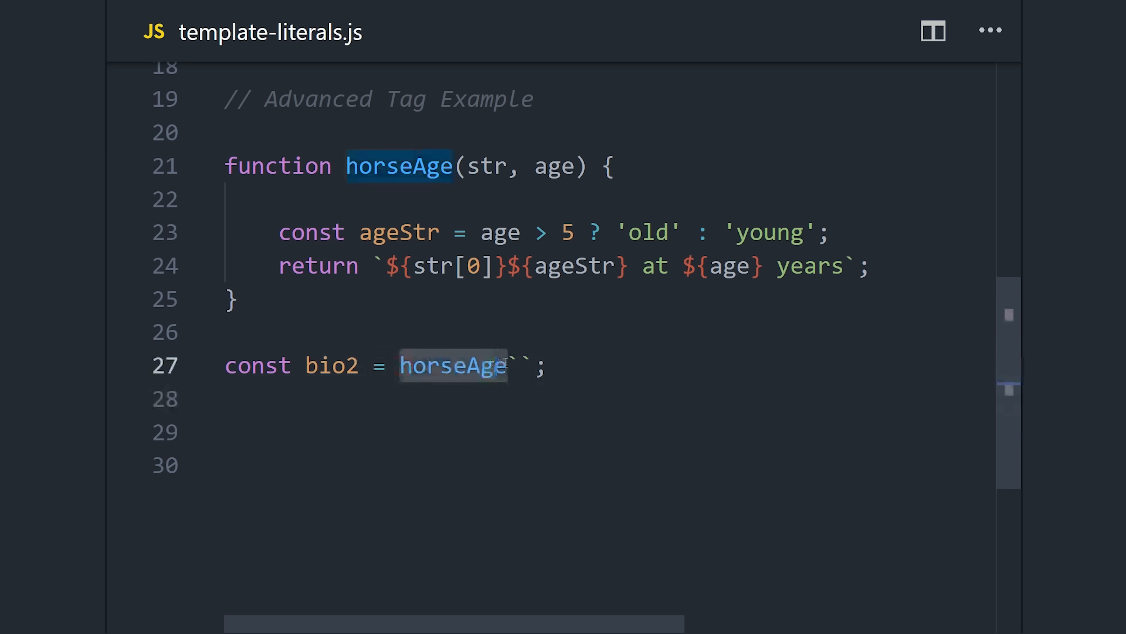
type("()")
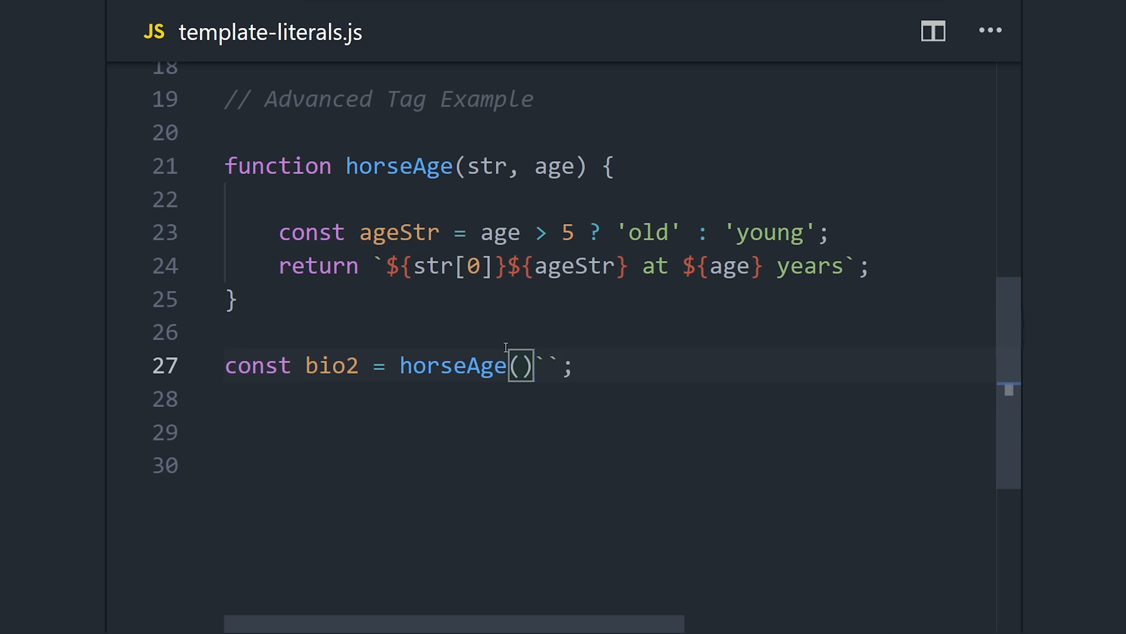
key("Backspace")
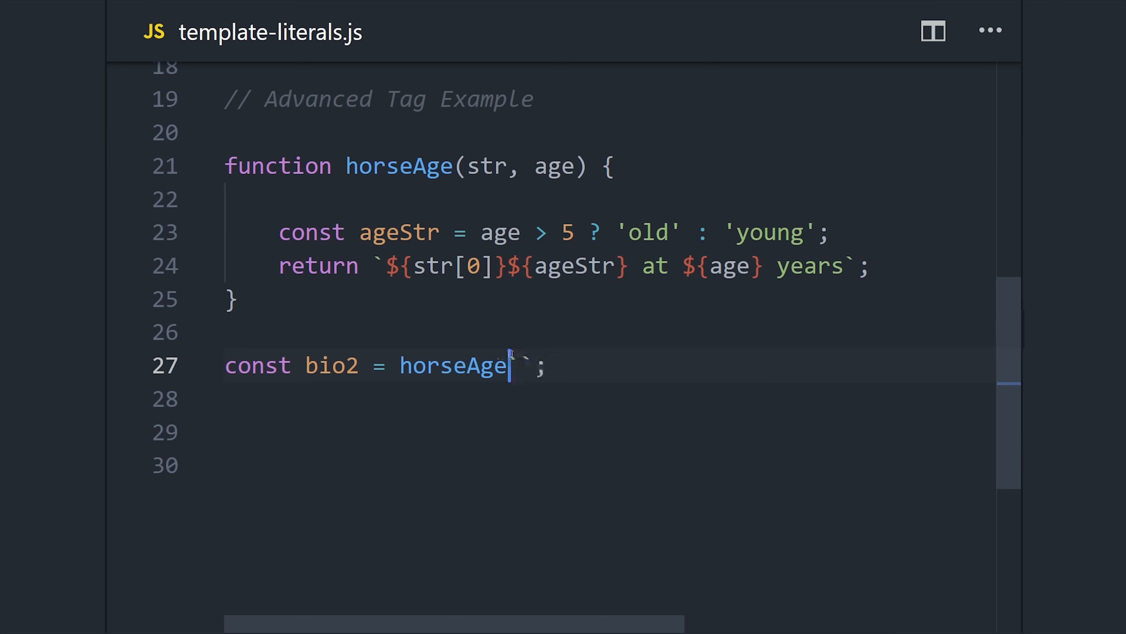
type("This horse is ${}")
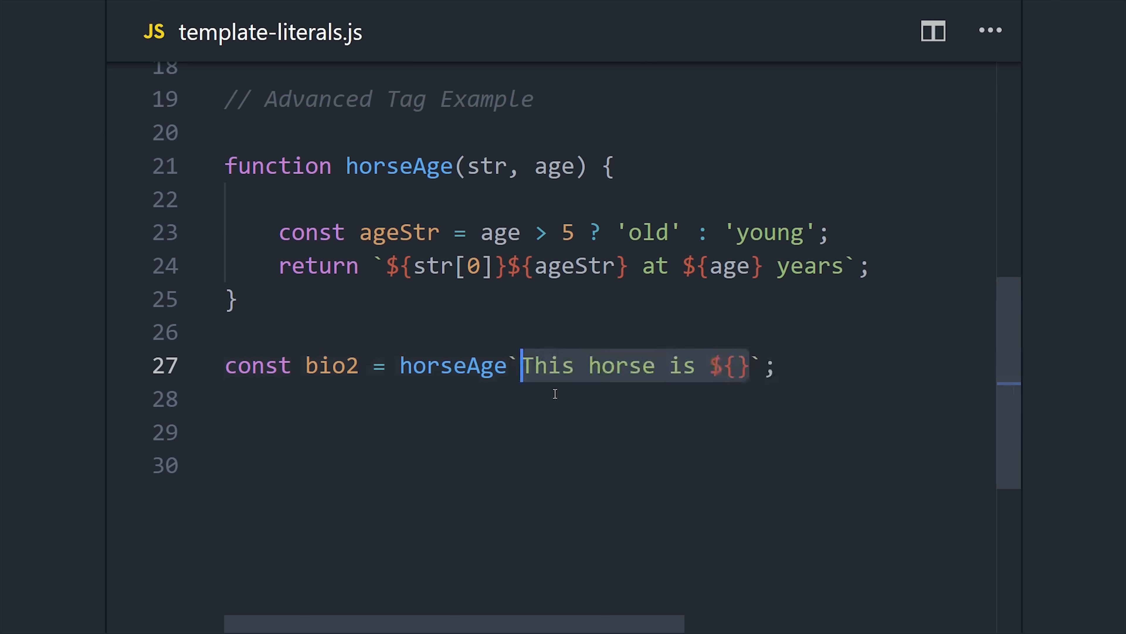
left_click(736, 366)
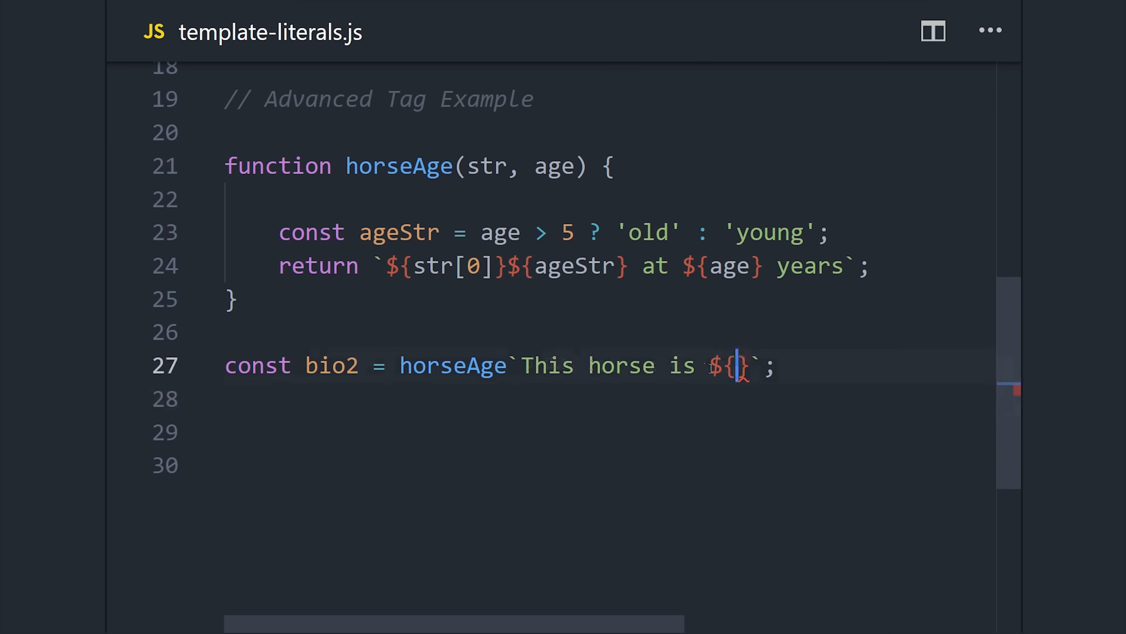
type("horse.age")
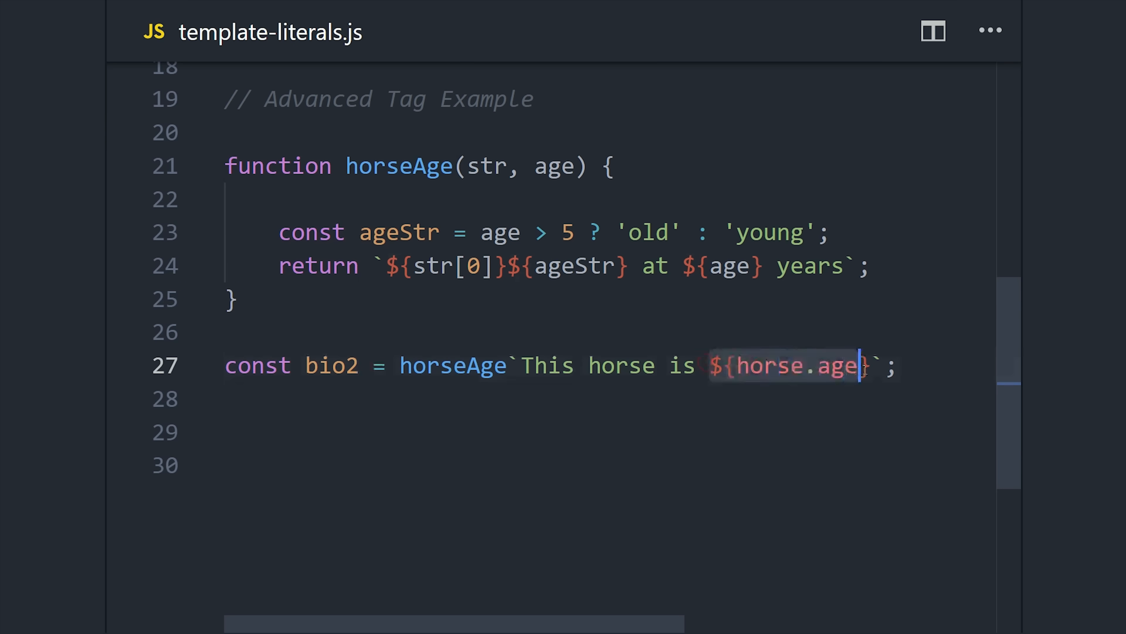
double_click(555, 166)
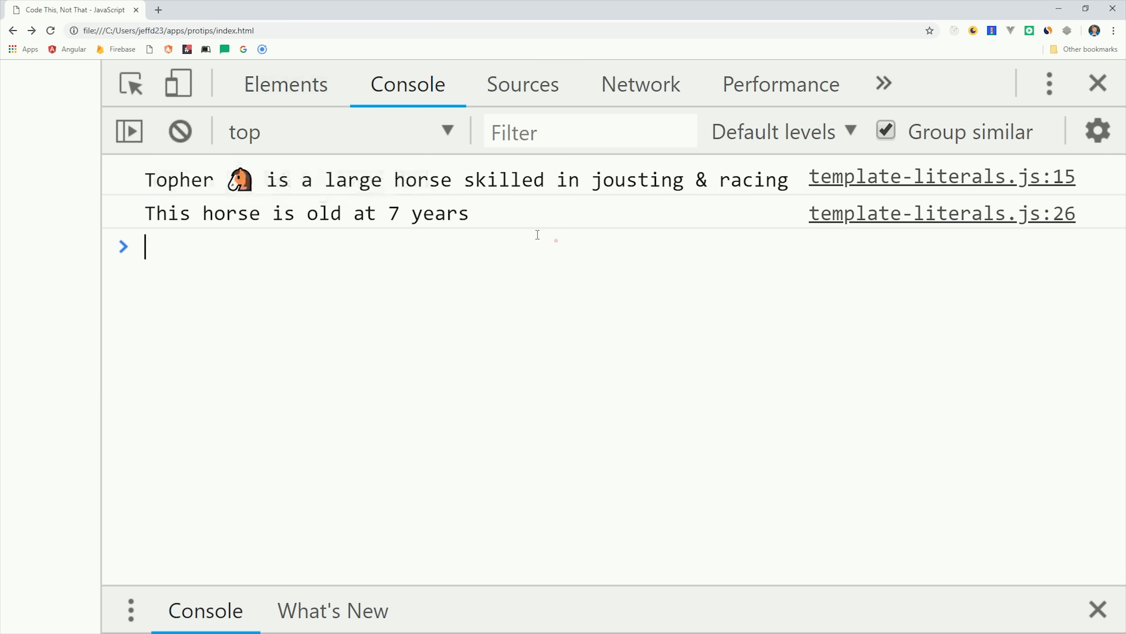
Step: Reload the page in Chrome to show the horse bio and 'This horse is old at 7 years' in the console
double_click(323, 214)
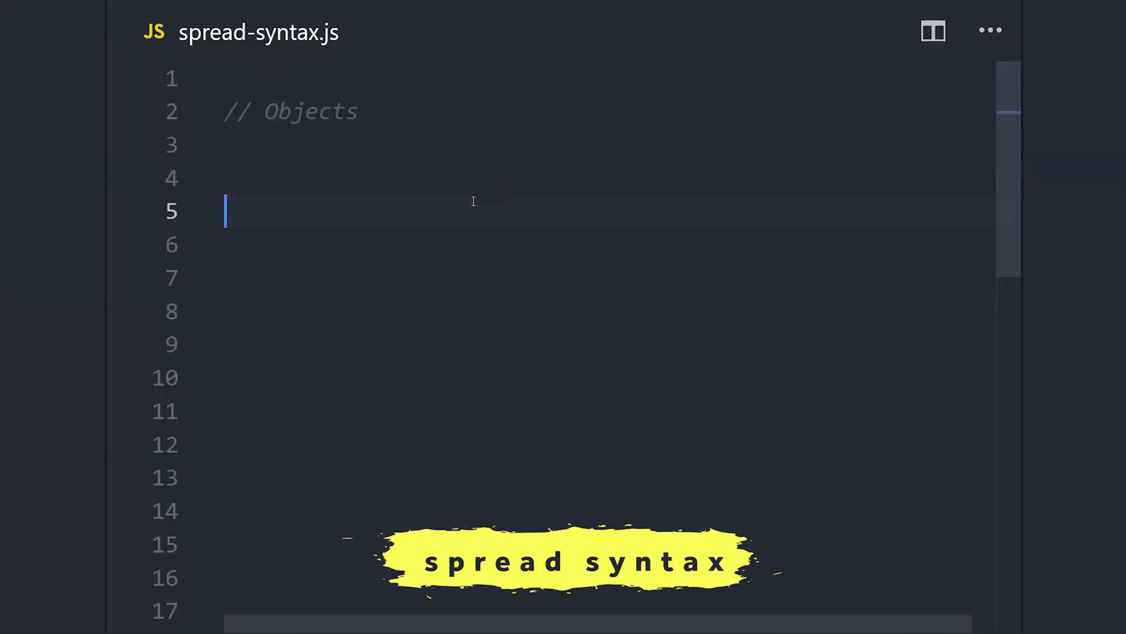
Step: Define pikachu with name 'Pikachu 🐹' and a stats object with hp 40, attack 60, defense 45
type("const pikachu")
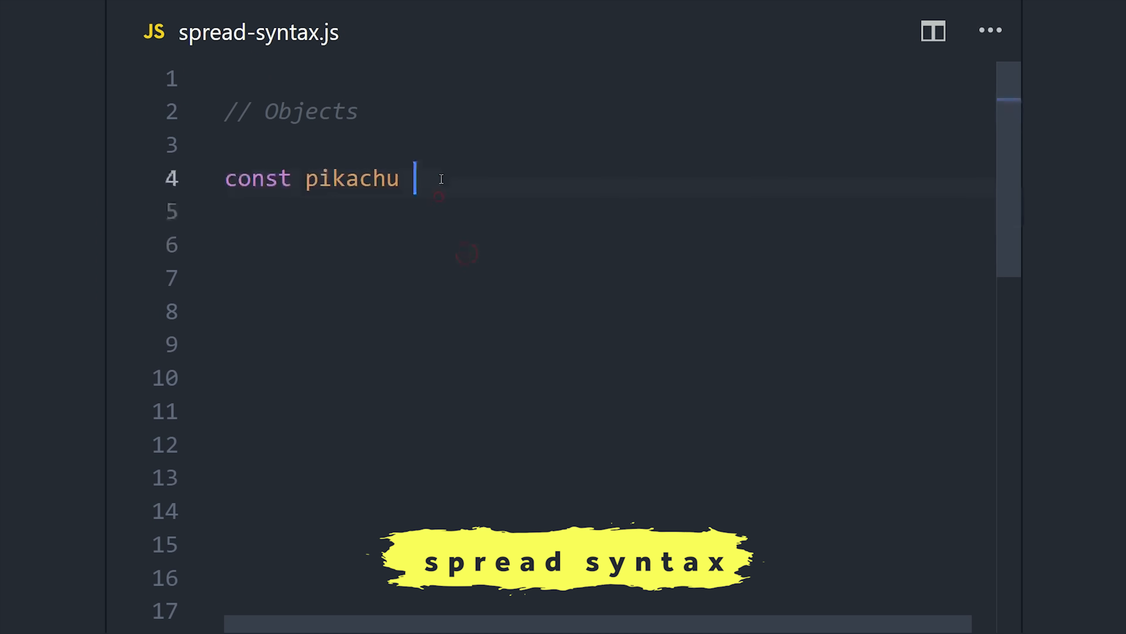
type("= { name: 'Pikachu 🐹' };")
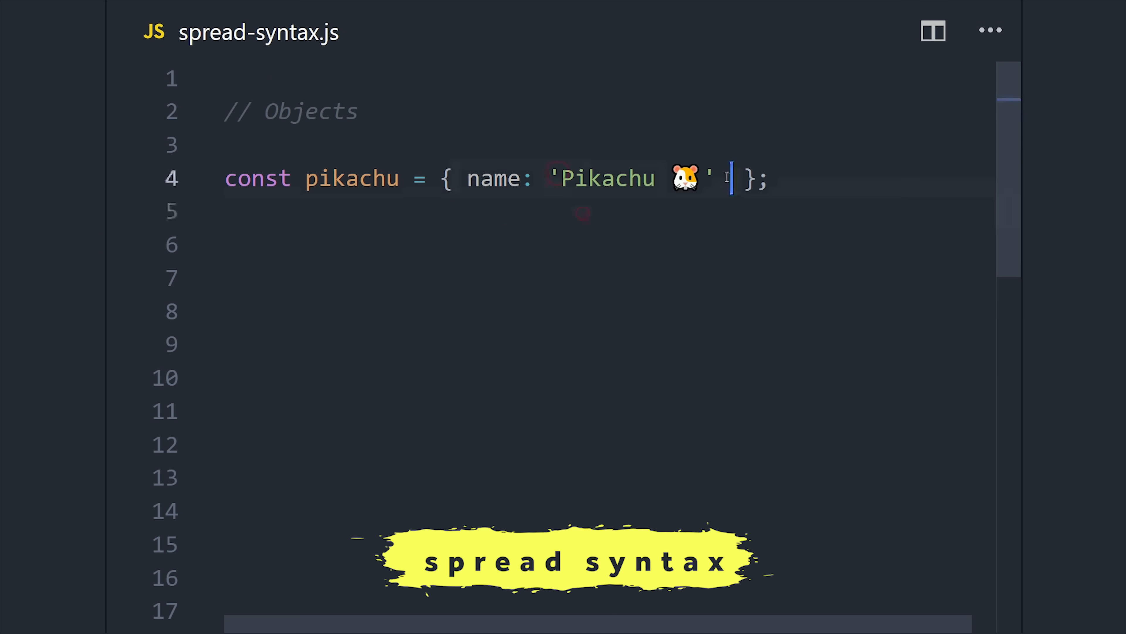
type("const stats = {  }")
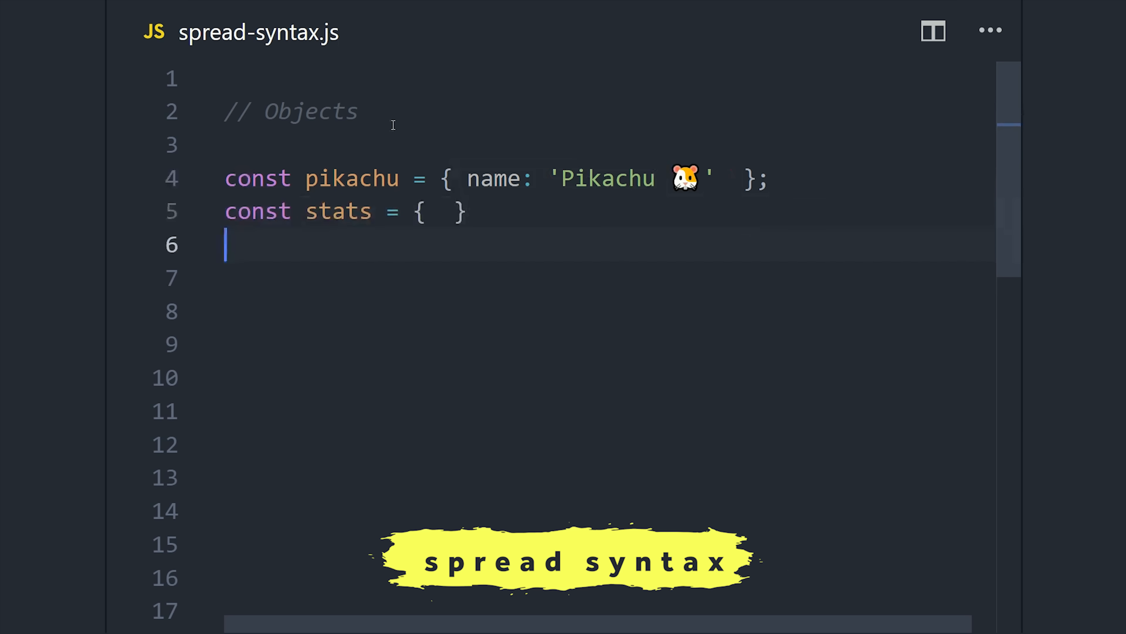
type("hp: 40, attack: 60")
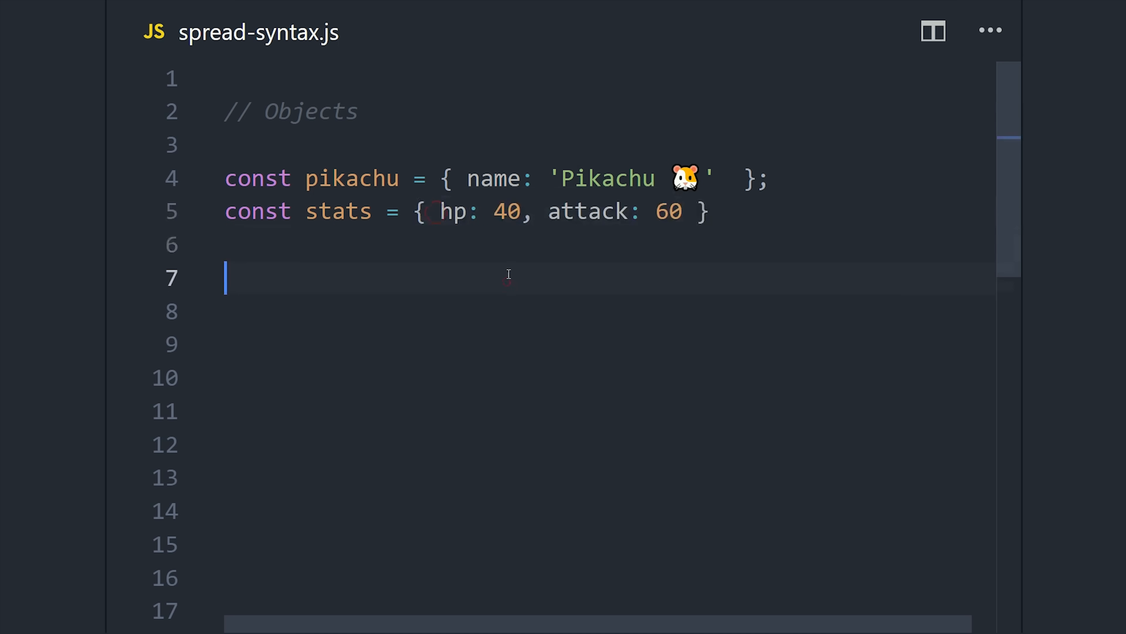
double_click(584, 214)
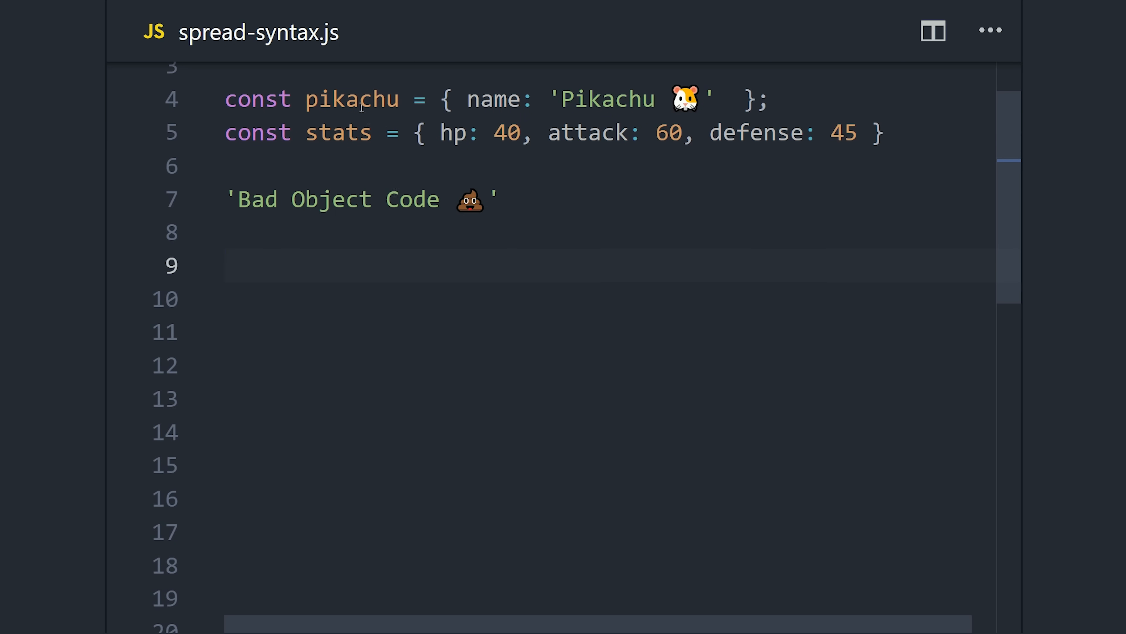
Step: Copy hp, attack and defense from stats onto pikachu one bracket assignment at a time
type("pikachu[]")
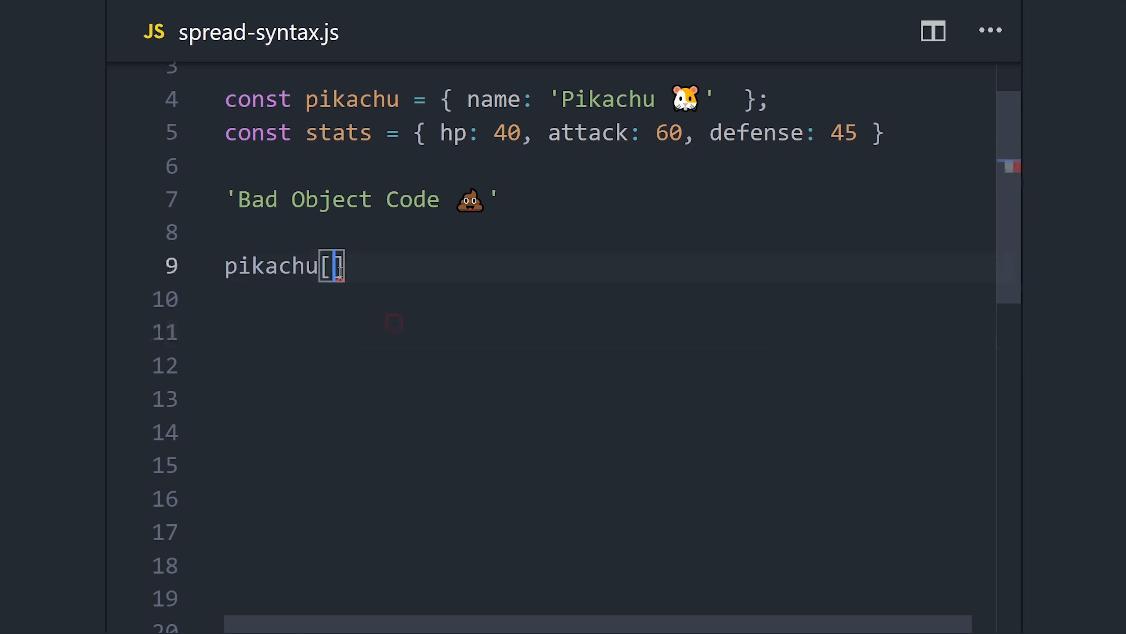
type("'hp'] = stats.hp")
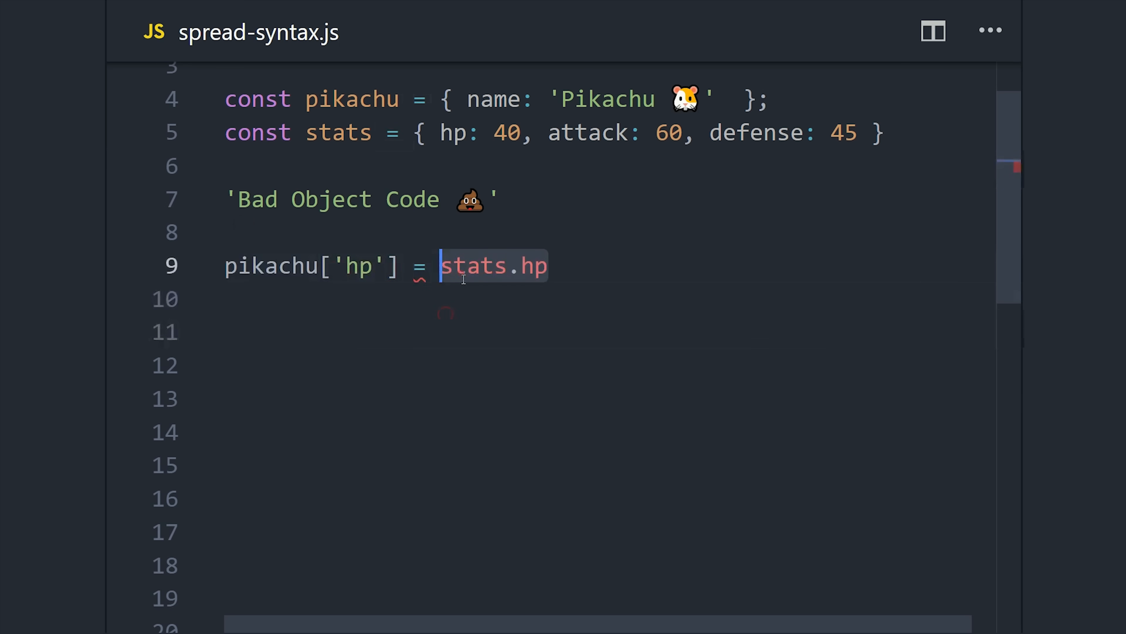
type("pikachu['attack'] =")
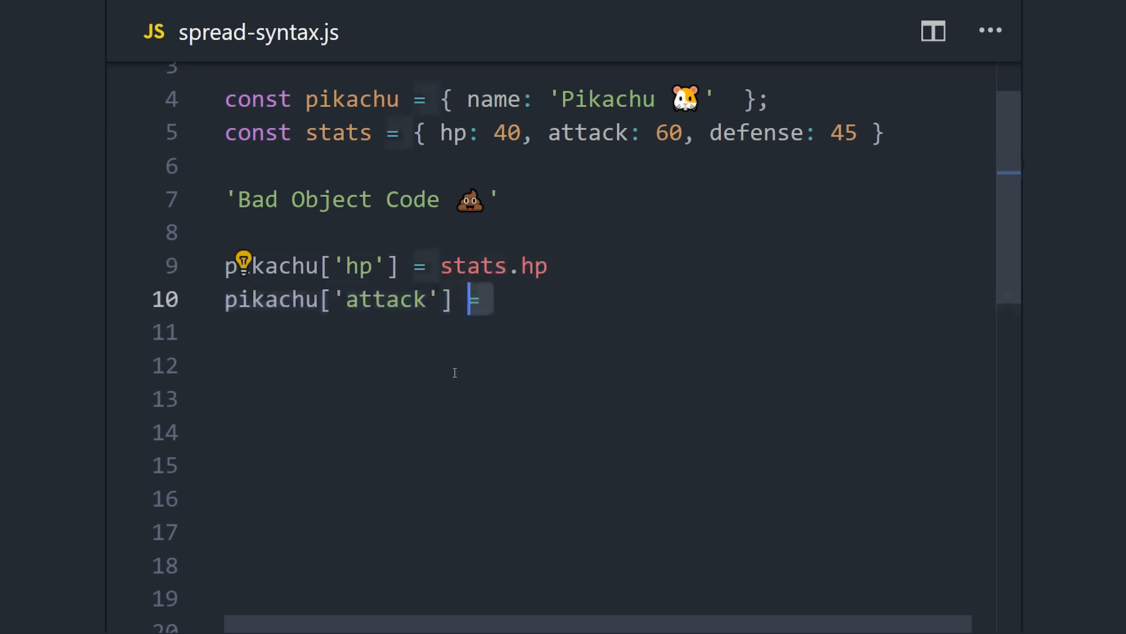
type("stats.attack")
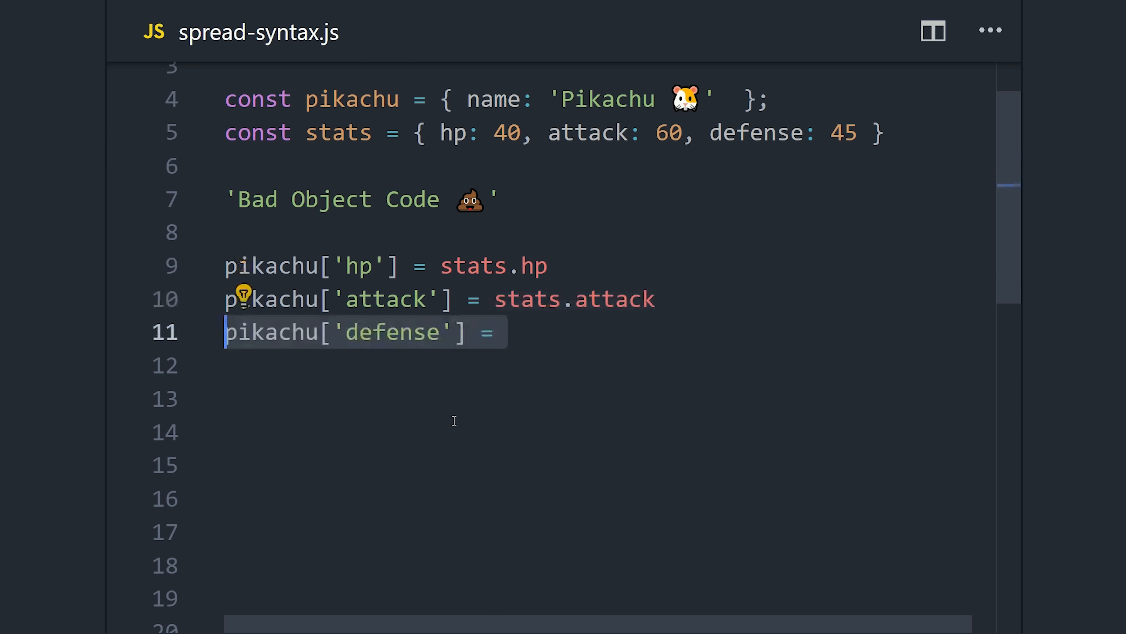
type("stats.defense")
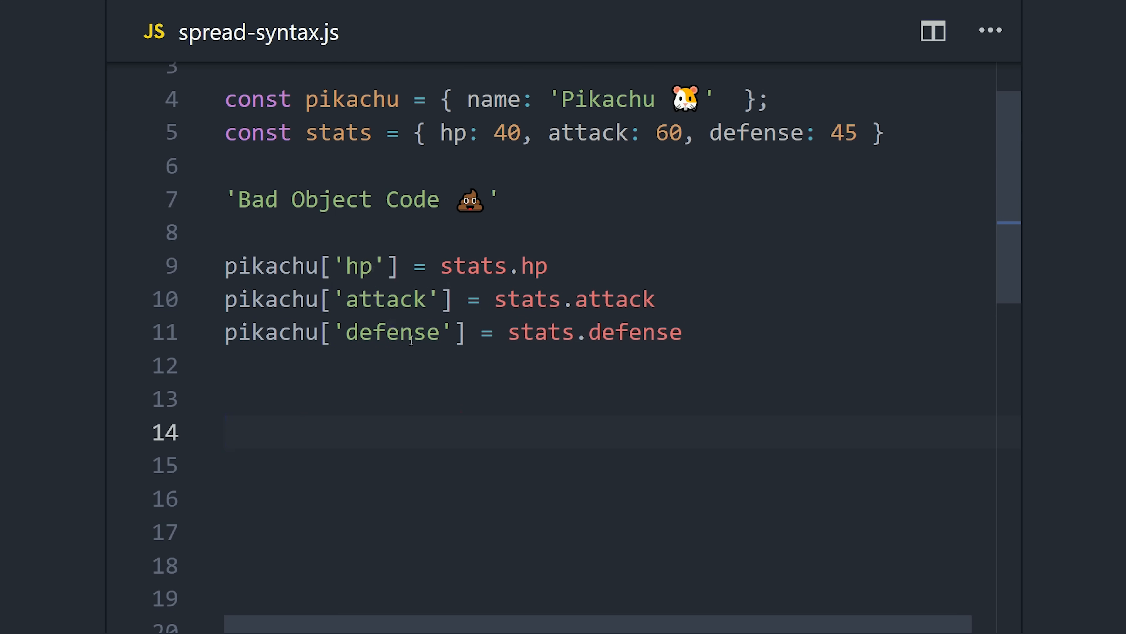
mouse_move(634, 307)
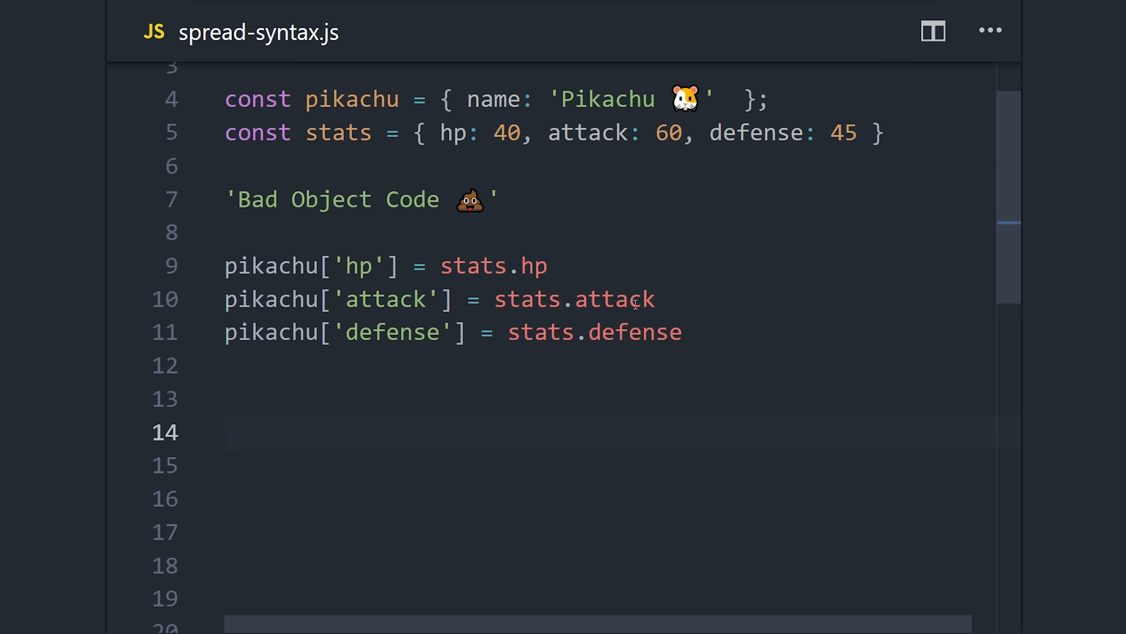
Step: Add // OR alternatives: lvl0 = Object.assign(pikachu, stats) and lvl1 = Object.assign(pikachu, { hp: 45 })
type("// OR")
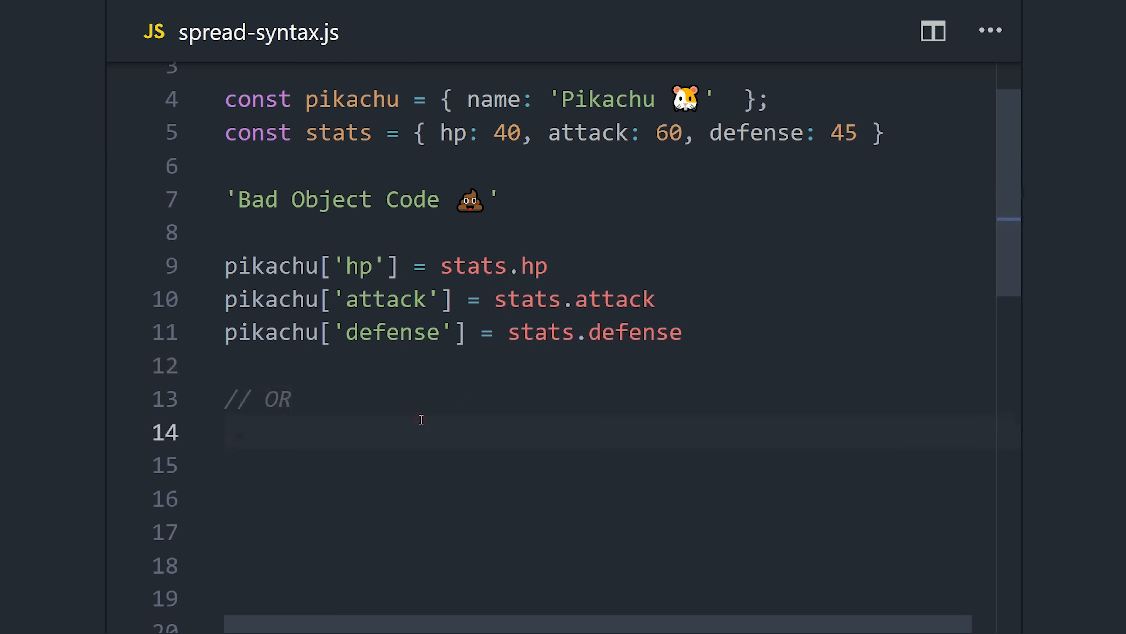
type("const lvl0 = Object.assign()")
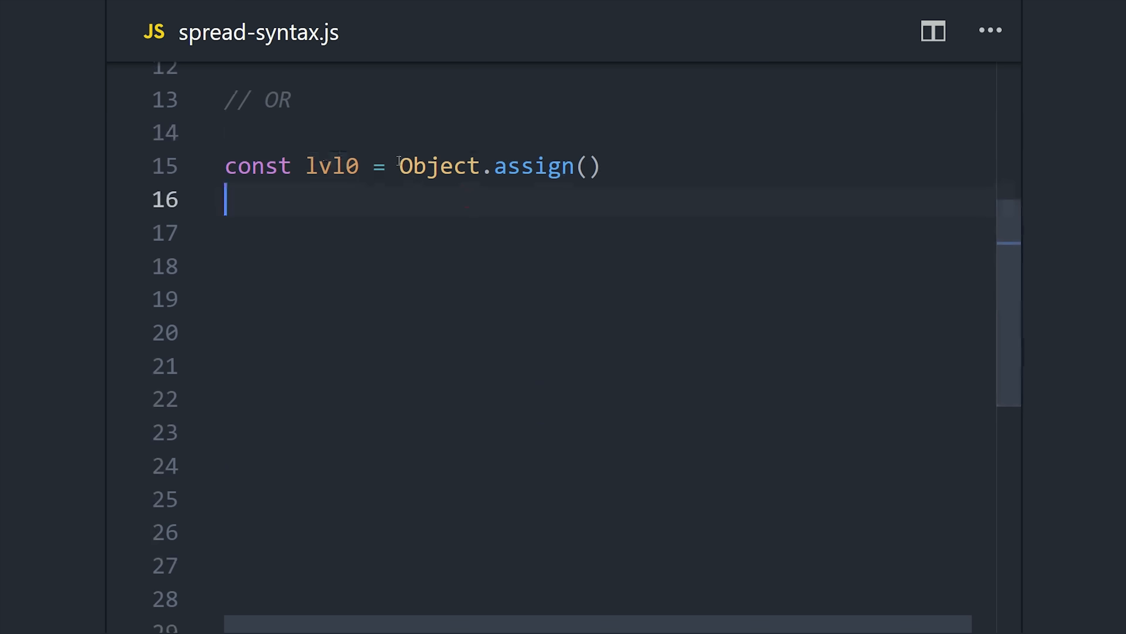
left_click(600, 170)
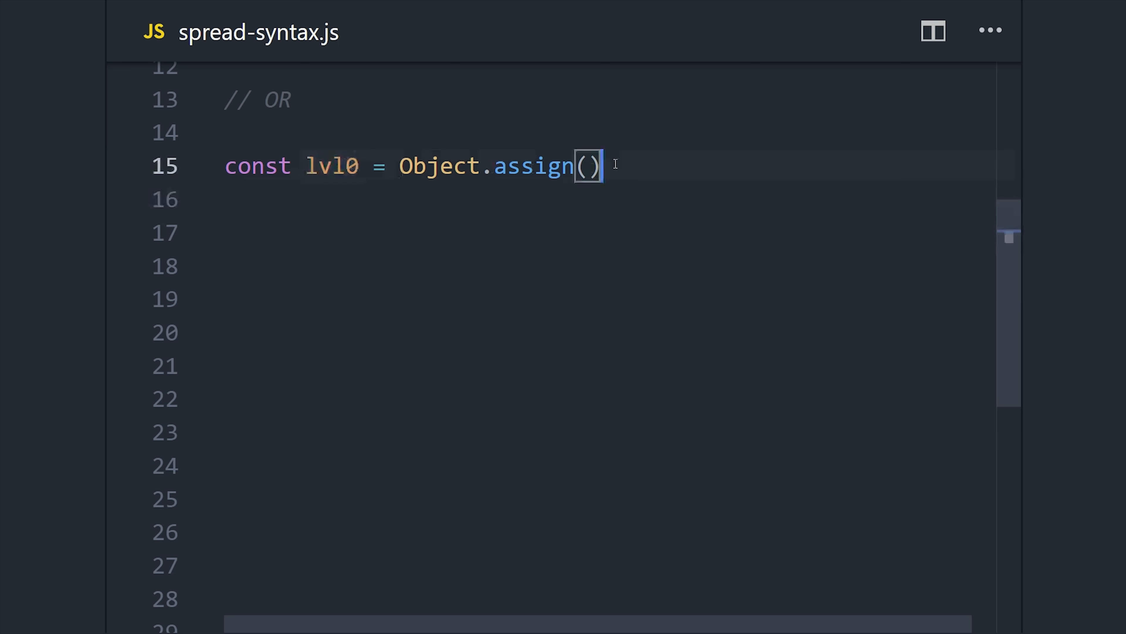
type("pikachu, stats)")
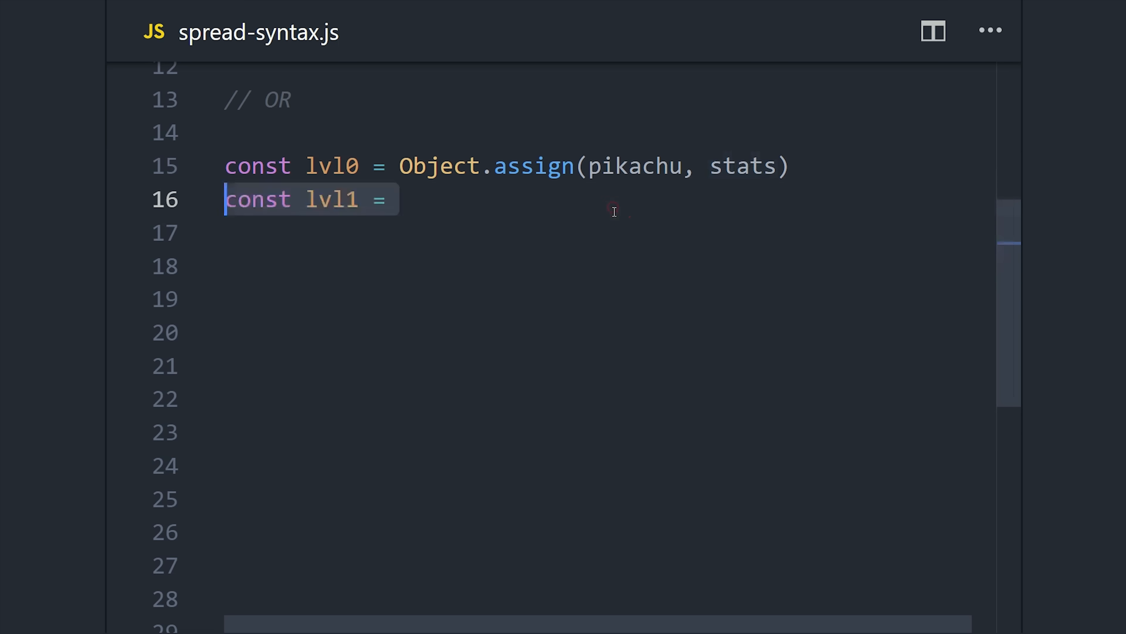
type("Object.assign()")
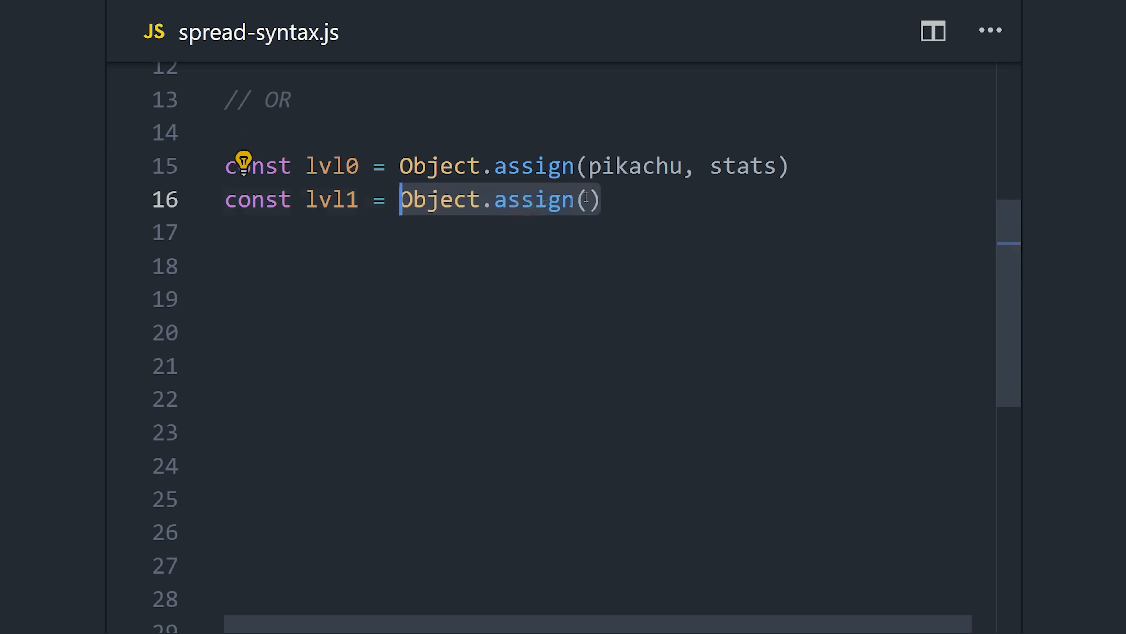
type("pikachu, { hp: 45 }")
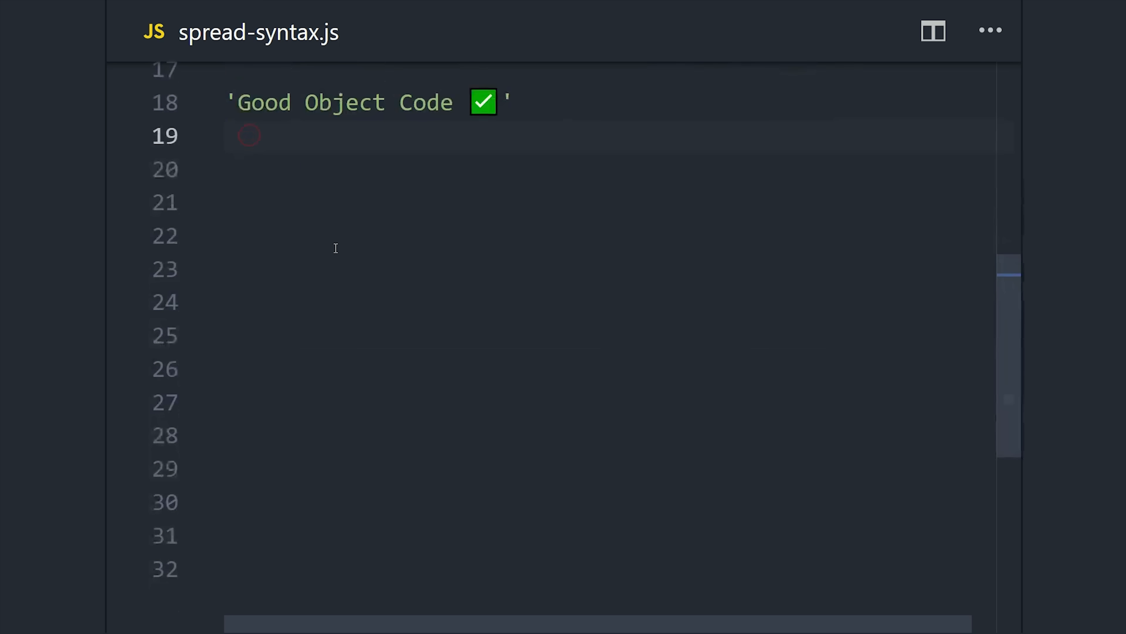
Step: Write lvl0 = { ...pikachu, ...stats } and lvl1 = { ...pikachu, hp: 45 } using spread syntax
type("const lvl0 = { ...pikachu }")
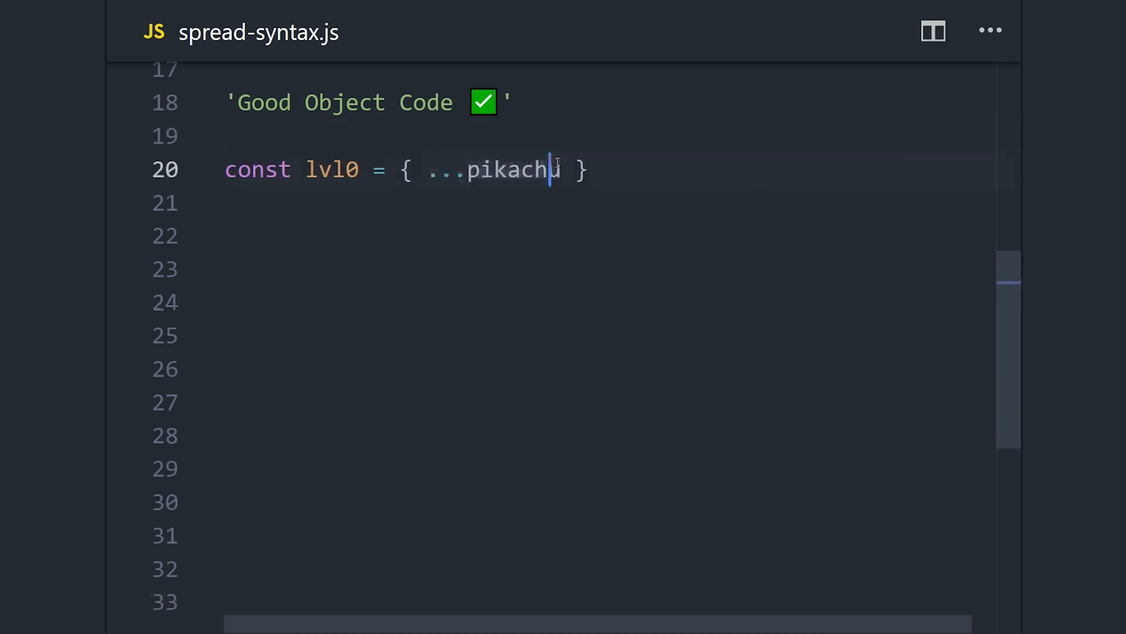
type(", ...stats")
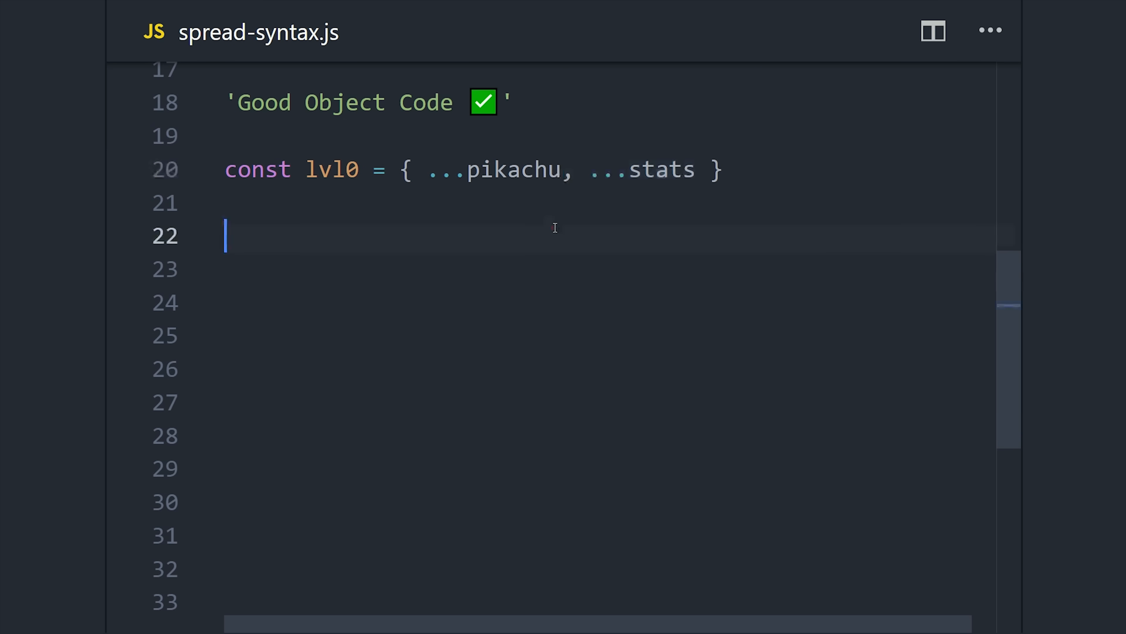
mouse_move(402, 170)
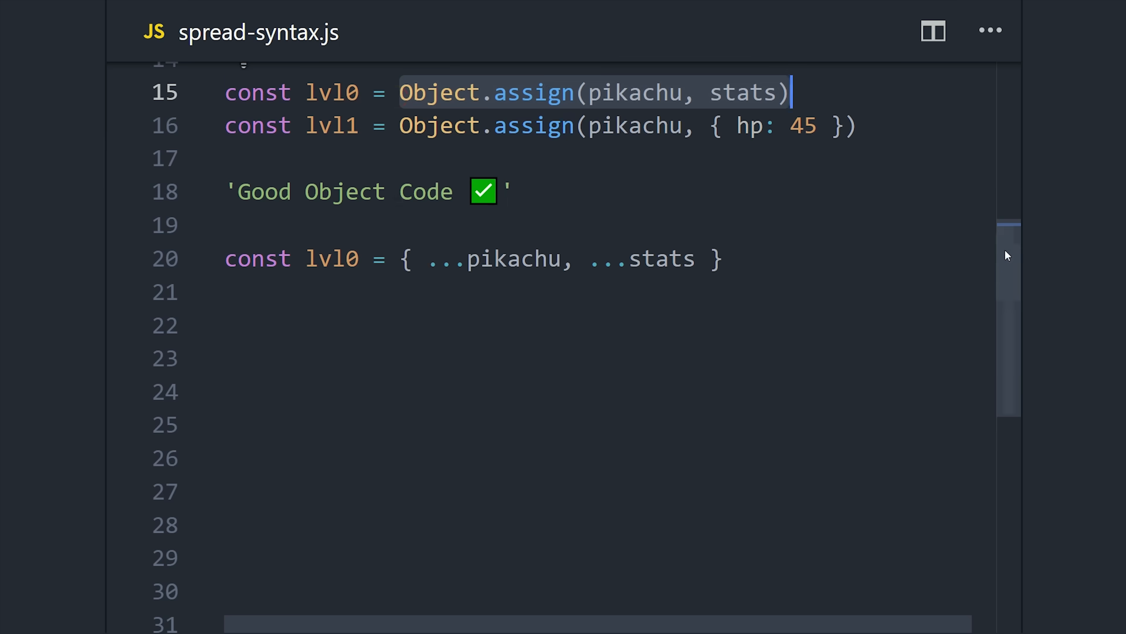
scroll("down", 3)
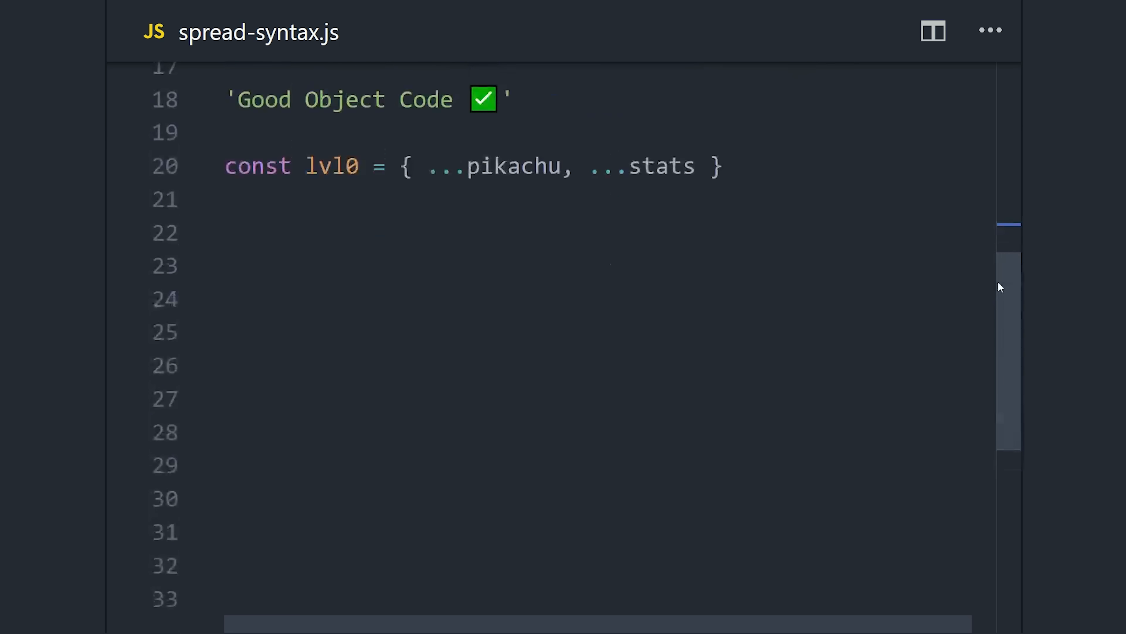
type("const lvl1 = { ...pikachu, hp: 45 }")
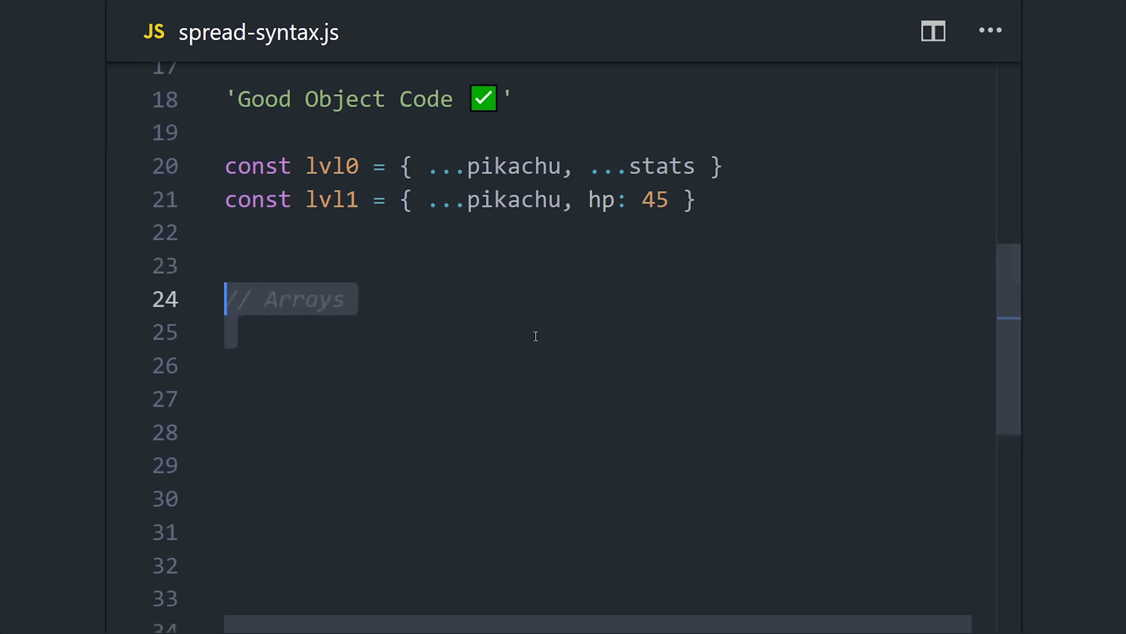
Step: Declare pokemon ['Arbok', 'Raichu', 'Sandshrew'], push Bulbasaur under 'Bad Array Code 💩', then label 'Good Array Code ✅'
type("let pokemon = ['Arbok', 'Raichu', 'Sandshrew'];")
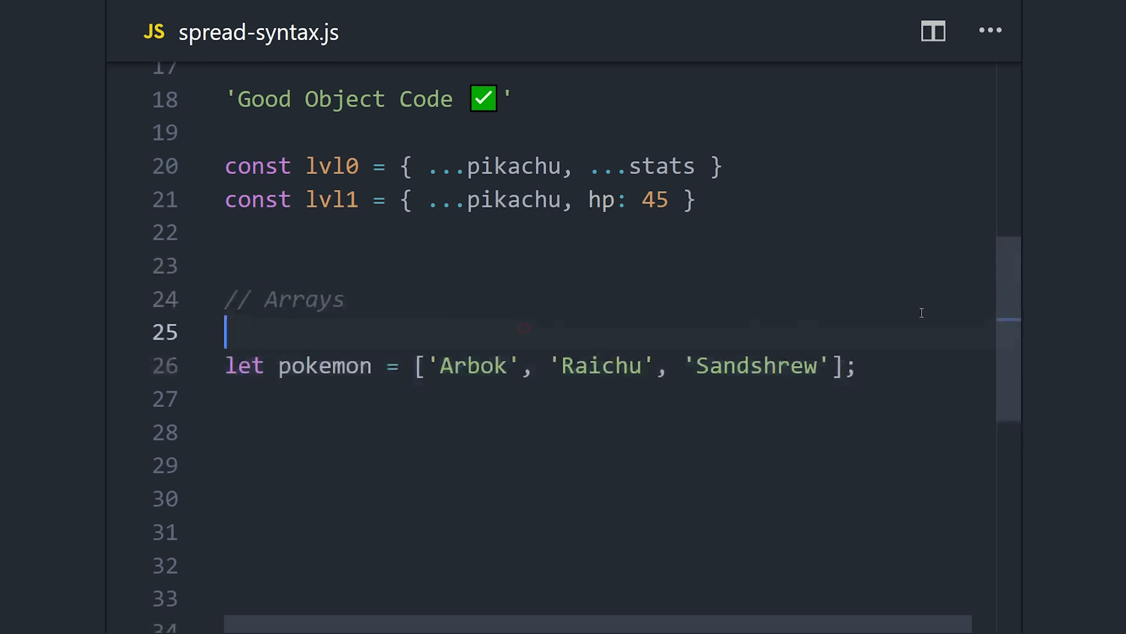
scroll("down", 3)
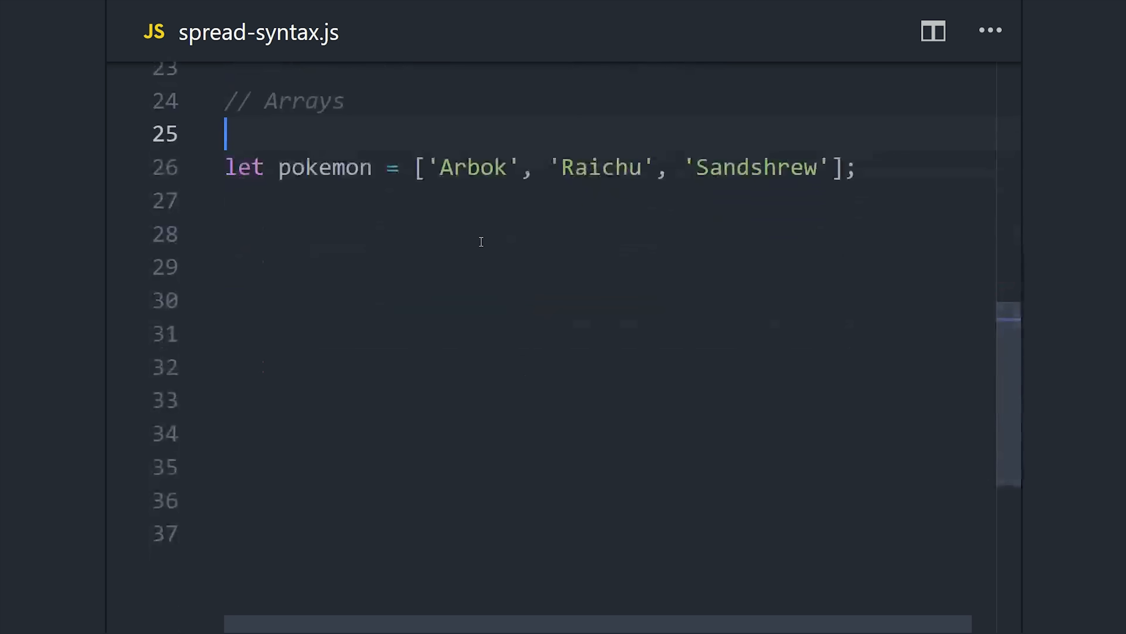
mouse_move(378, 264)
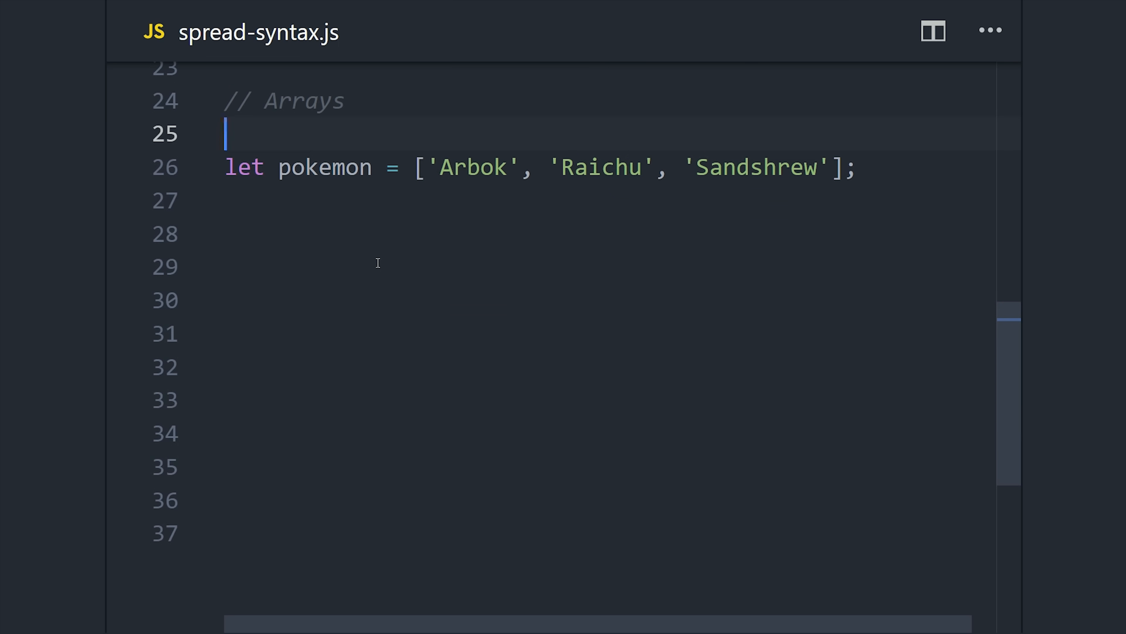
type("'Bad Array Code 💩'")
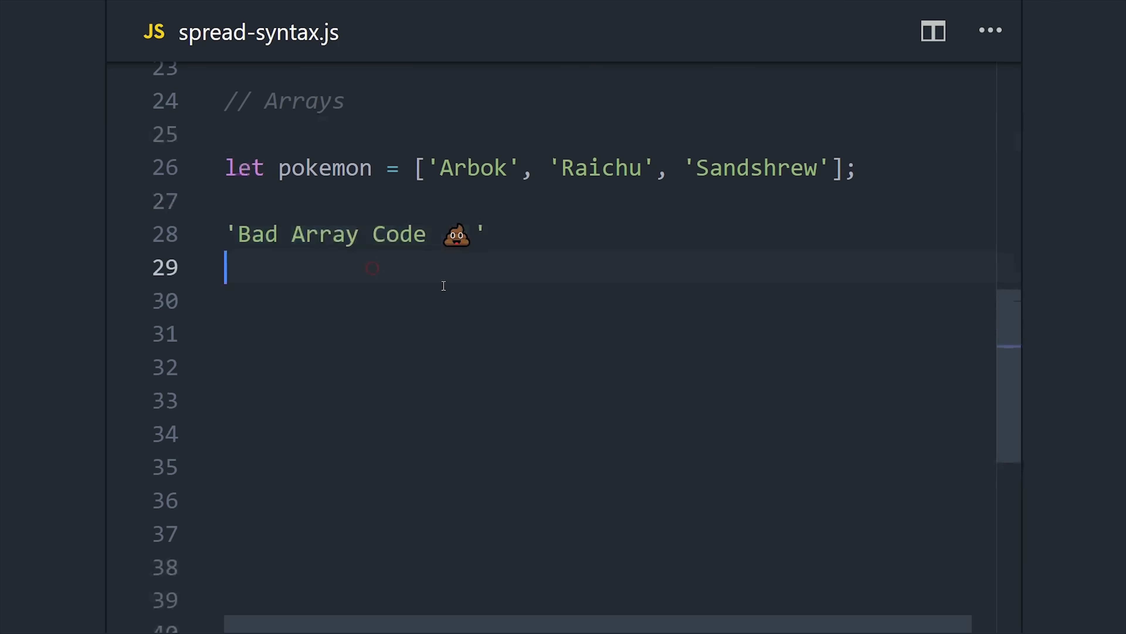
type("pokemon.push('Bulbasaur')")
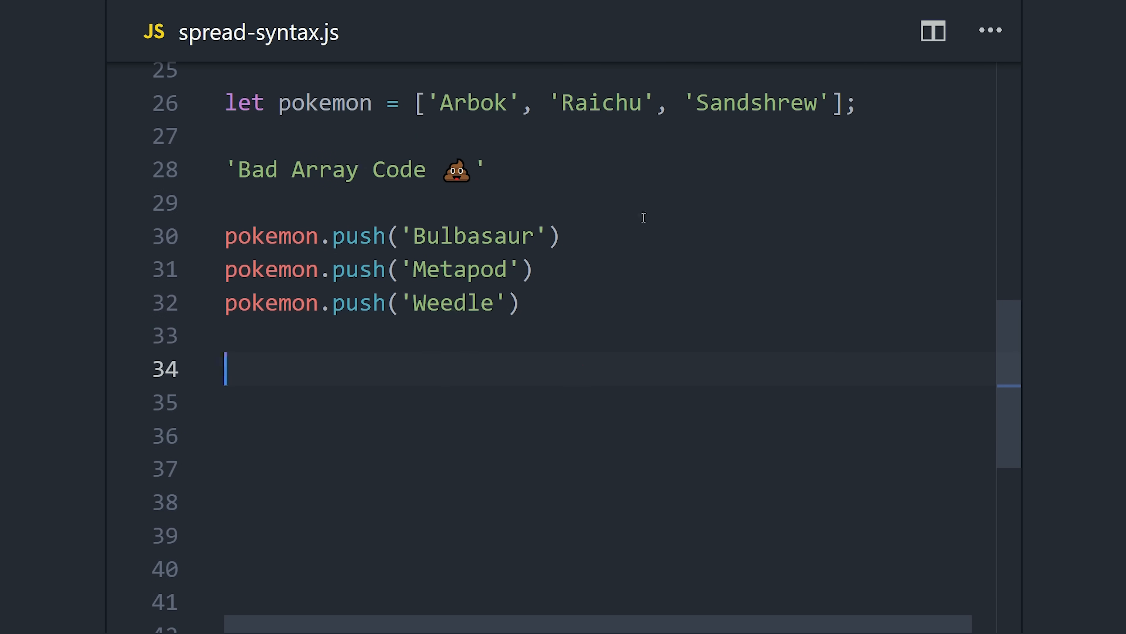
type("'Good Array Code ✅'")
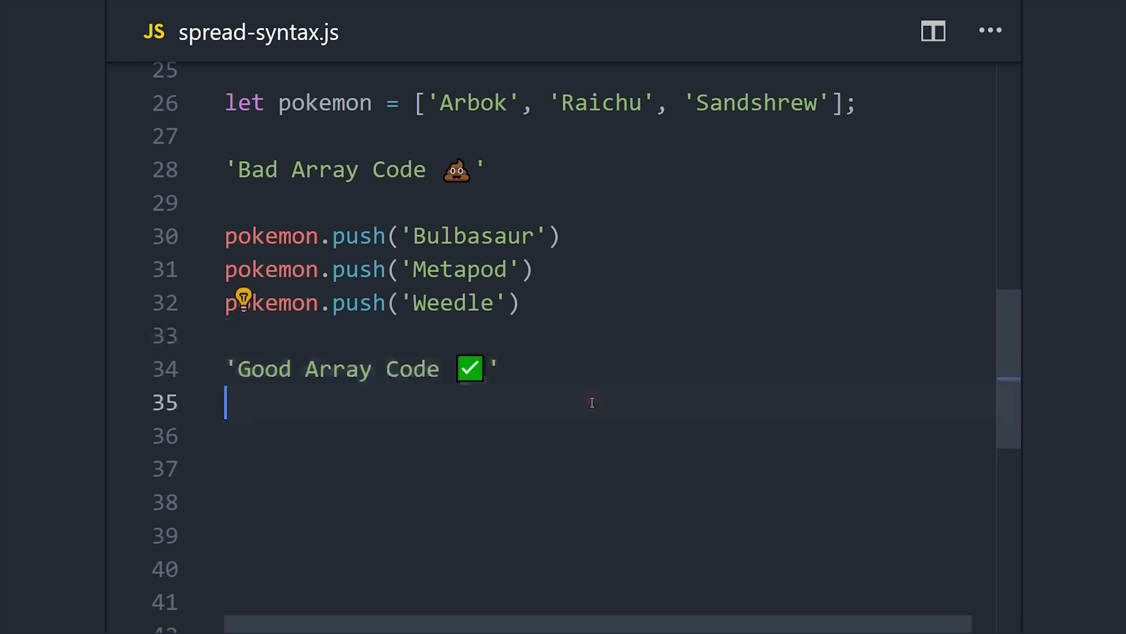
Step: Write pokemon = [...pokemon, 'Bulbasaur', 'Metapod', 'Weedle'] for Push and the prepended version for Shift
scroll("down", 3)
type("pokemon = [")
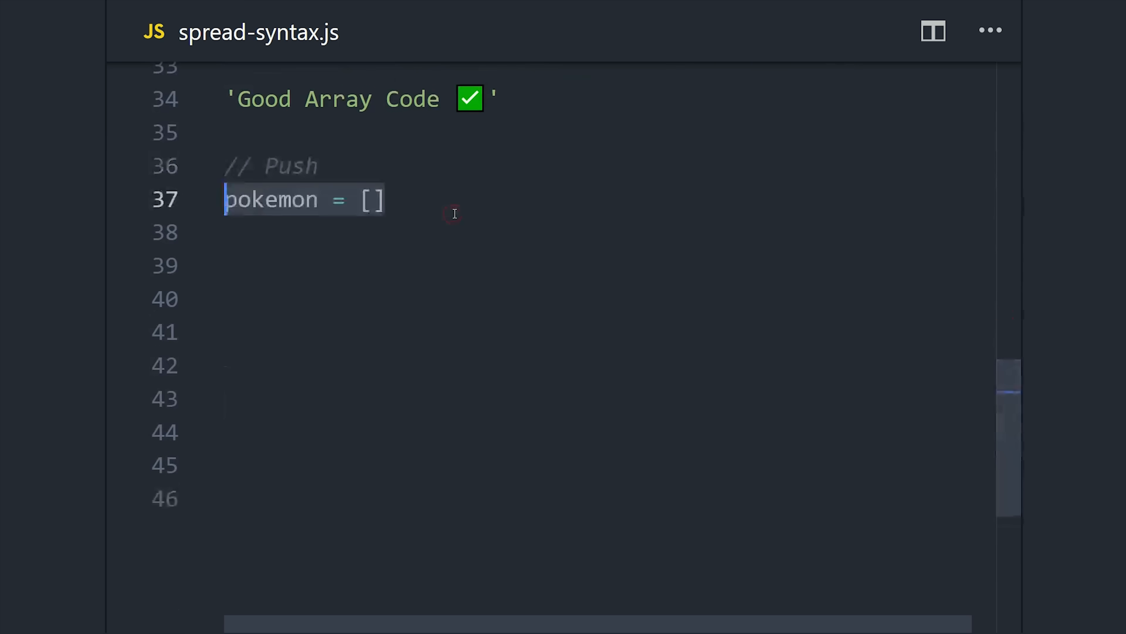
type("...pokemon")
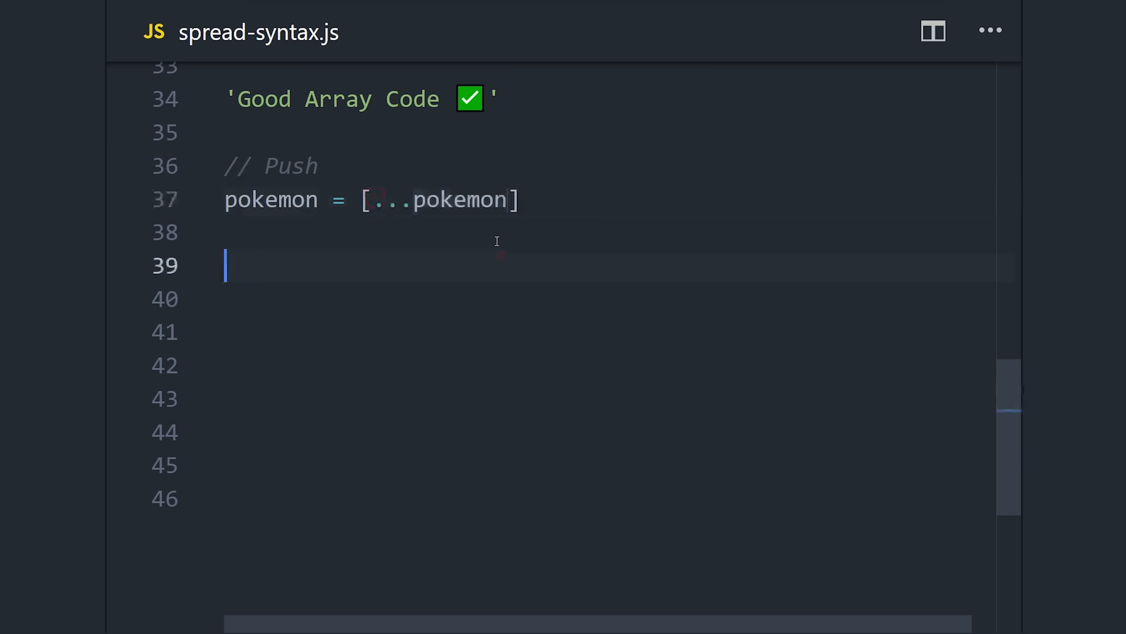
type(", 'Bulbasaur', 'Metapod', 'Weedle'")
left_click(617, 331)
type("pokemon = ['Bulbasaur', 'Metapod', 'Weedle")
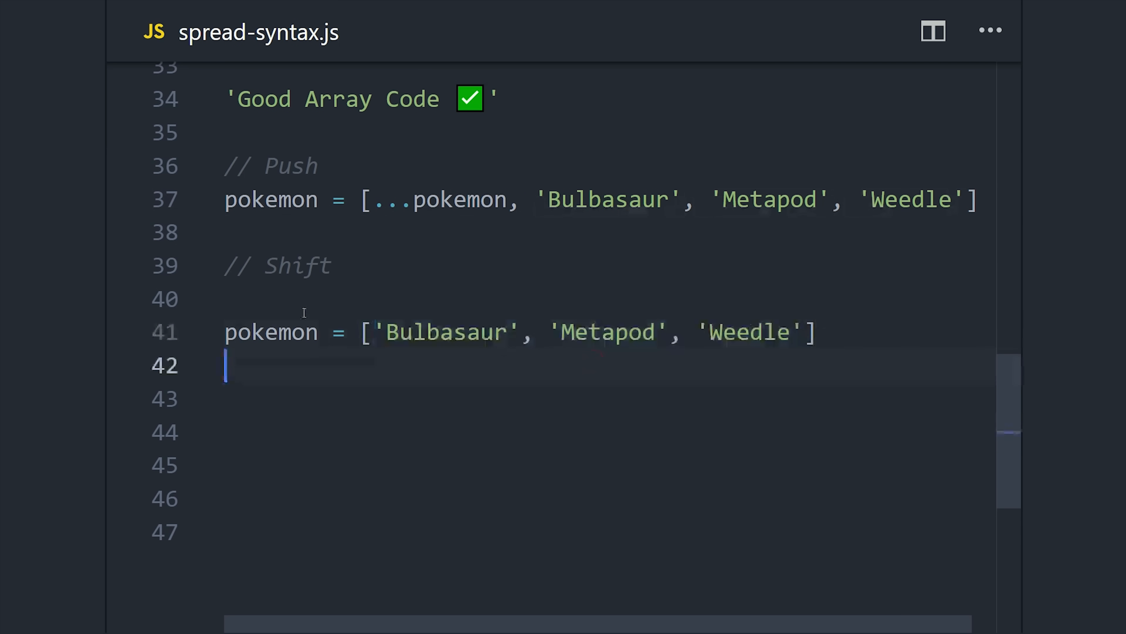
type(", ...pokemon")
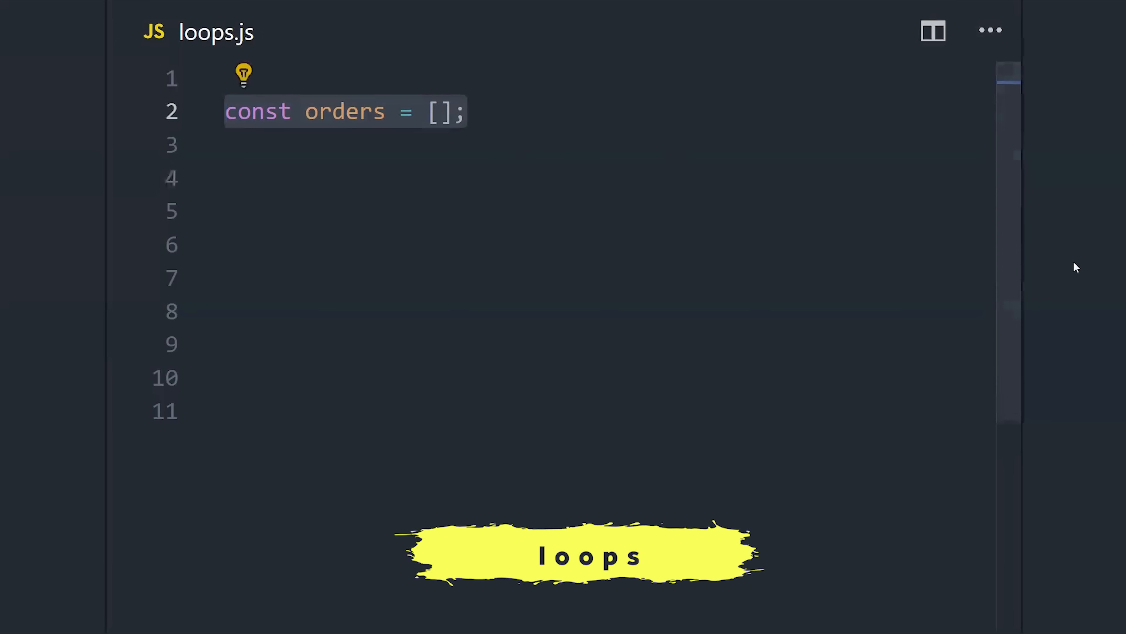
Step: Fill orders with 500, 30, 99, 15, 223, declare highValue, and start a for loop over orders.length
type("500, 30, 99, 15, 223")
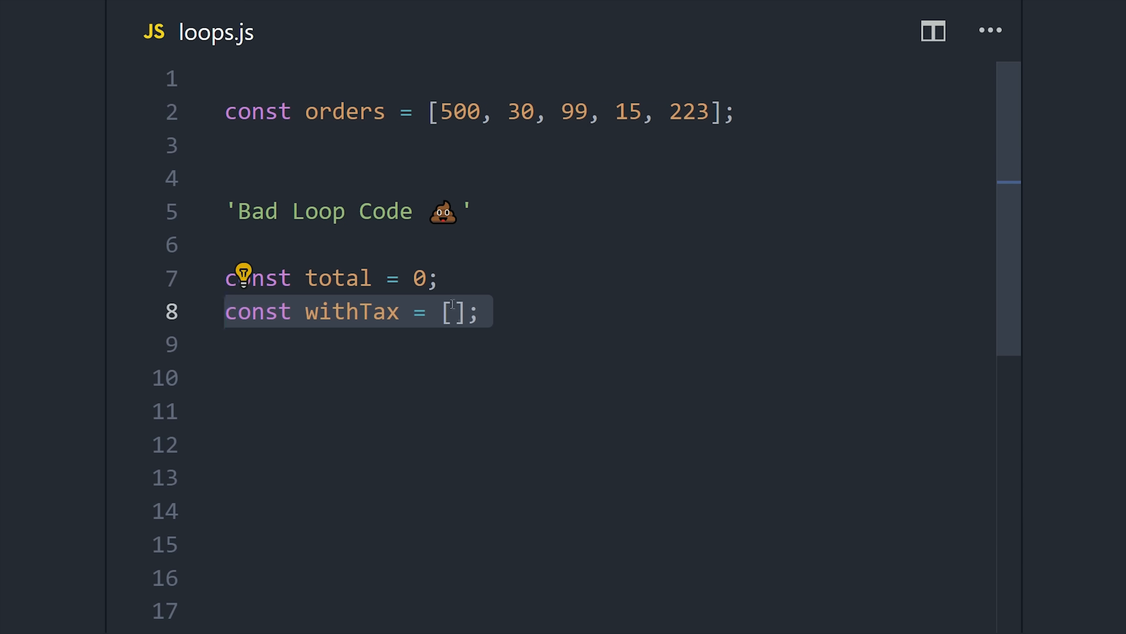
type("const highValue = [];")
left_click(608, 377)
type("for () {")
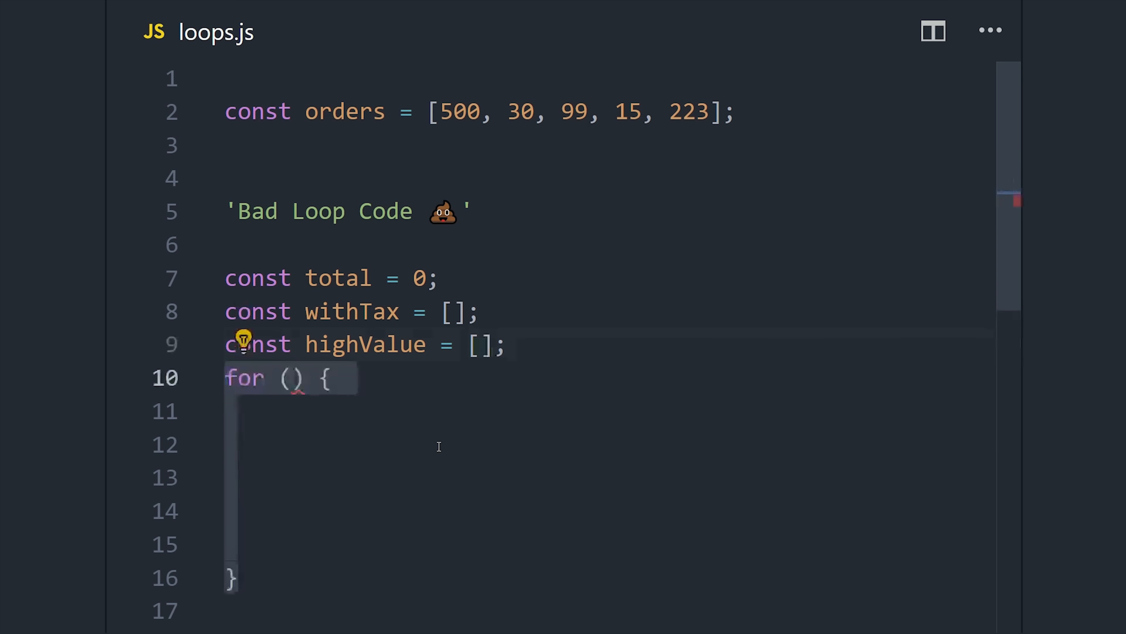
type("i = 0; i < orders.length")
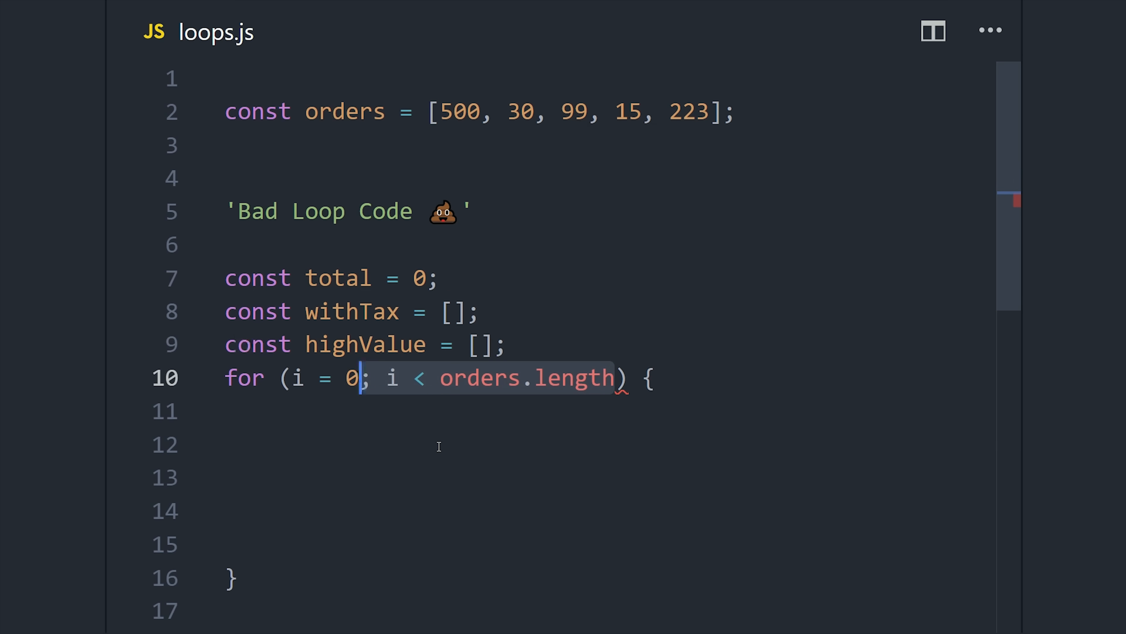
type("; i++")
left_click(608, 444)
type("// Reduce")
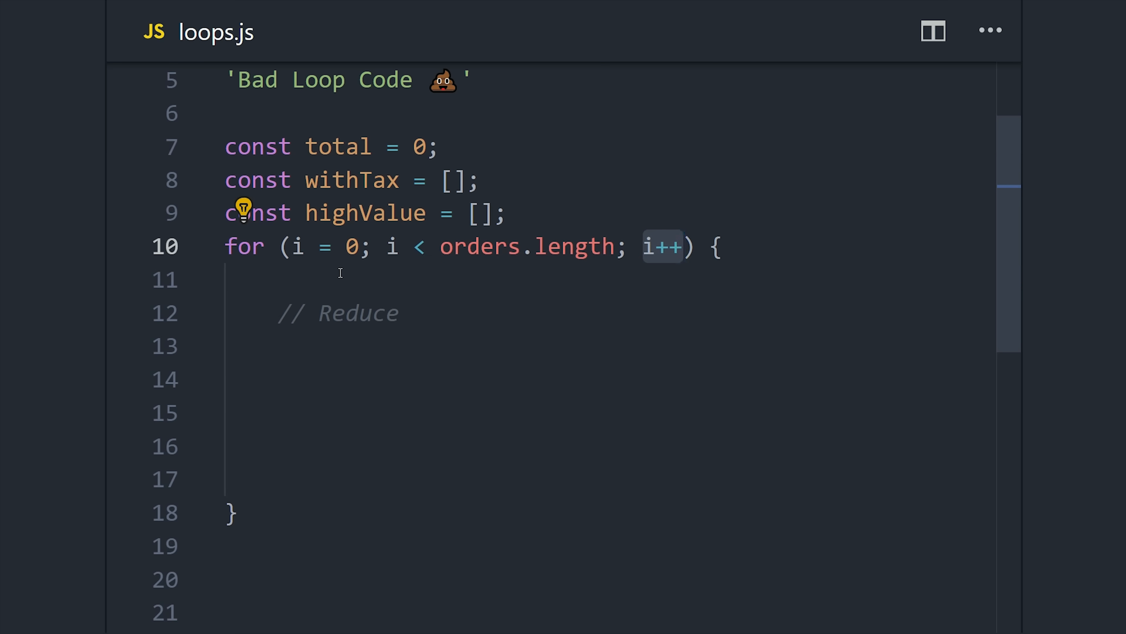
Step: Inside the loop, add to total, push orders[i] * 1.1 into withTax and push orders[i] into highValue
type("total += orders[i];")
left_click(609, 447)
type("withTax;")
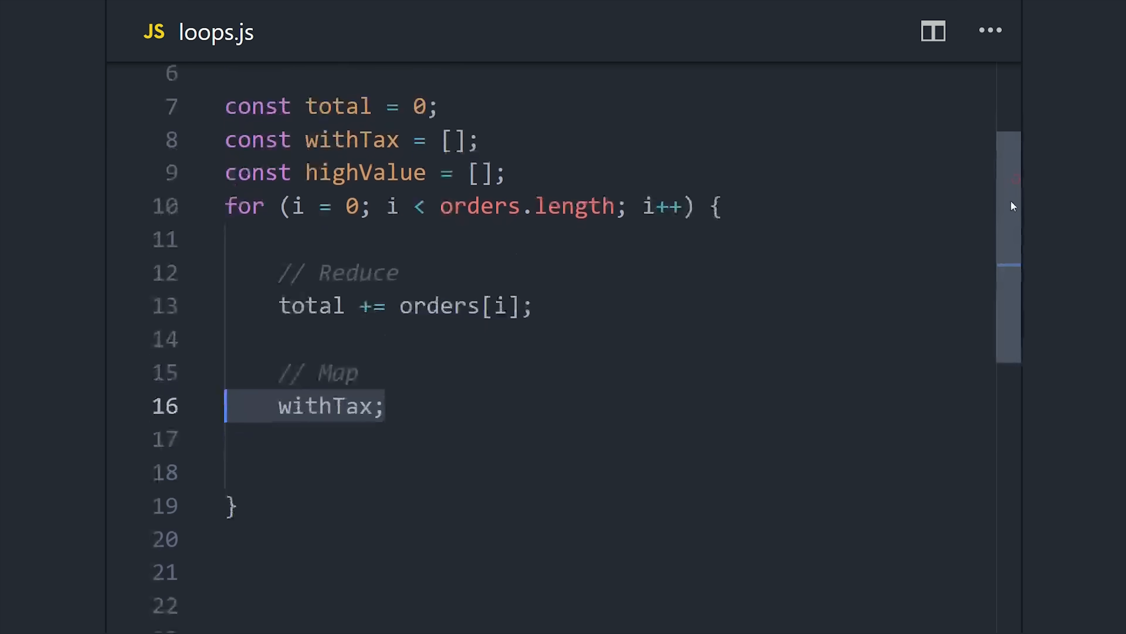
type(".push()")
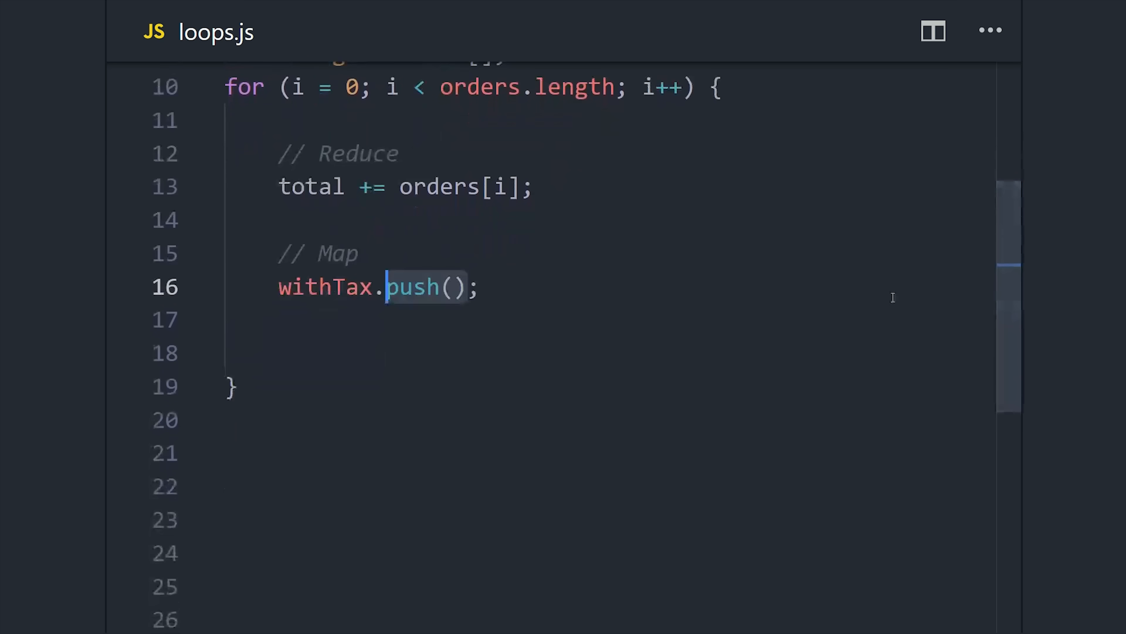
type("orders[i]")
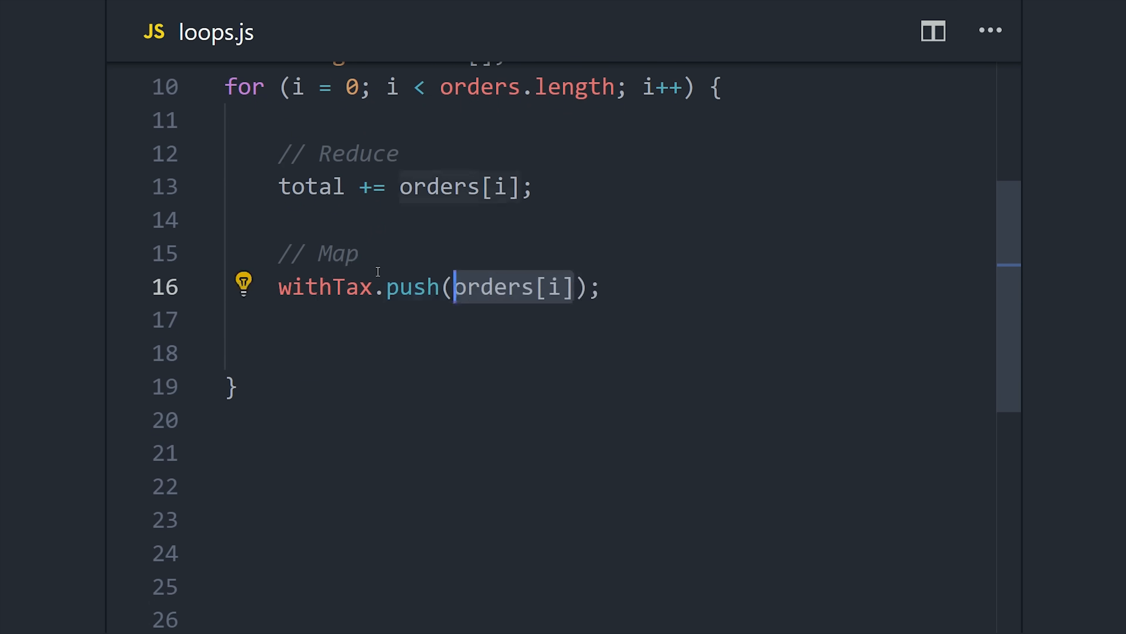
mouse_move(378, 297)
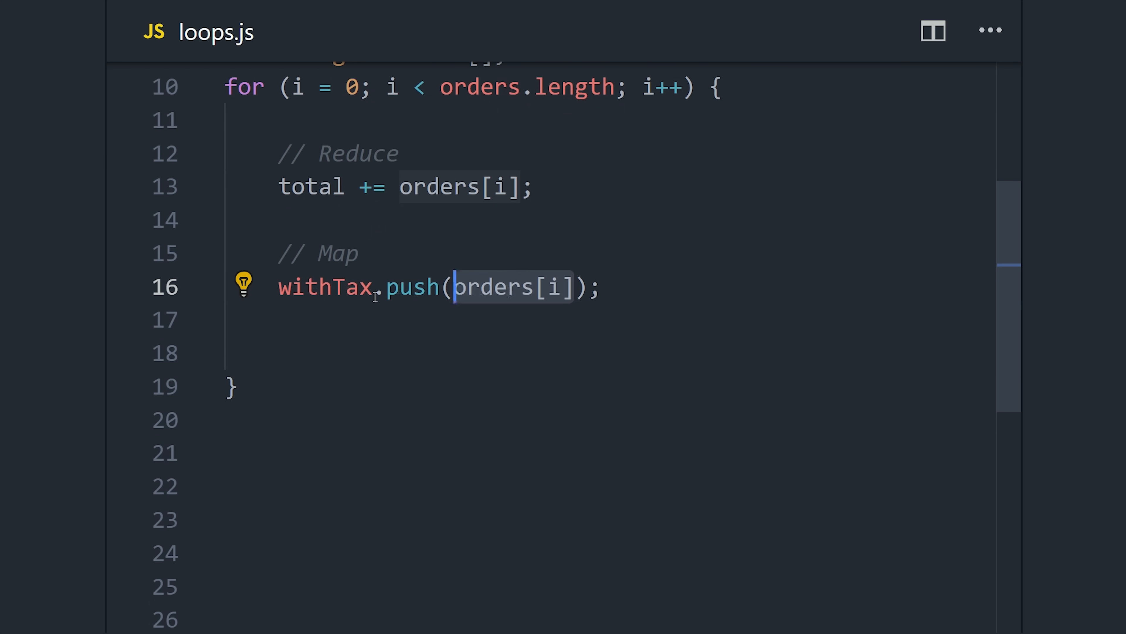
type("* 1.1")
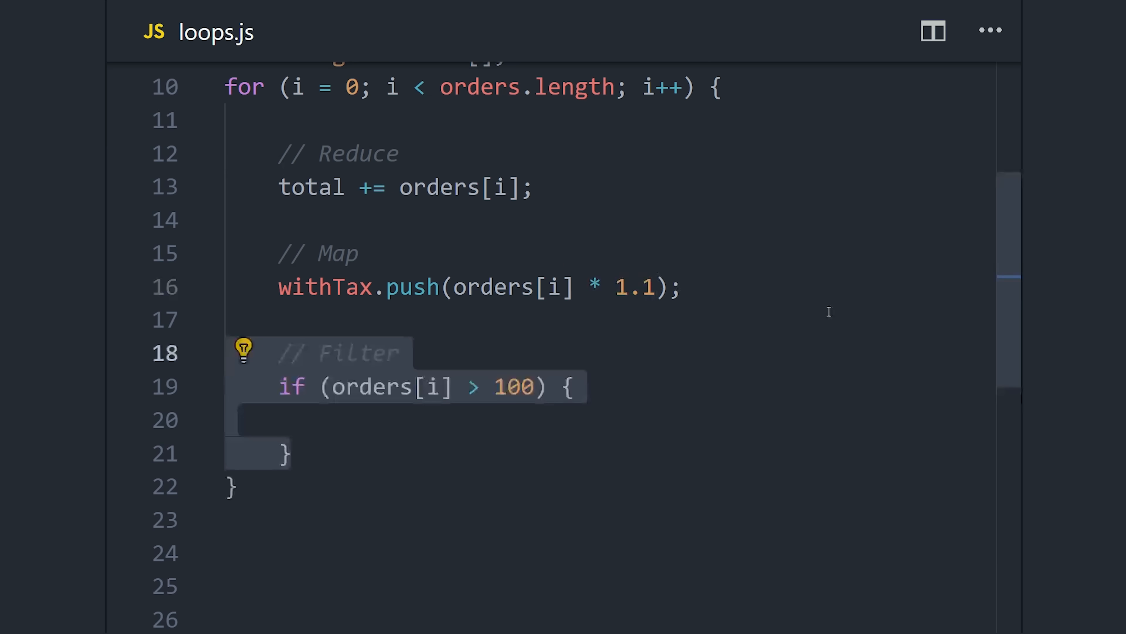
scroll("down", 3)
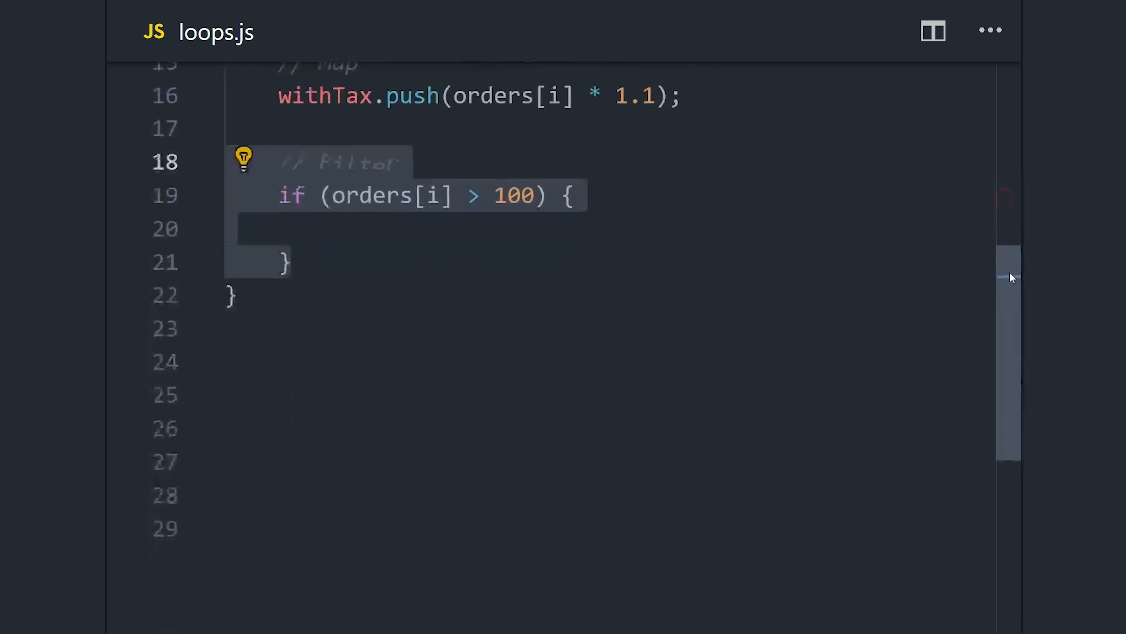
type("highValue")
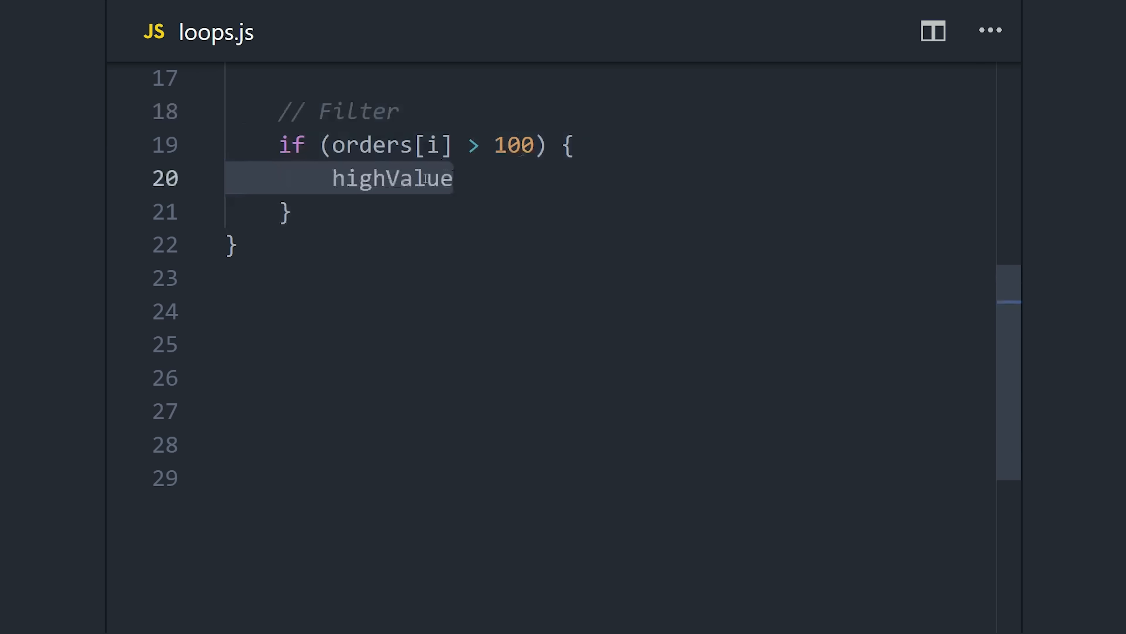
type(".push(orders[i])")
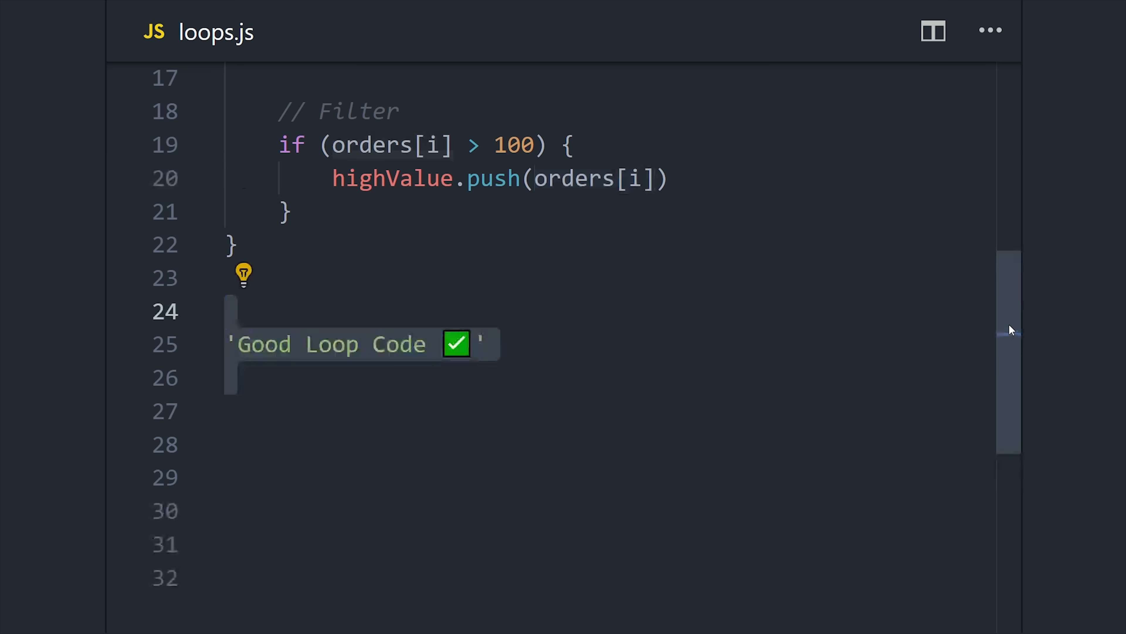
Step: Compute total as orders.reduce((acc, cur) => acc + cur)
scroll("up", 3)
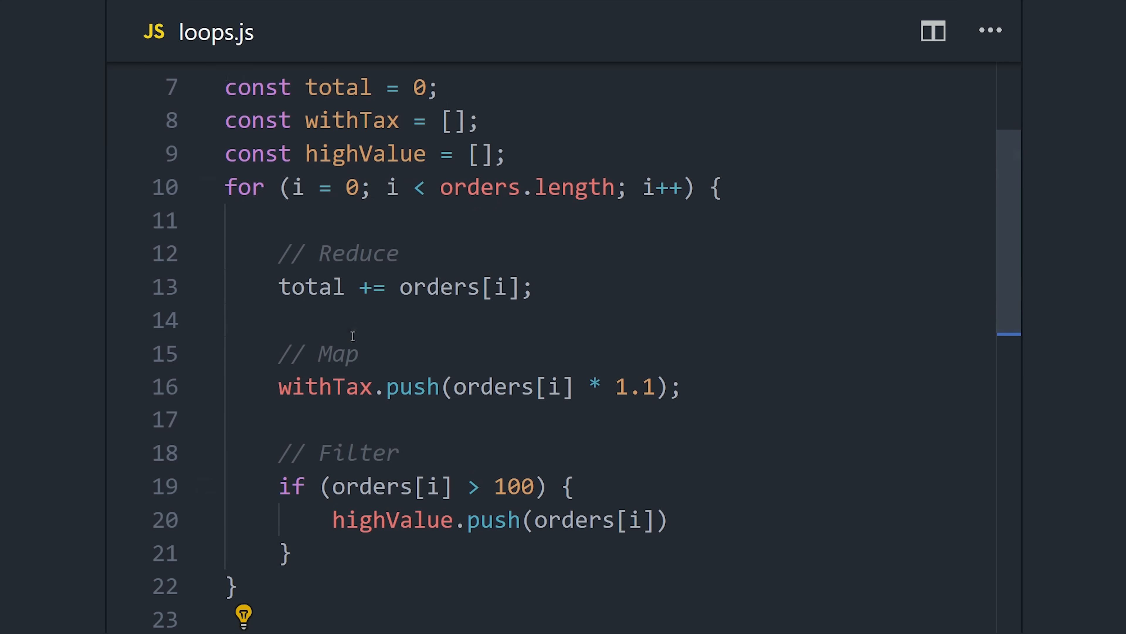
mouse_move(461, 455)
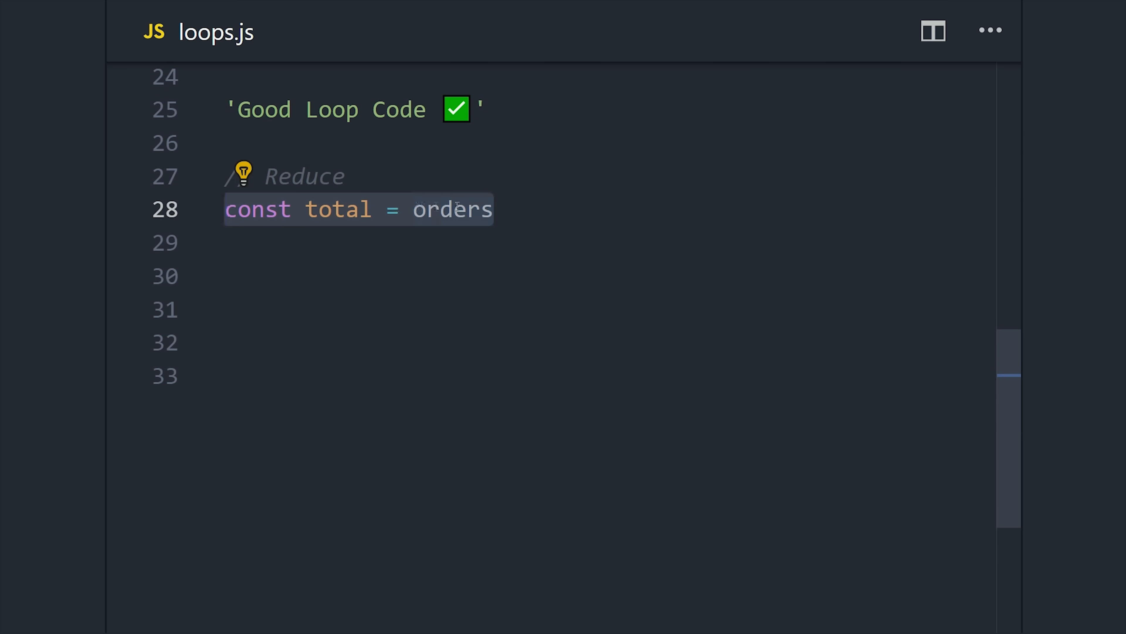
type(".reduce()")
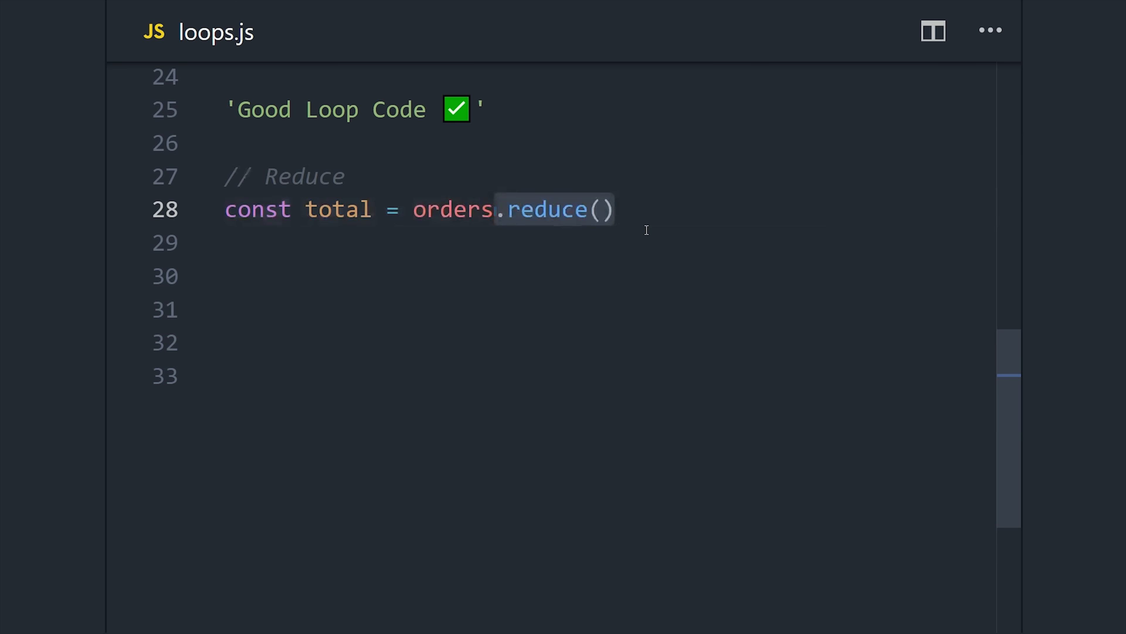
type("(acc, cur")
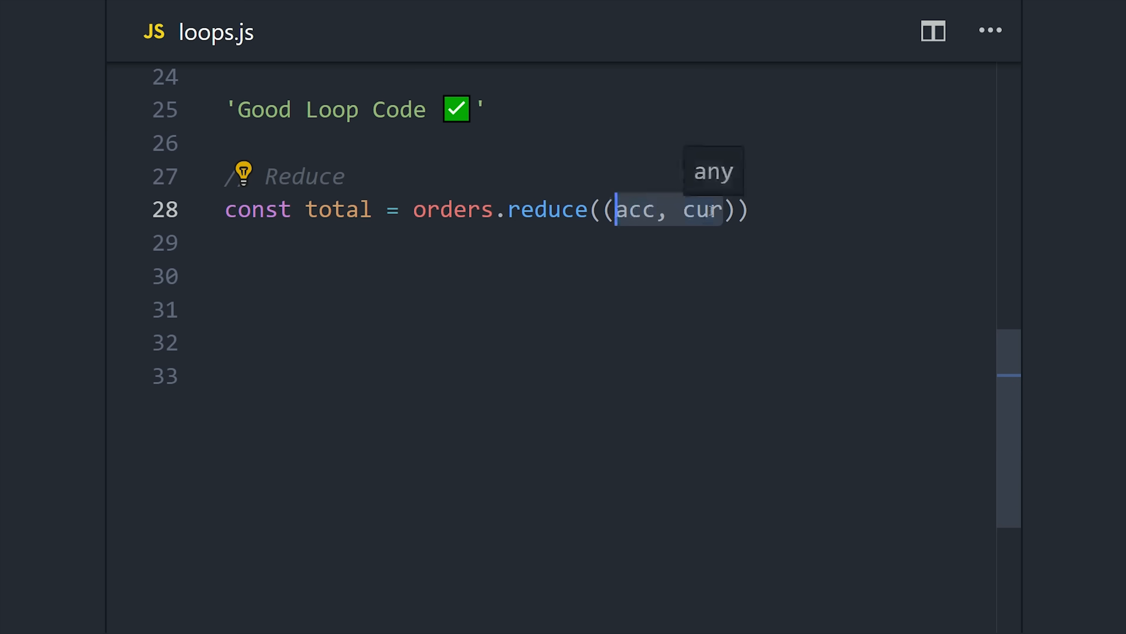
type("=> acc + cur")
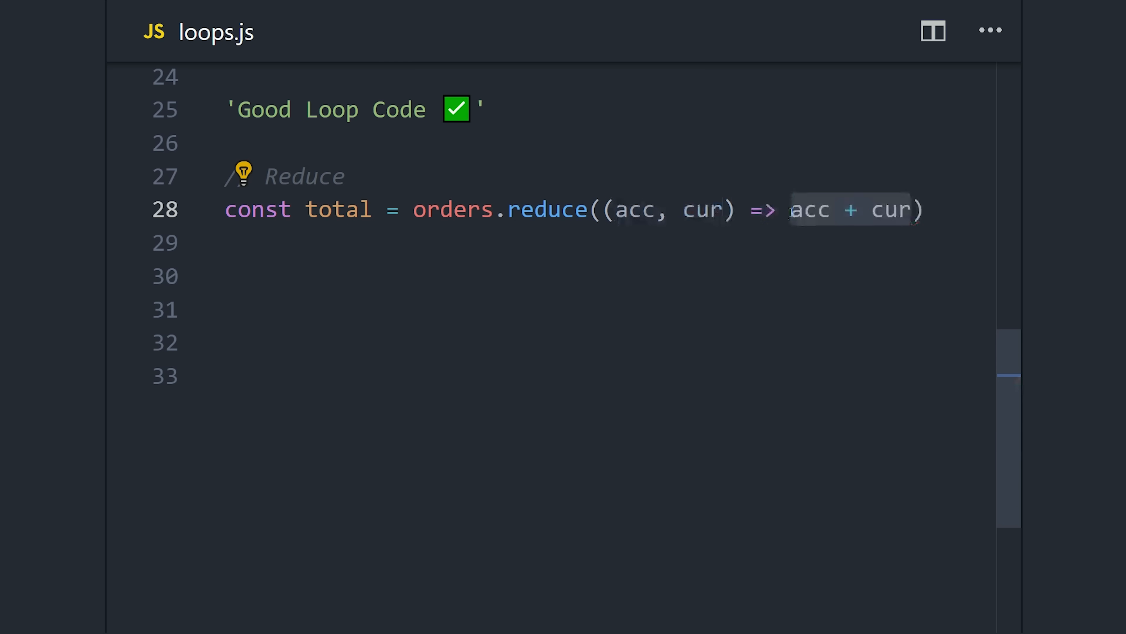
mouse_move(811, 211)
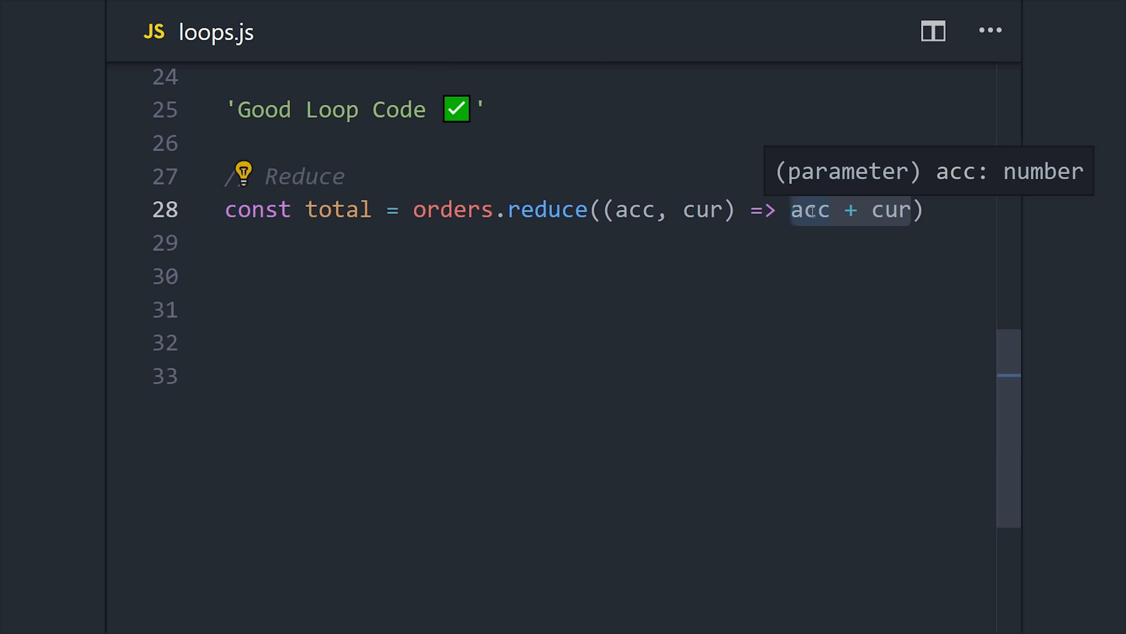
mouse_move(855, 203)
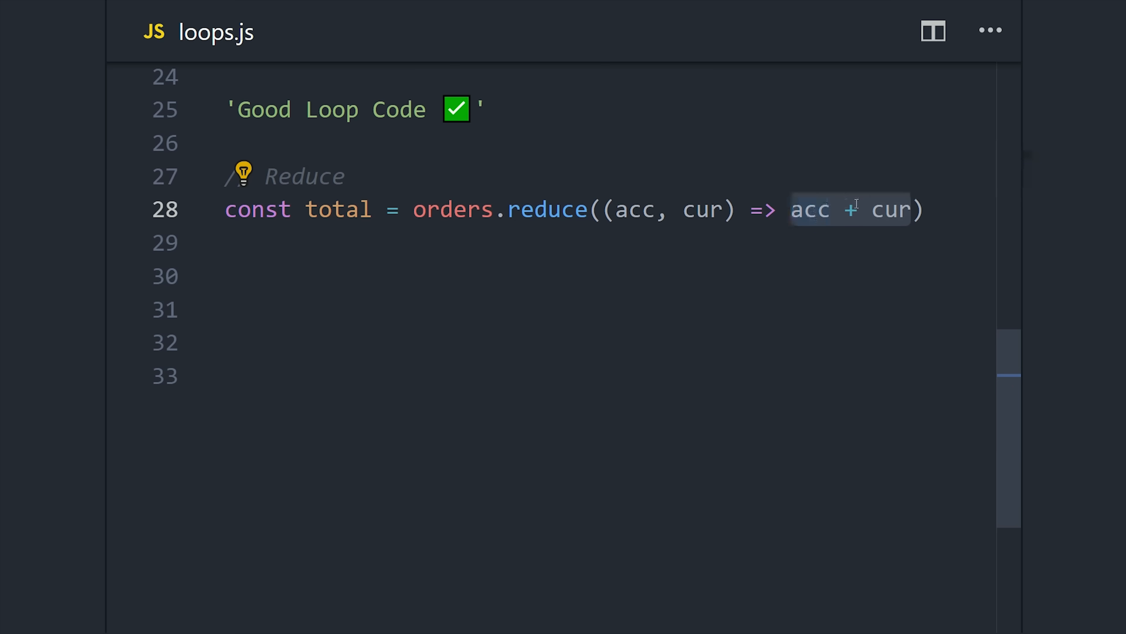
mouse_move(892, 216)
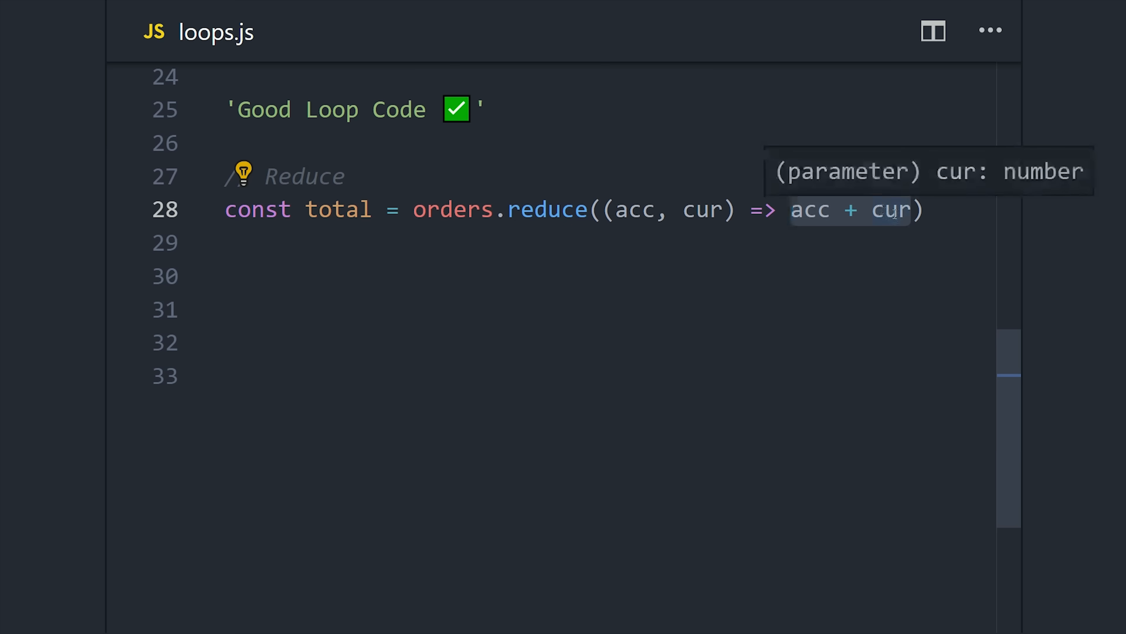
mouse_move(793, 238)
type("const withTax = orders")
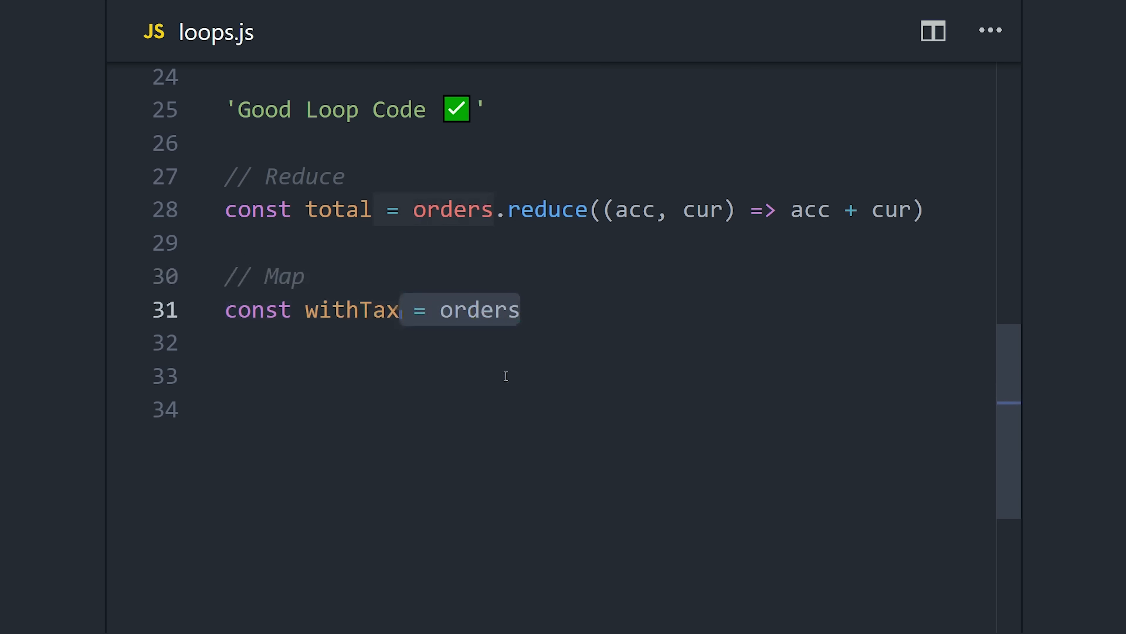
Step: Add withTax as orders.map(v => v * 1.1) and highValue as orders.filter(v => v > 100)
type(".map()")
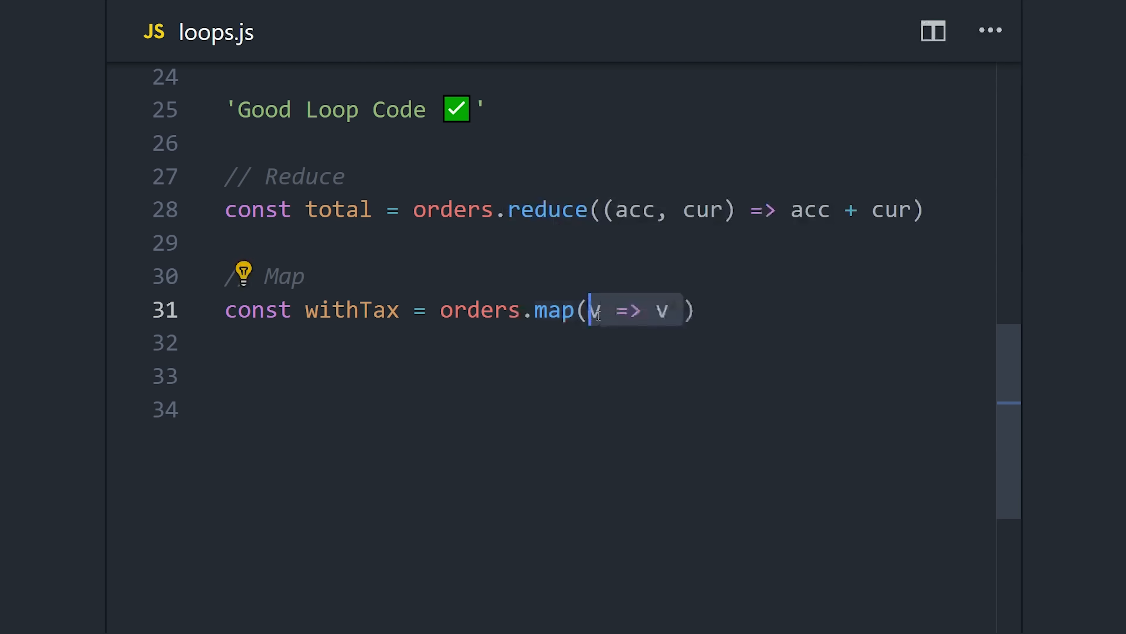
type("* 1.1")
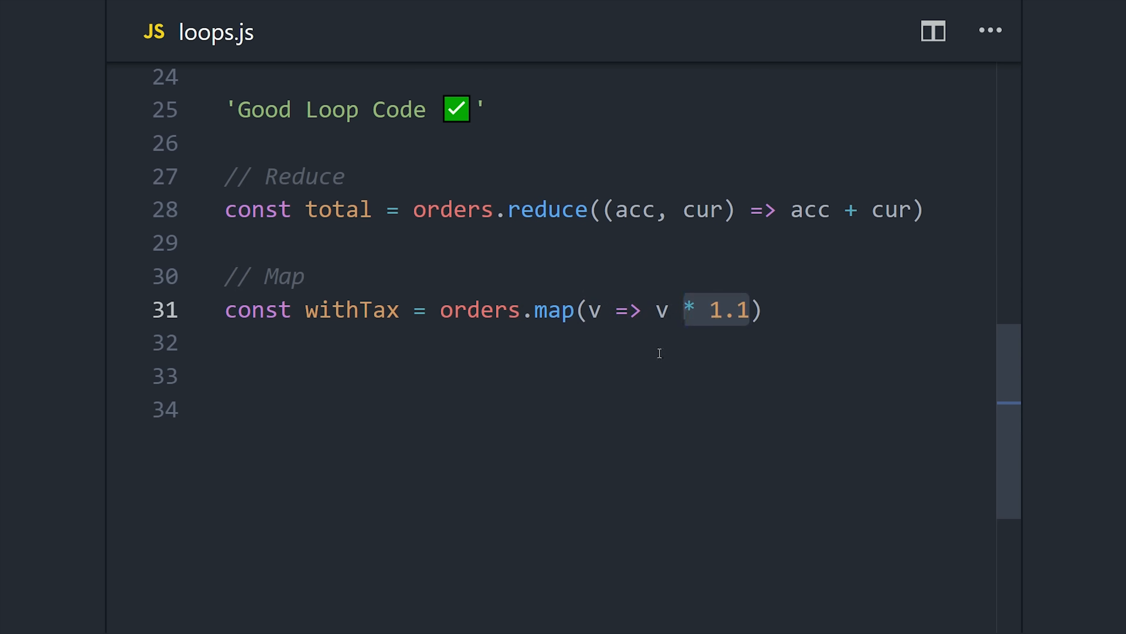
mouse_move(714, 306)
type("const highValue = orders.filter();")
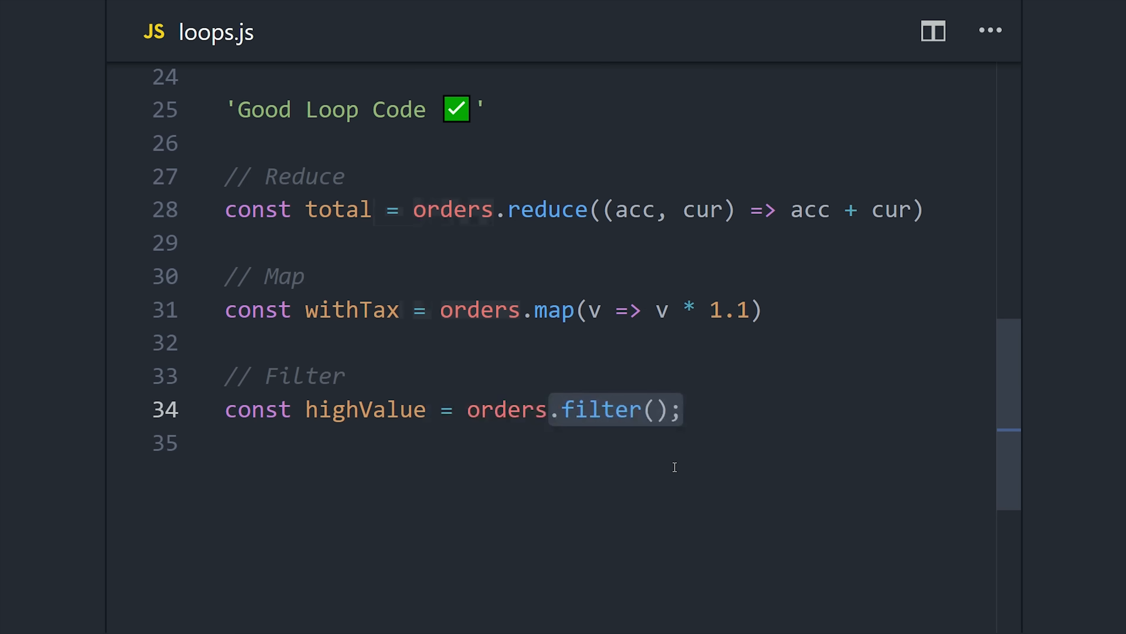
type("v => v > 100")
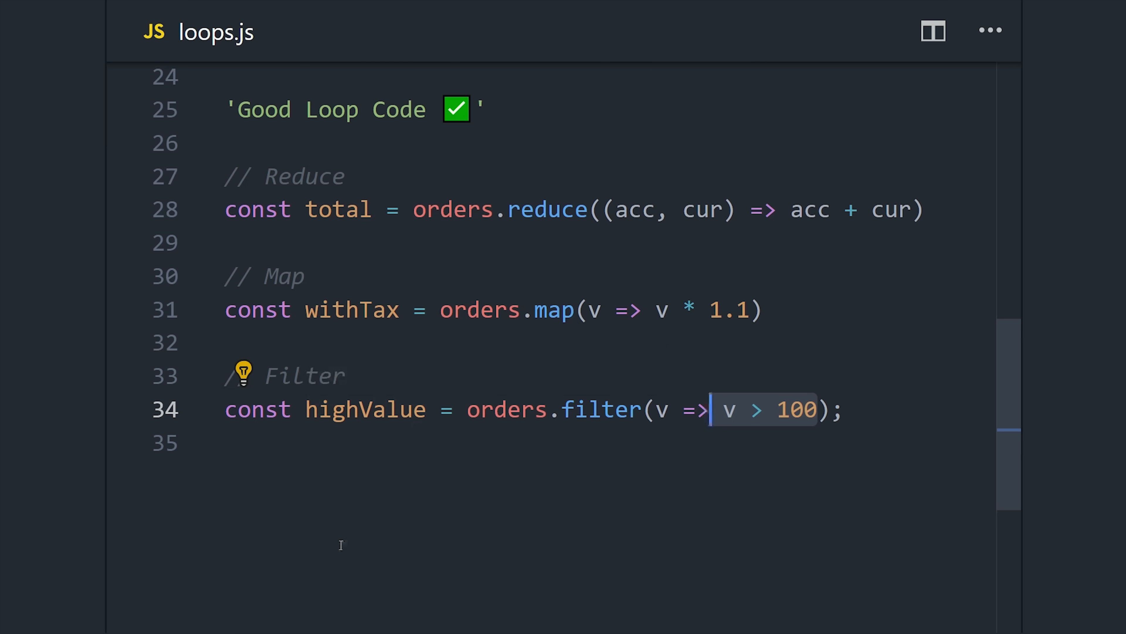
mouse_move(396, 462)
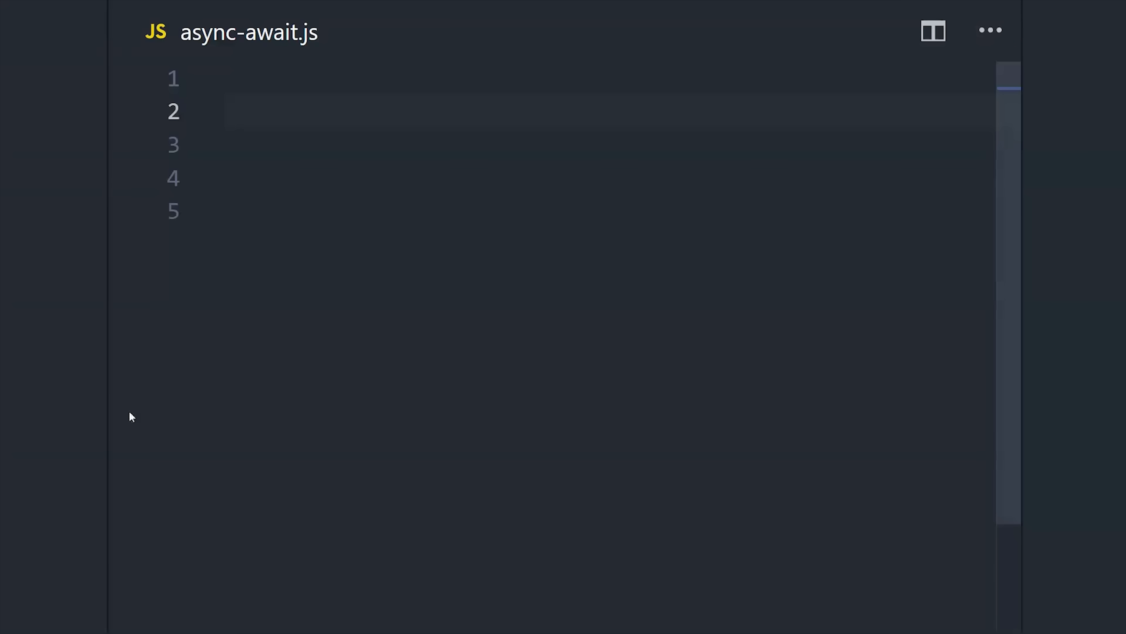
Step: Define random returning Promise.resolve(Math.random()) and add the 'Bad Promise Code 💩' label
type("const random = () => {")
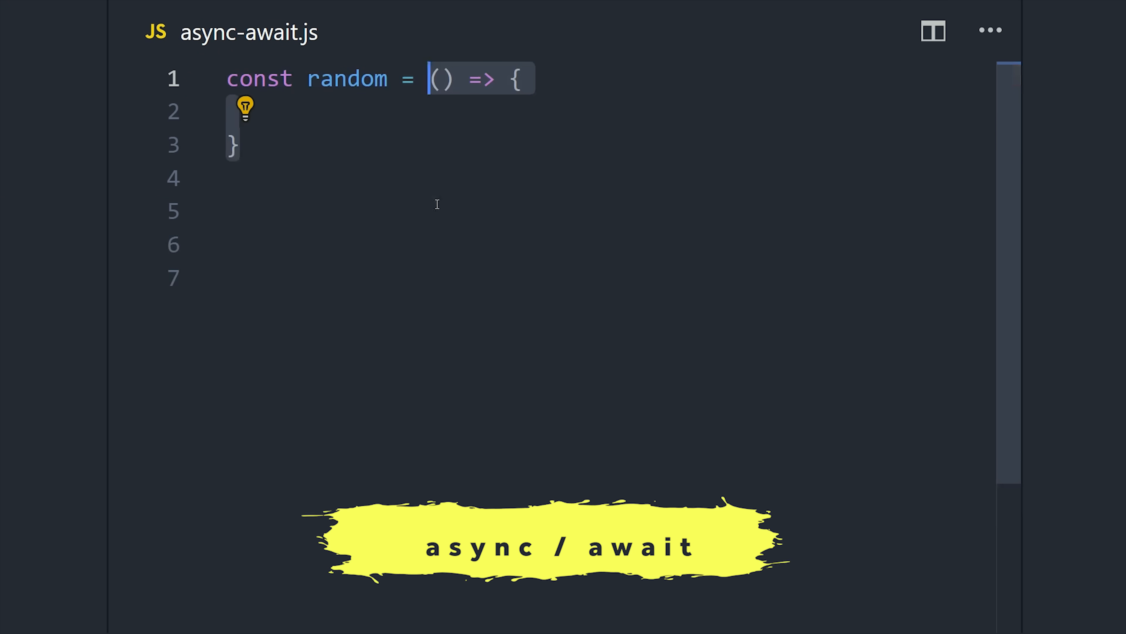
type("return Promise.resolve()")
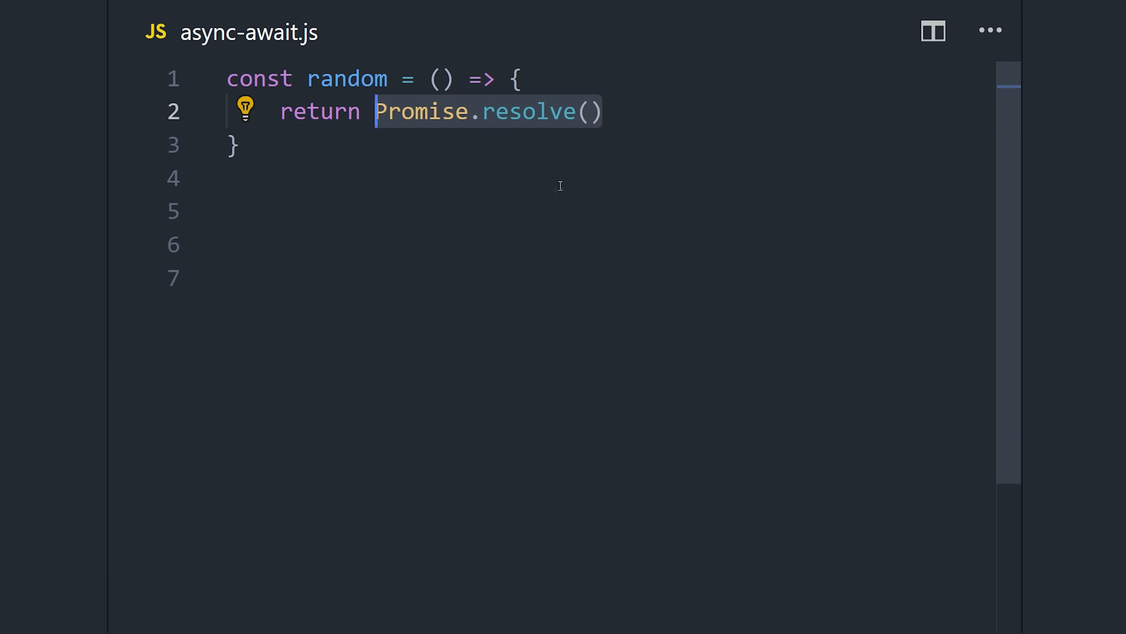
type("Math.random()")
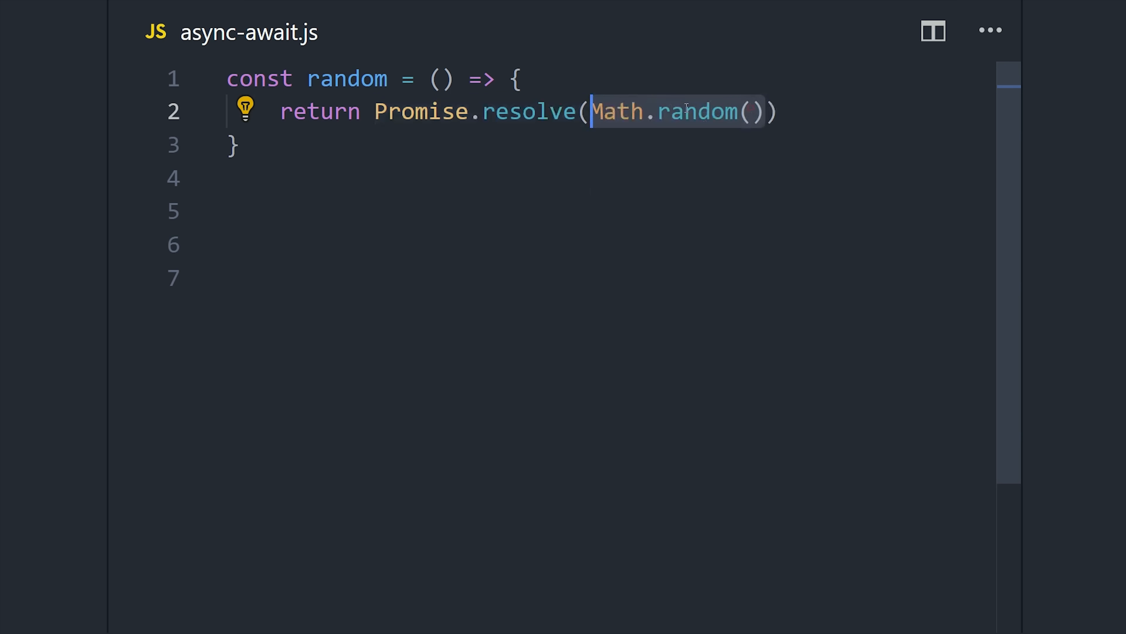
type("'Bad Promise Code 💩'")
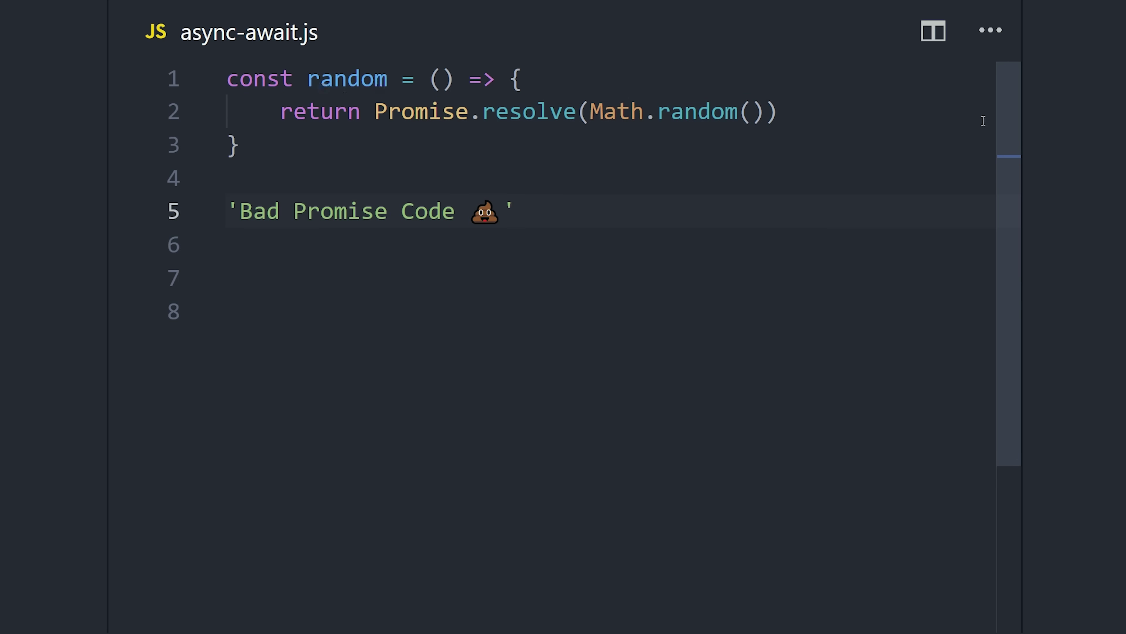
Step: Declare sumRandomAsyncNums as an arrow function that returns random() and chains .then calls to sum first, second and third
scroll("down", 3)
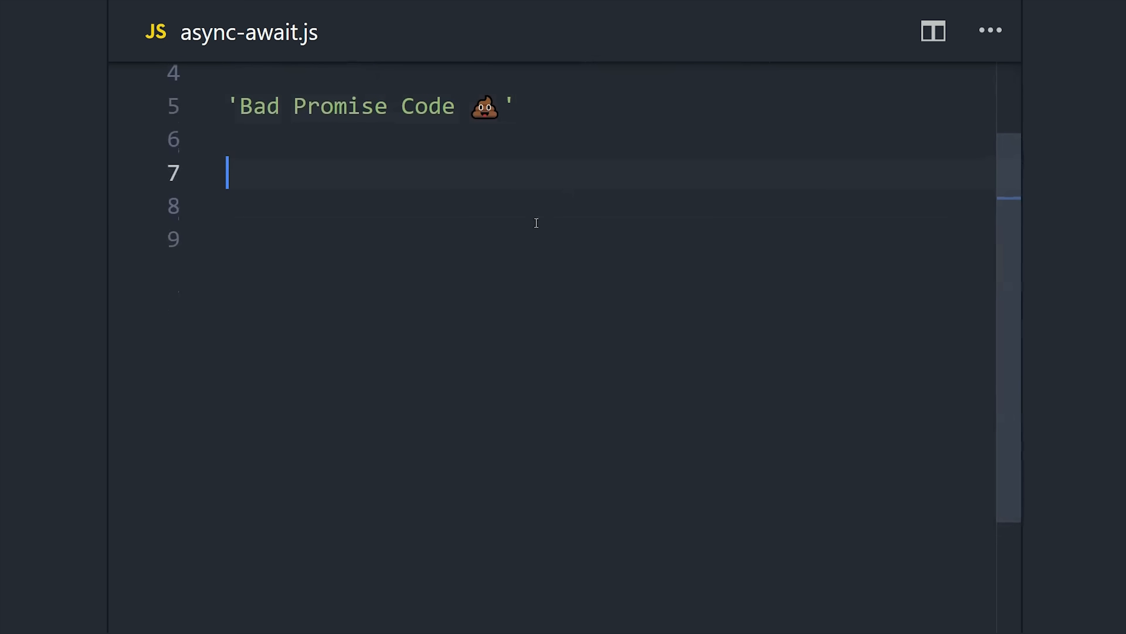
type("const sumRandomAsyncNums =")
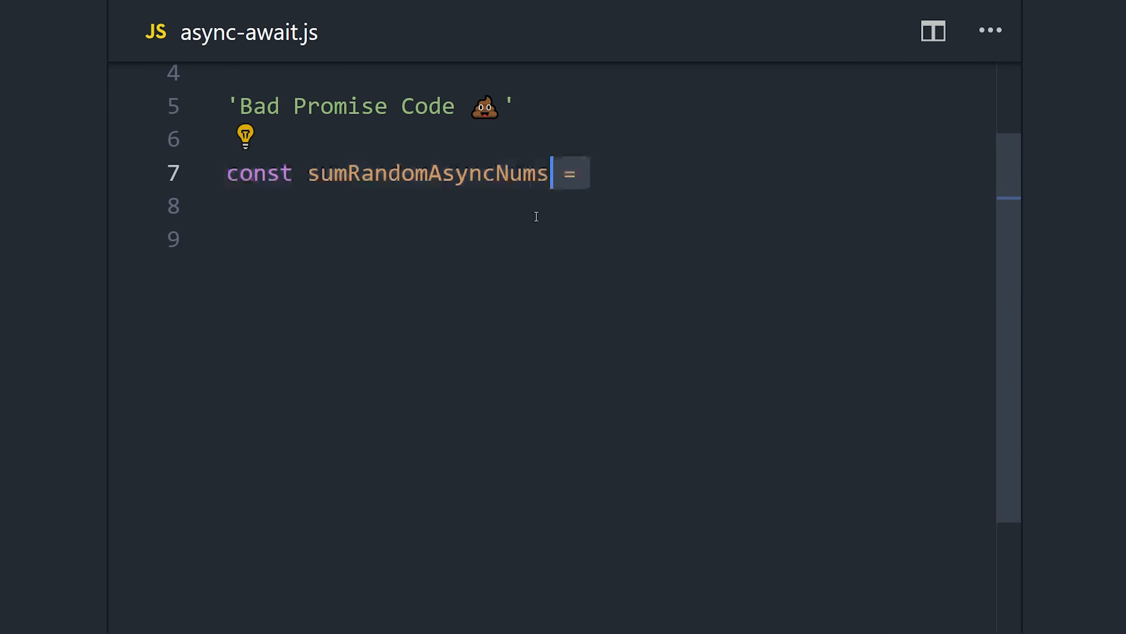
type("() => {")
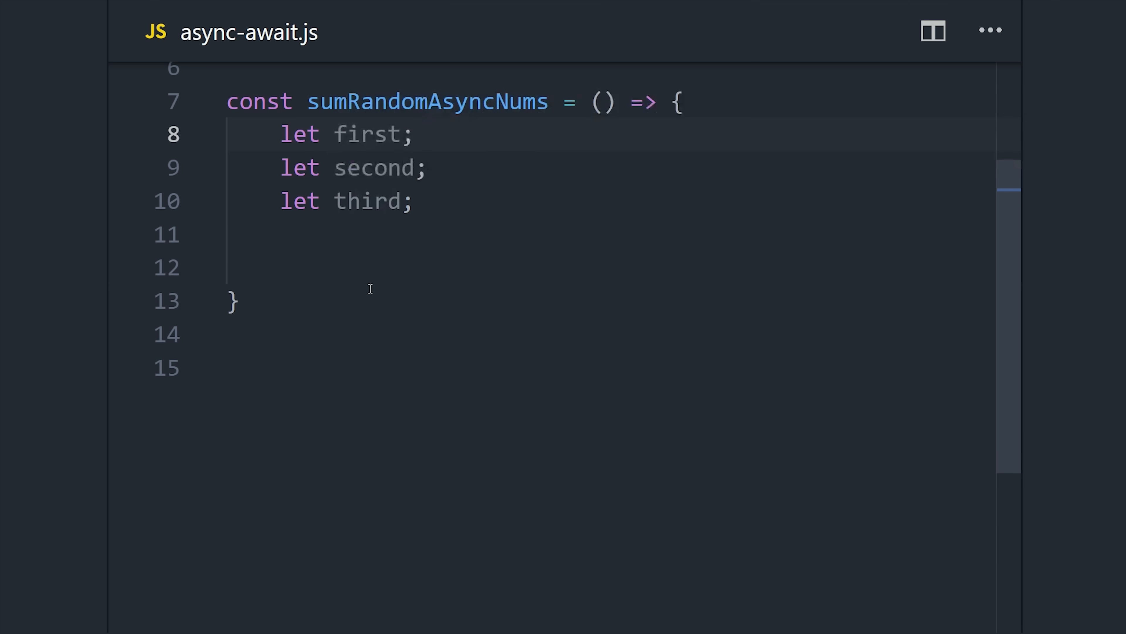
mouse_move(380, 307)
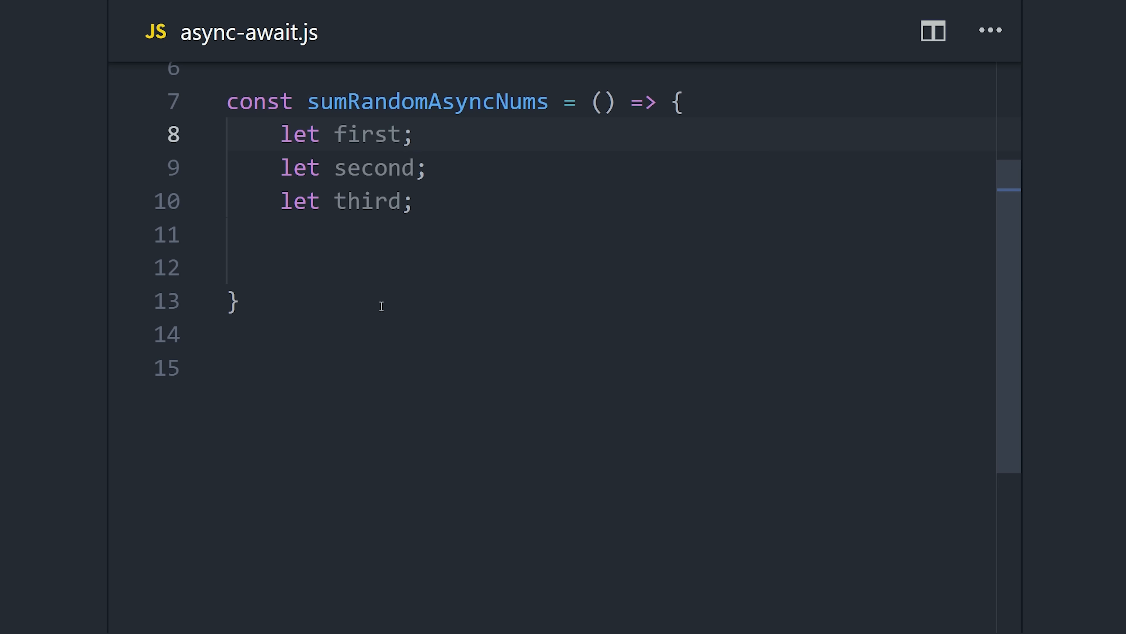
type("return random()")
left_click(590, 334)
type("first = v;")
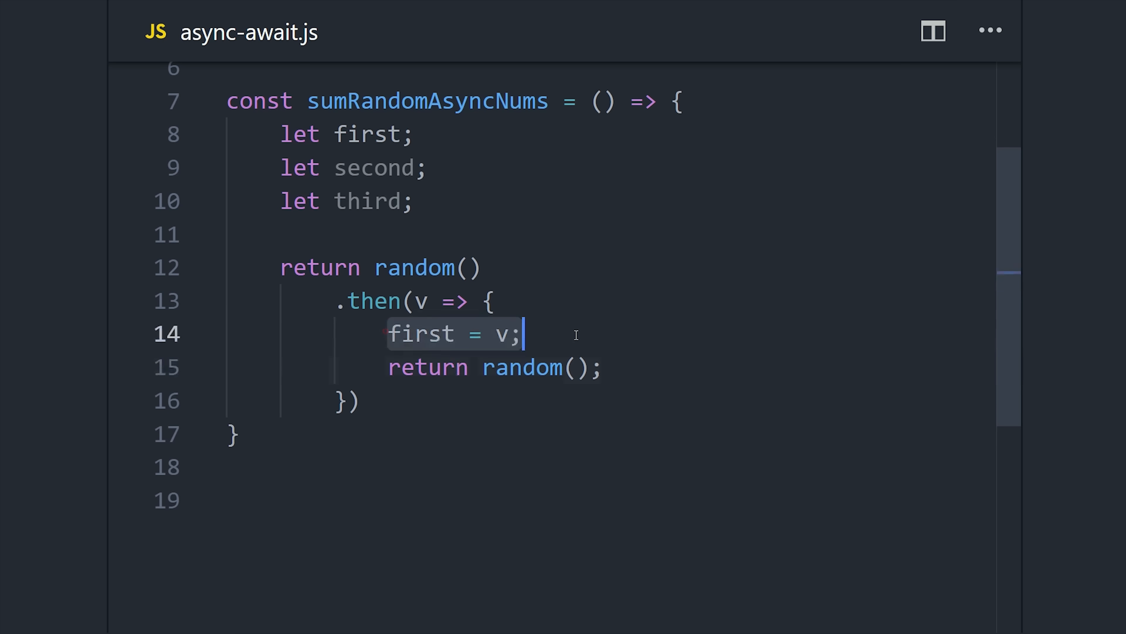
double_click(369, 138)
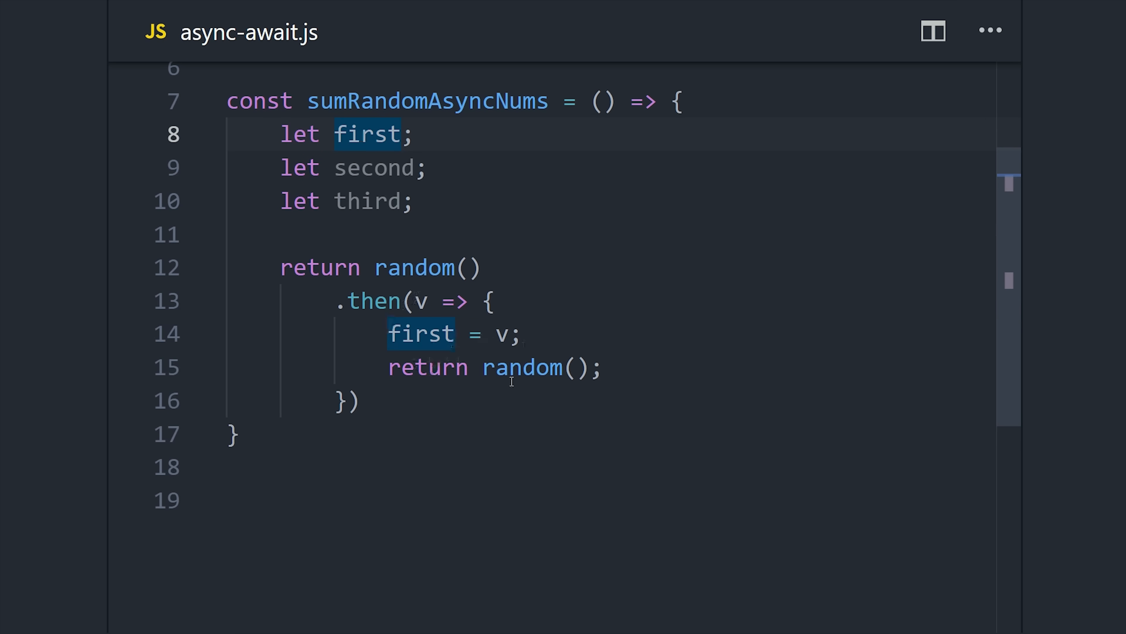
scroll("down", 3)
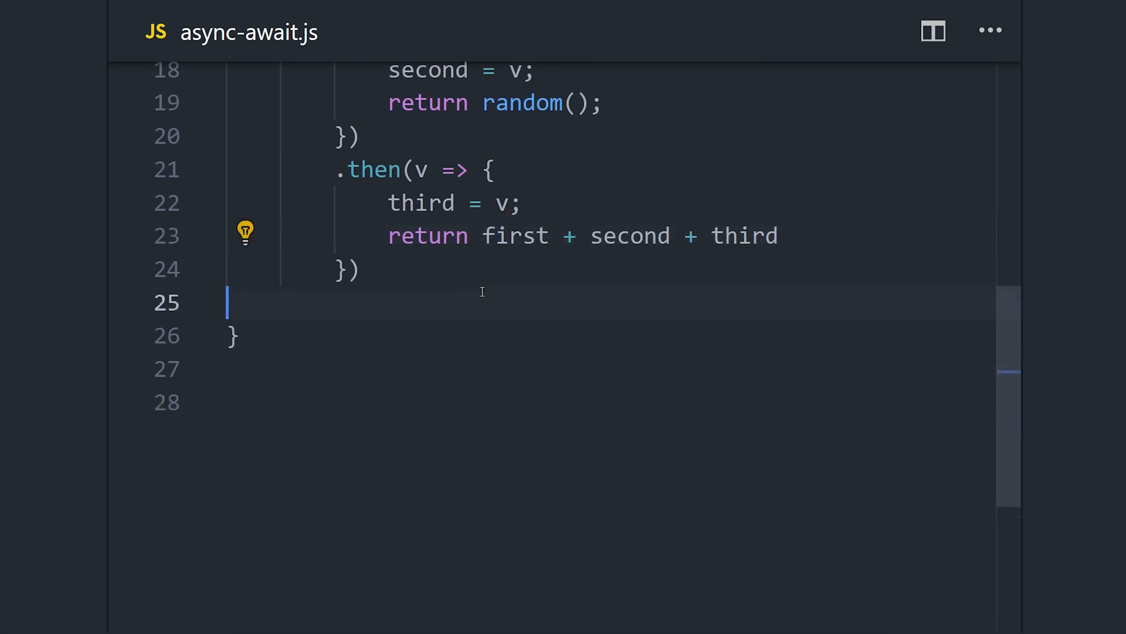
scroll("down", 3)
type("const sumRandomAsyncNums = async() => {")
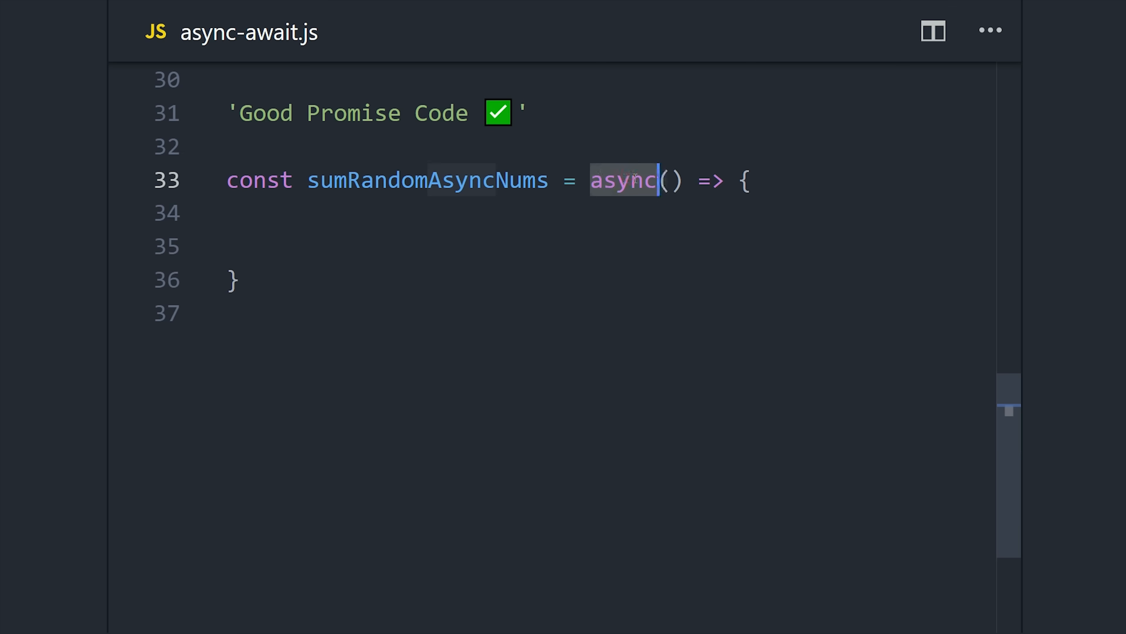
mouse_move(487, 253)
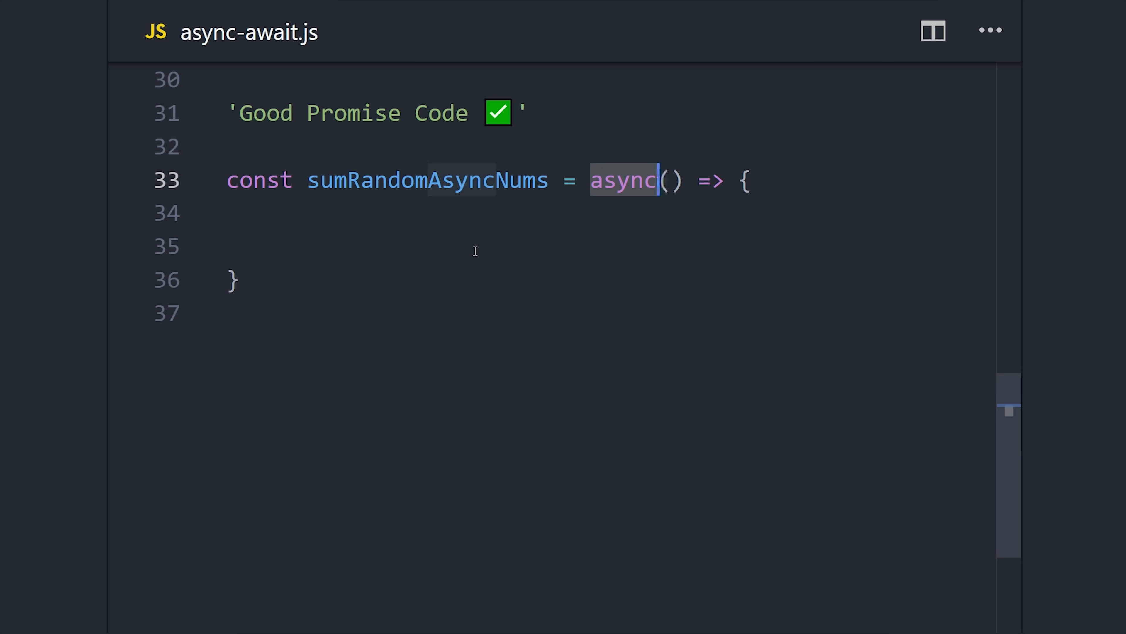
Step: Await first, second and third from random() and log `Result ${first + second + third}`
type("const first = await random();")
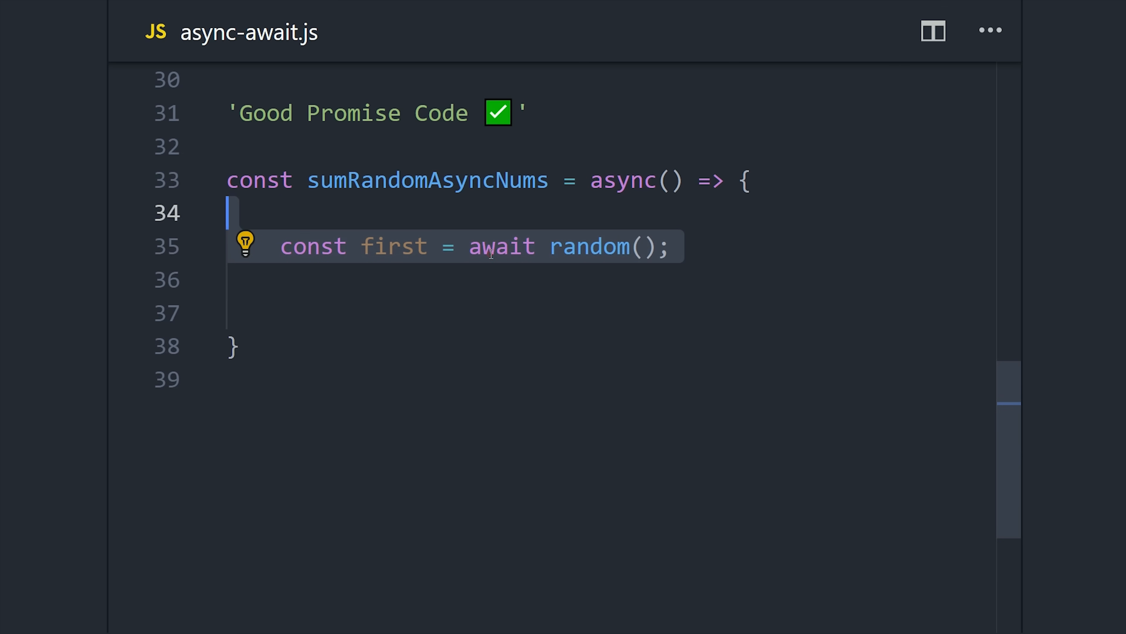
mouse_move(386, 246)
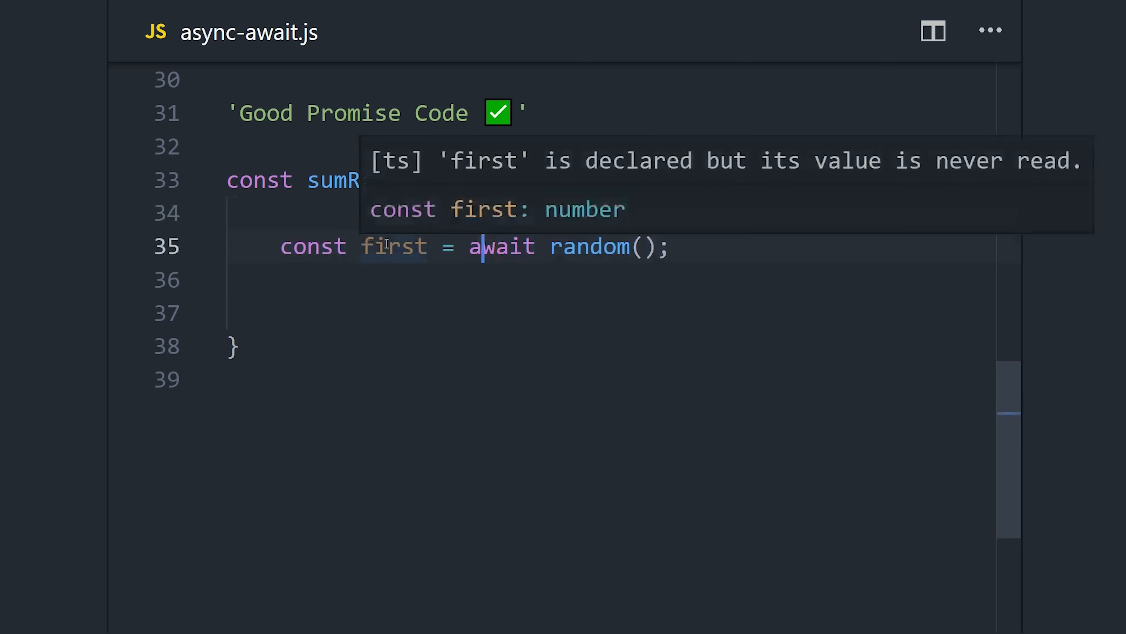
mouse_move(681, 266)
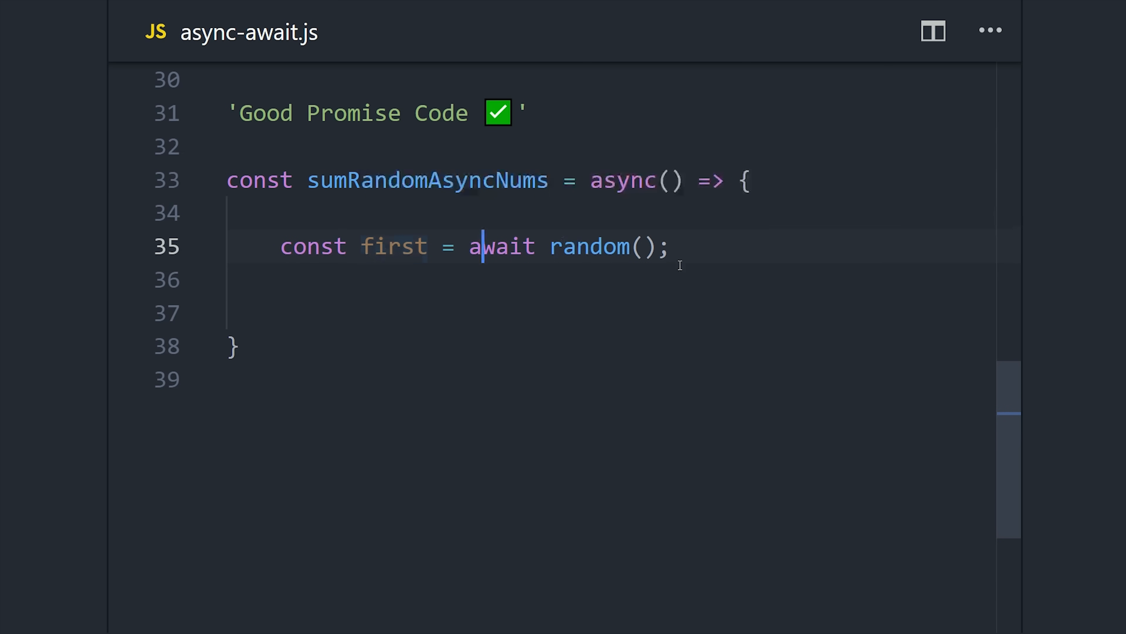
type("const second = await random();")
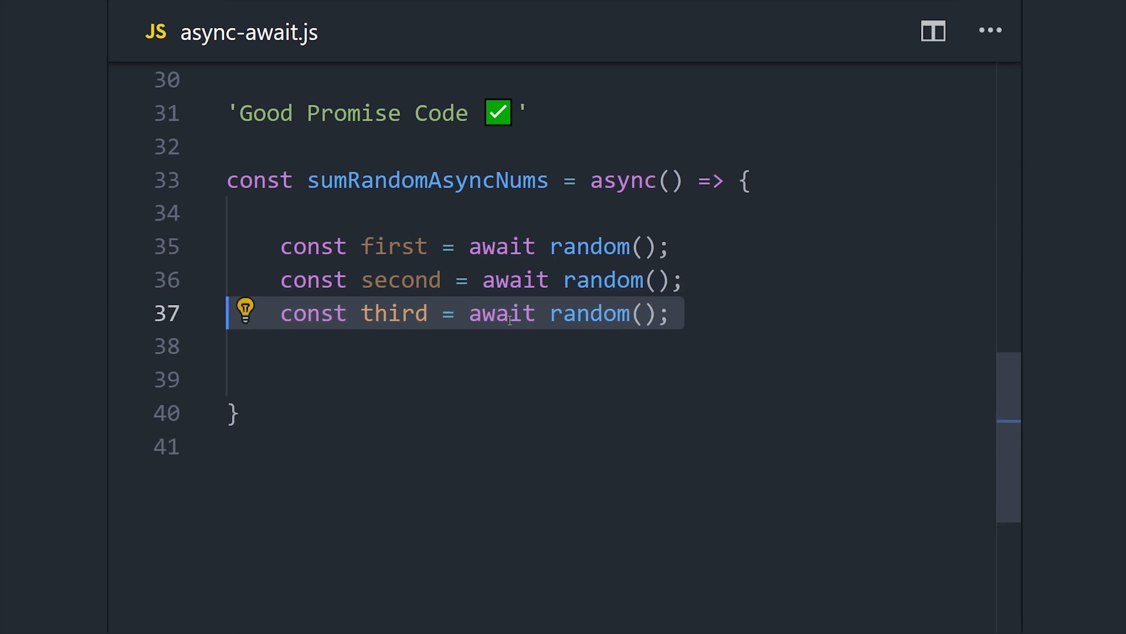
mouse_move(999, 388)
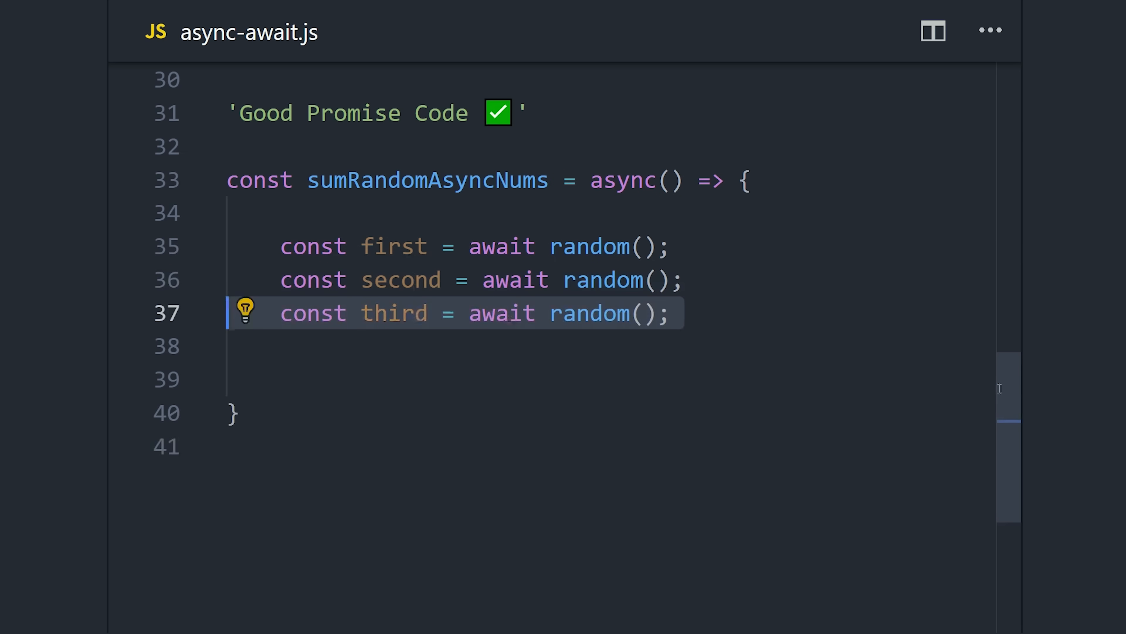
scroll("down", 3)
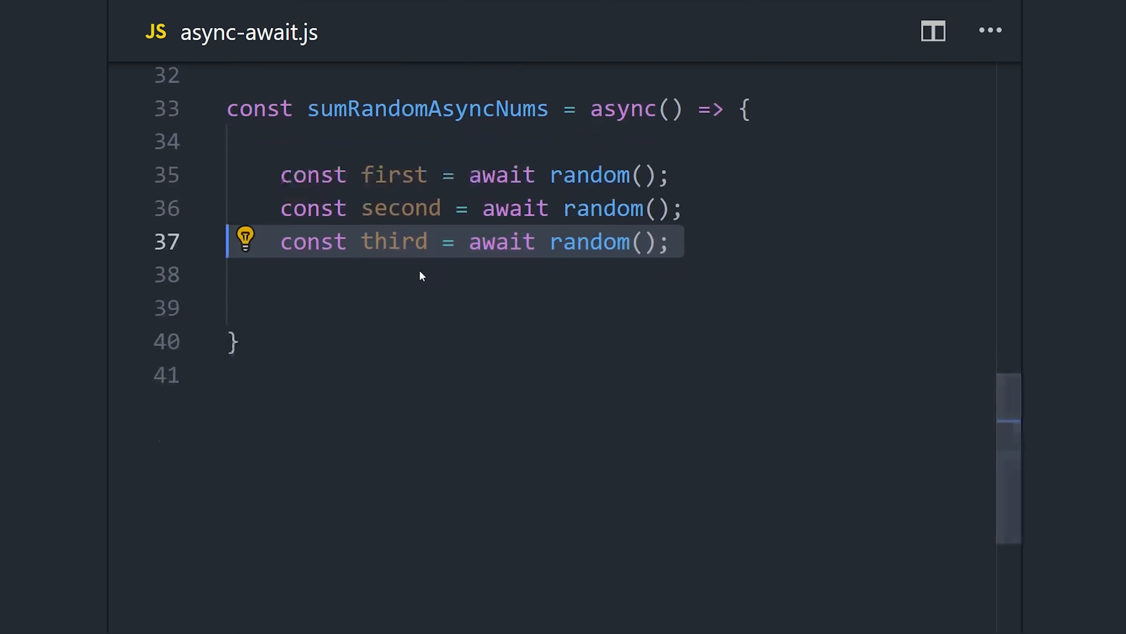
type("console.log(`Result ${}`);")
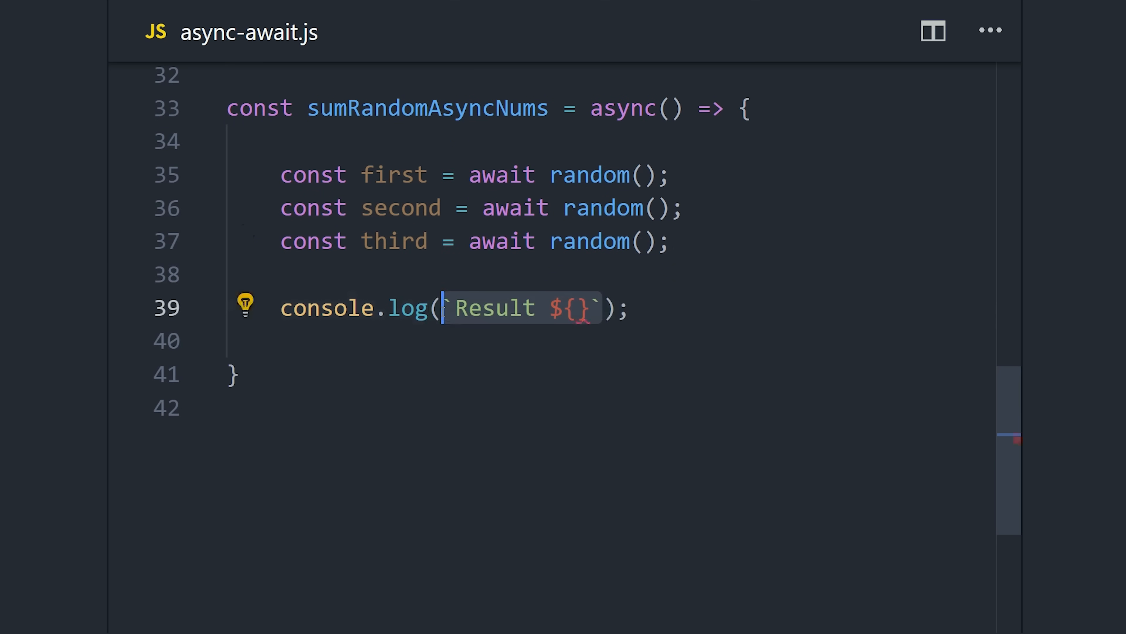
type("first + second + third")
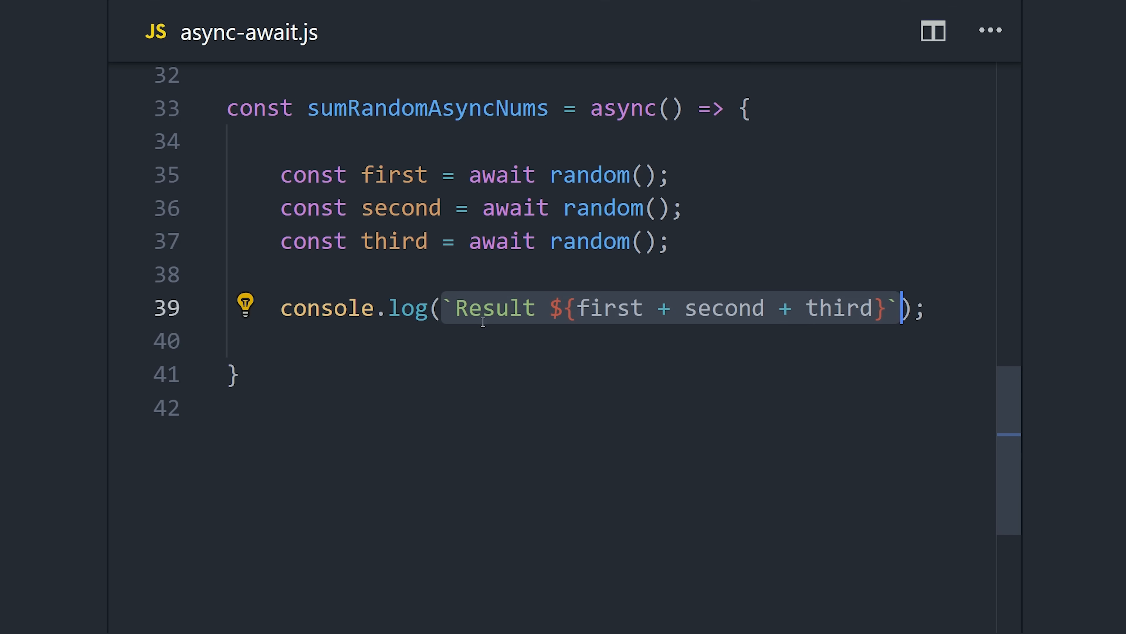
mouse_move(453, 356)
type("if () {")
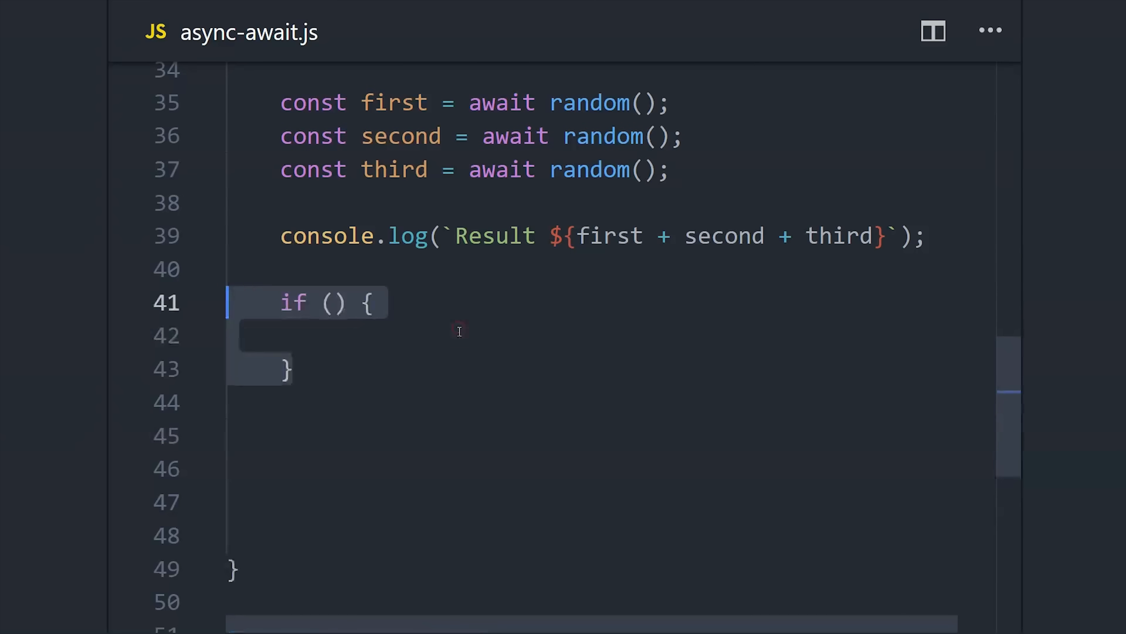
Step: Gather three random() calls in Promise.all as randos and start a for (const r of await ...) loop
type("await random()")
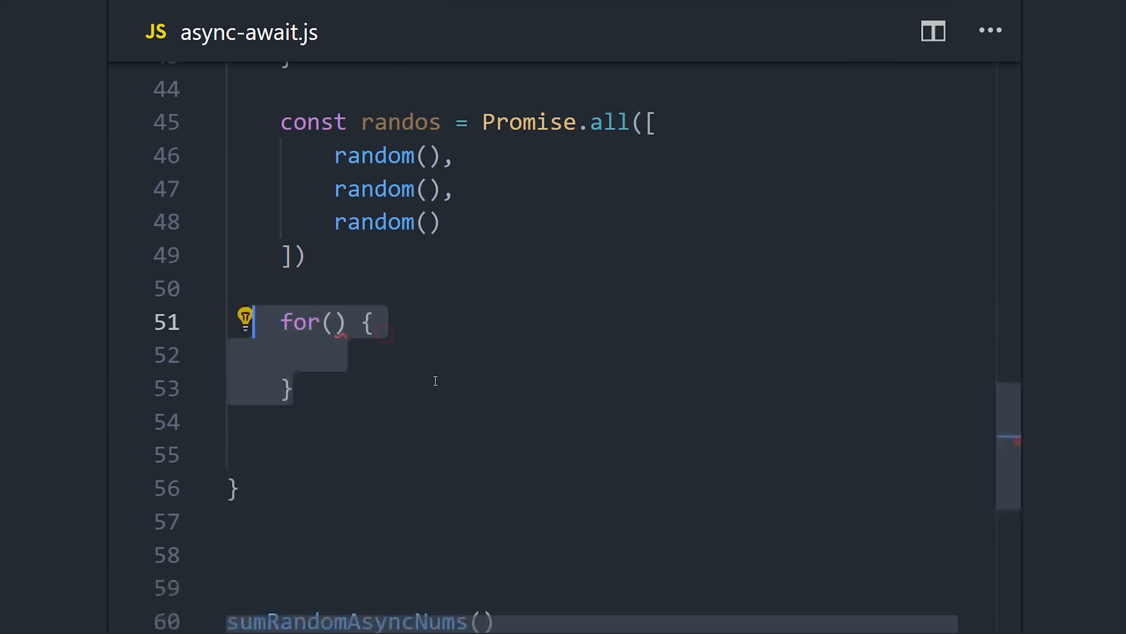
type("const r of await")
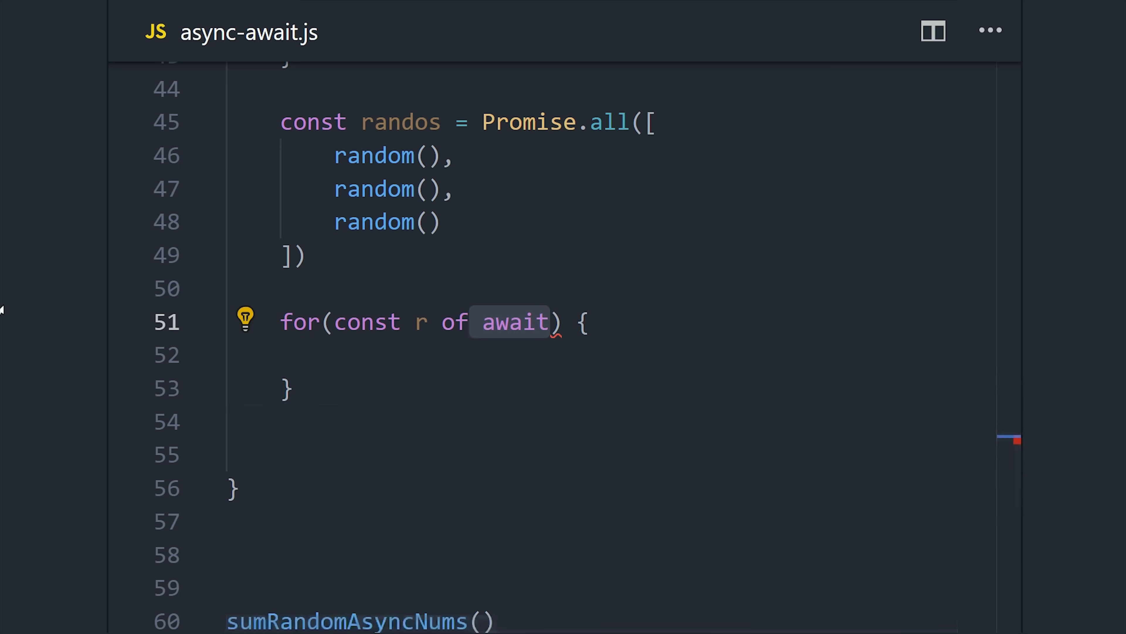